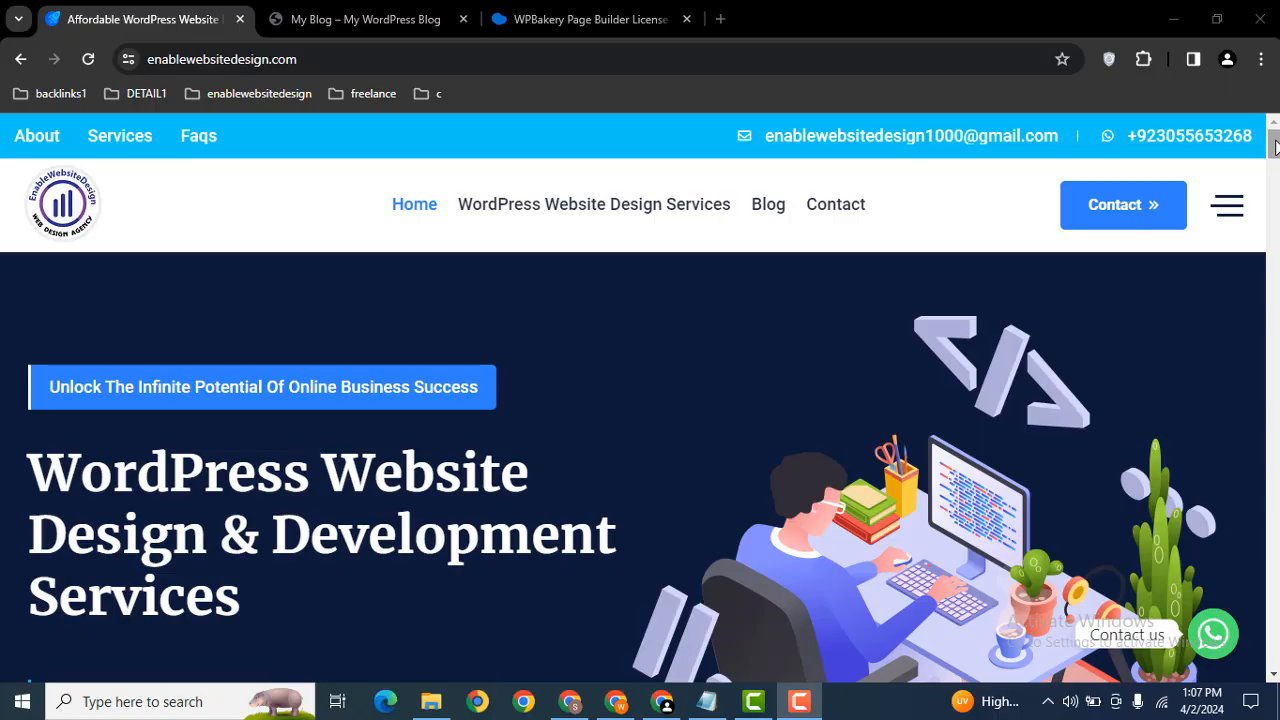
# - Load the site's /wp-admin address in a new browser tab to reach the Dashboard
pyautogui.scroll(-3)
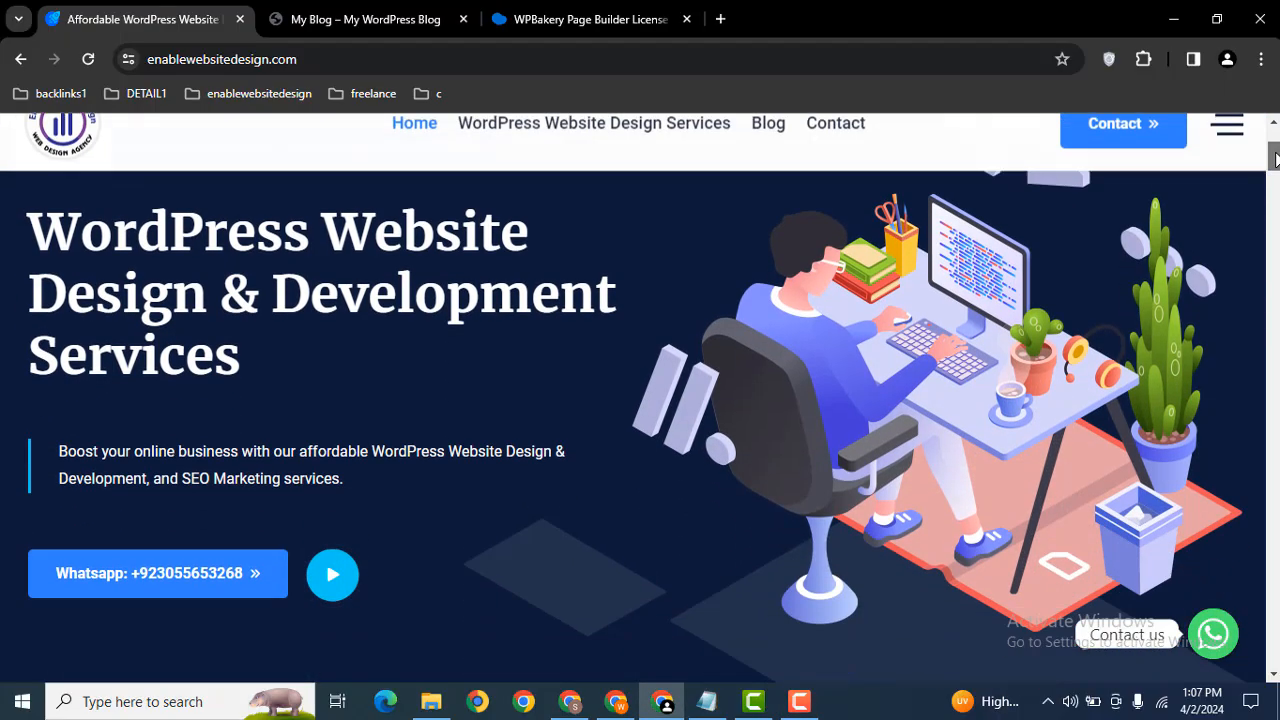
pyautogui.scroll(-3)
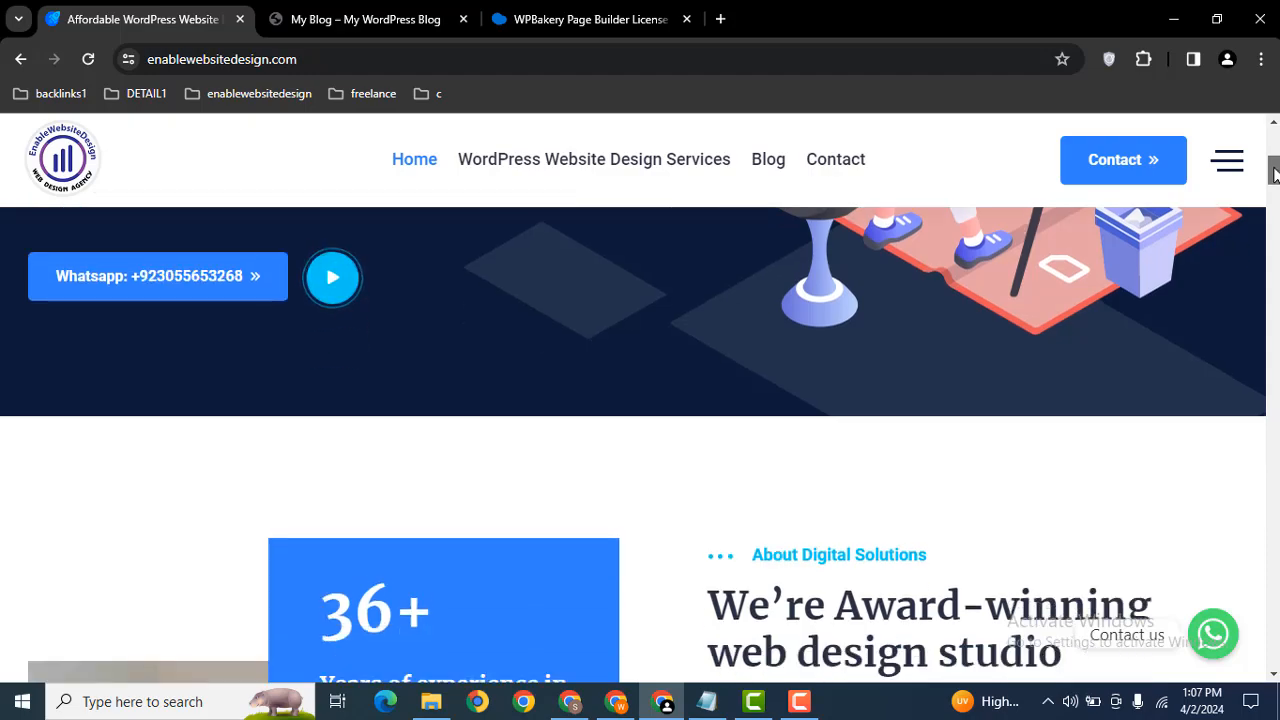
pyautogui.scroll(-3)
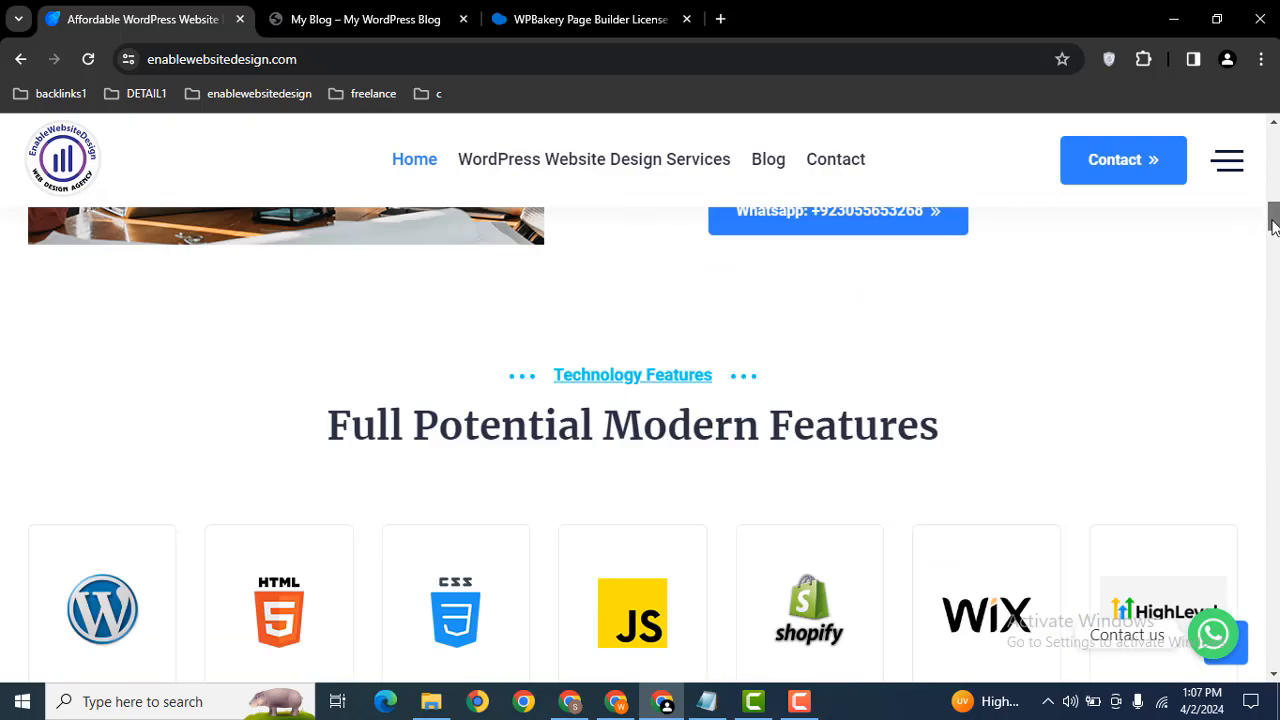
pyautogui.click(364, 20)
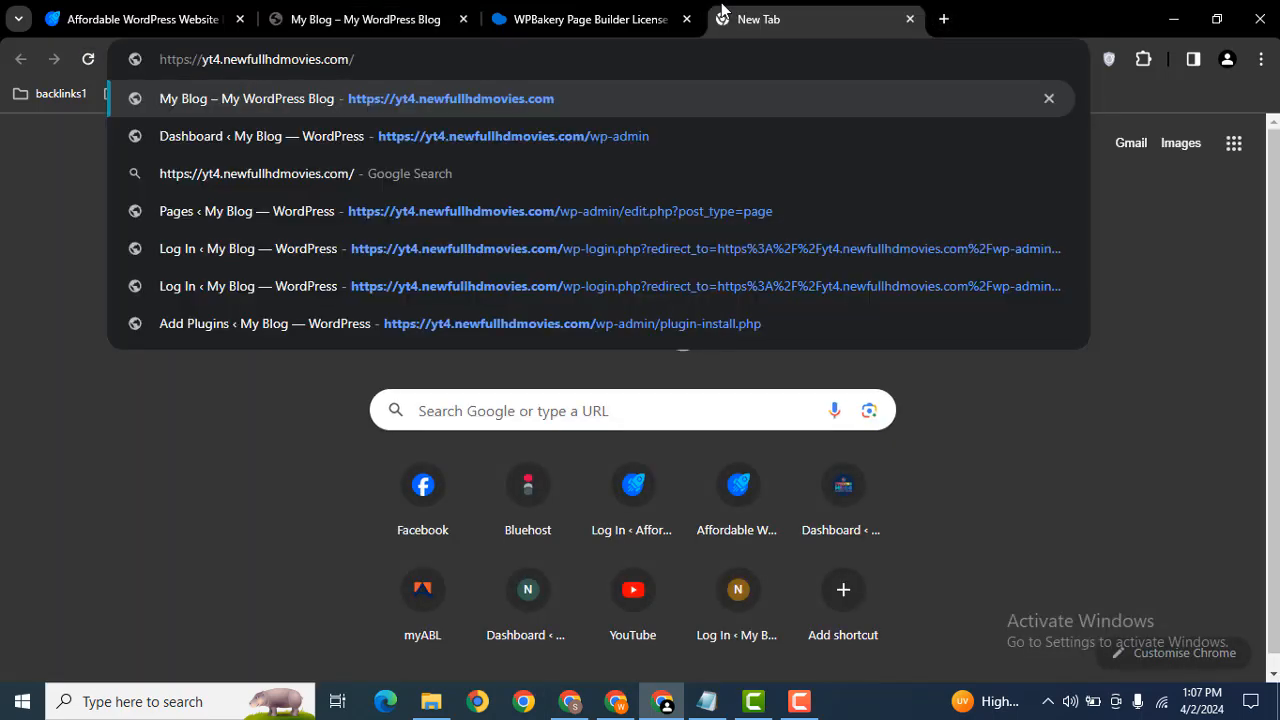
pyautogui.write('wp-admin/')
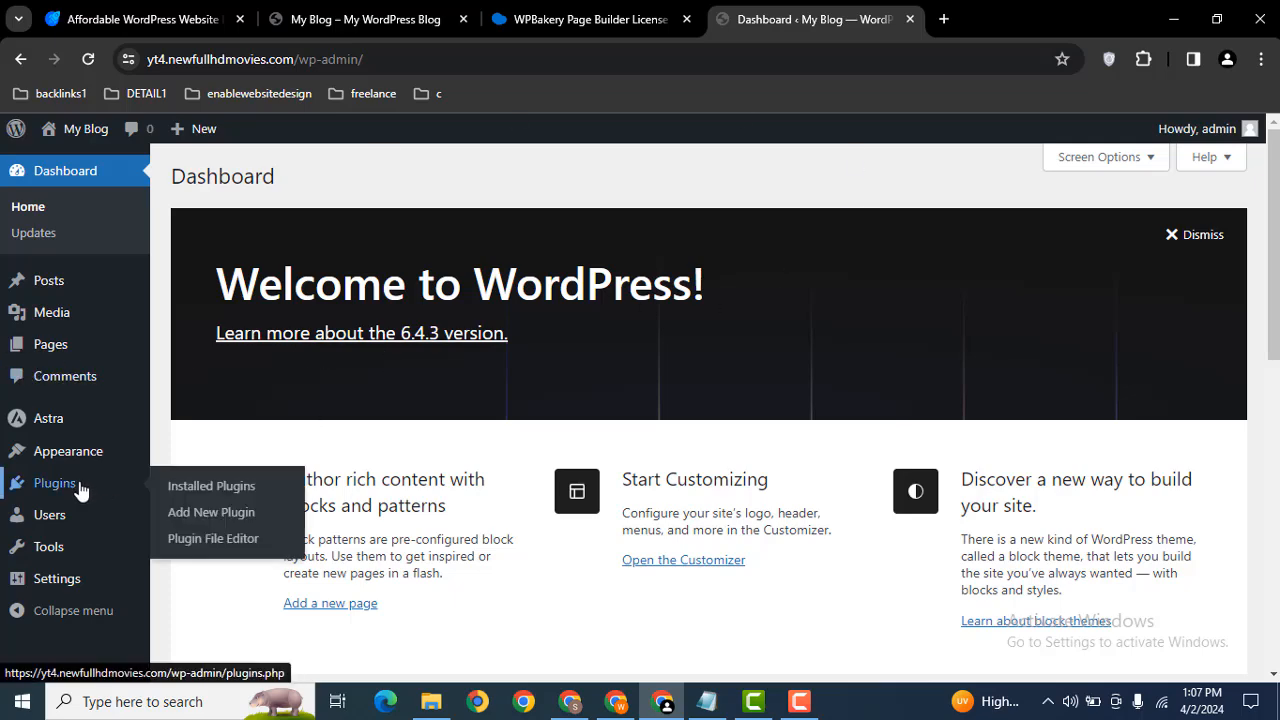
# - Choose wpbakery_v7.5.zip from the resources folder in the Upload Plugin form
pyautogui.click(944, 18)
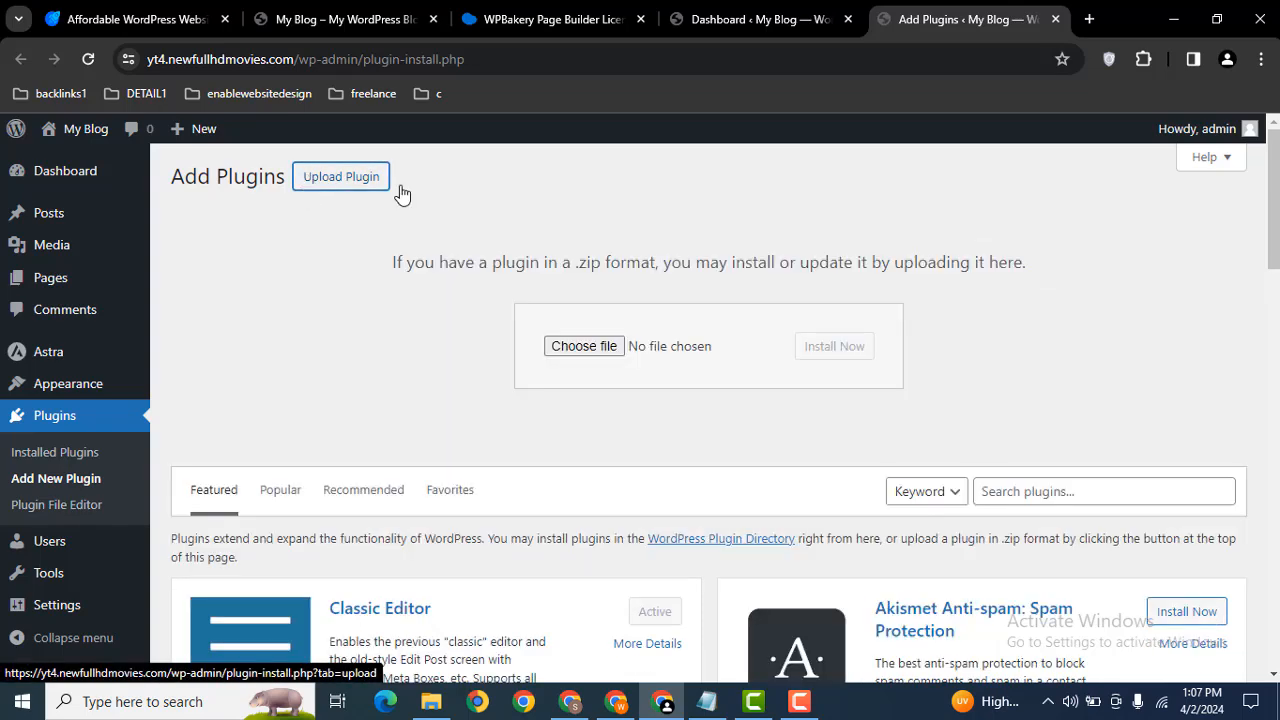
pyautogui.click(584, 344)
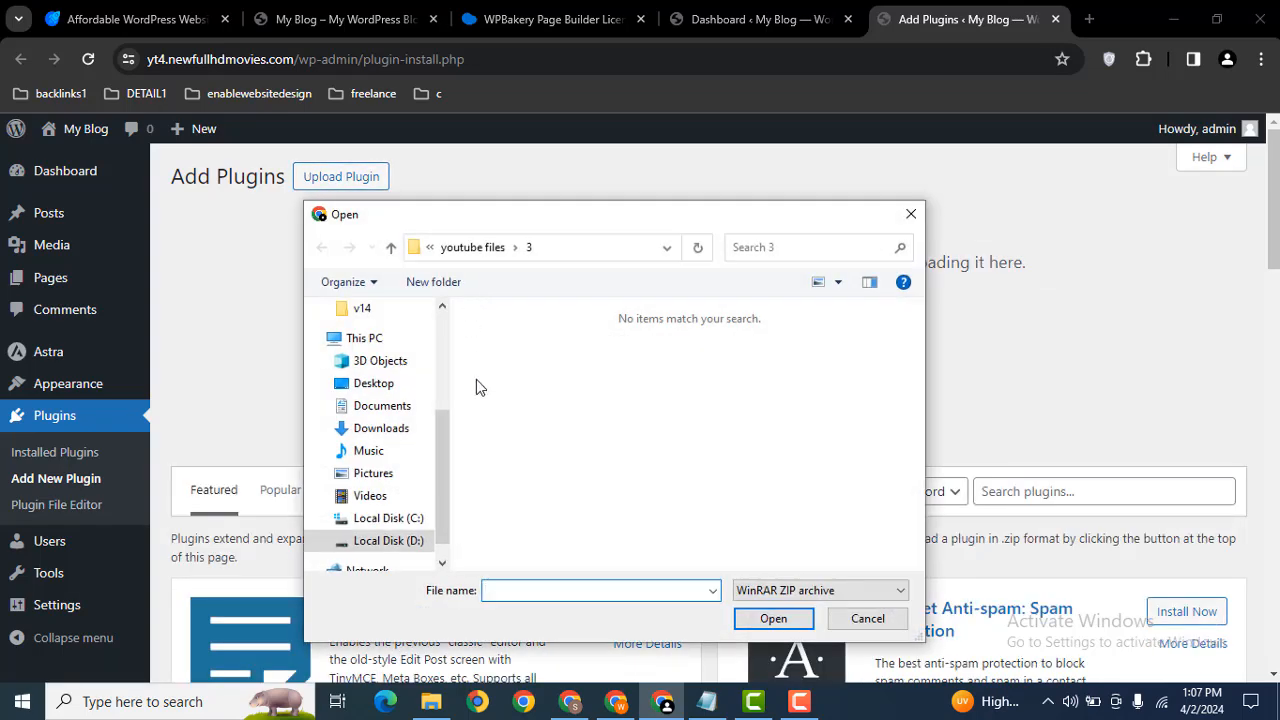
pyautogui.click(388, 540)
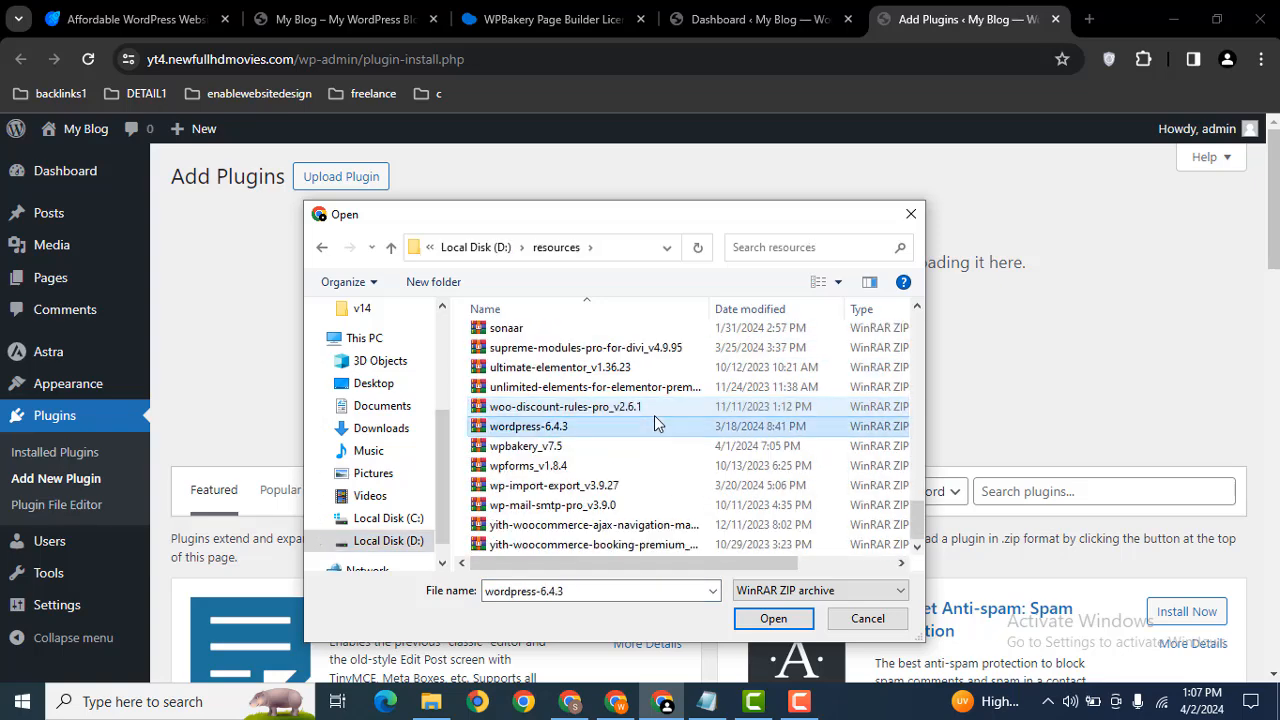
pyautogui.click(524, 444)
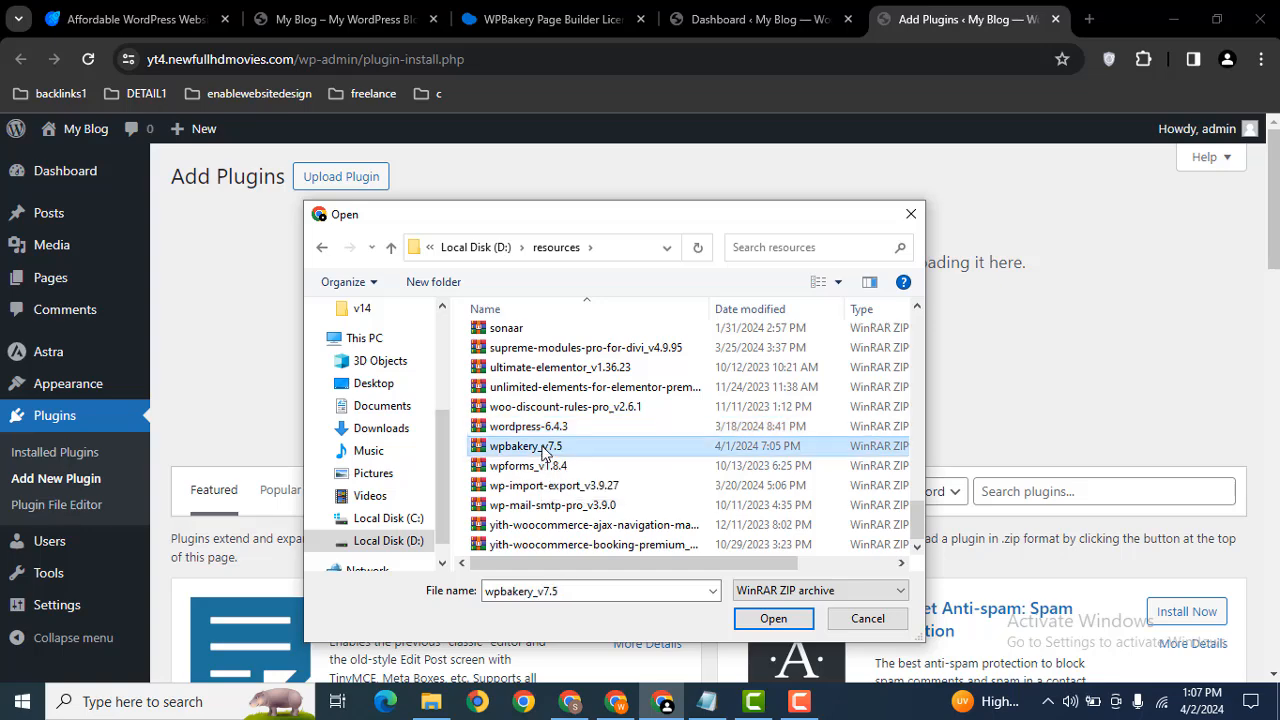
pyautogui.click(772, 618)
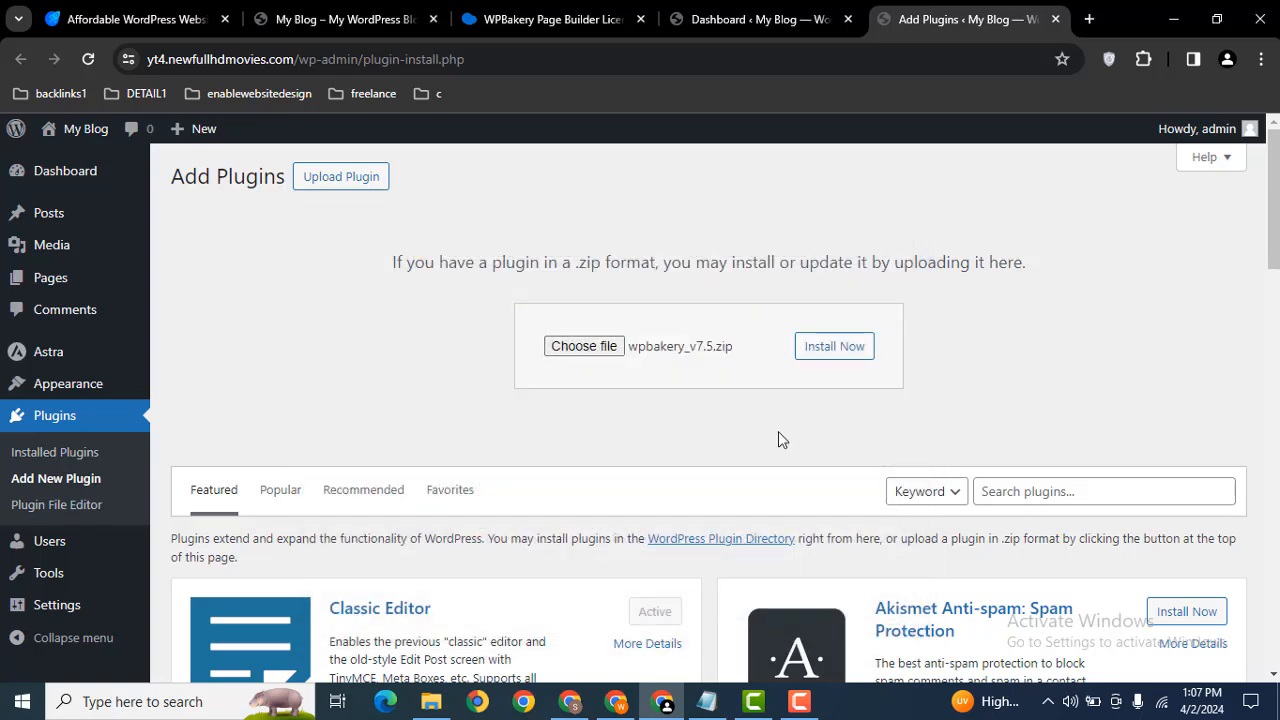
pyautogui.click(834, 344)
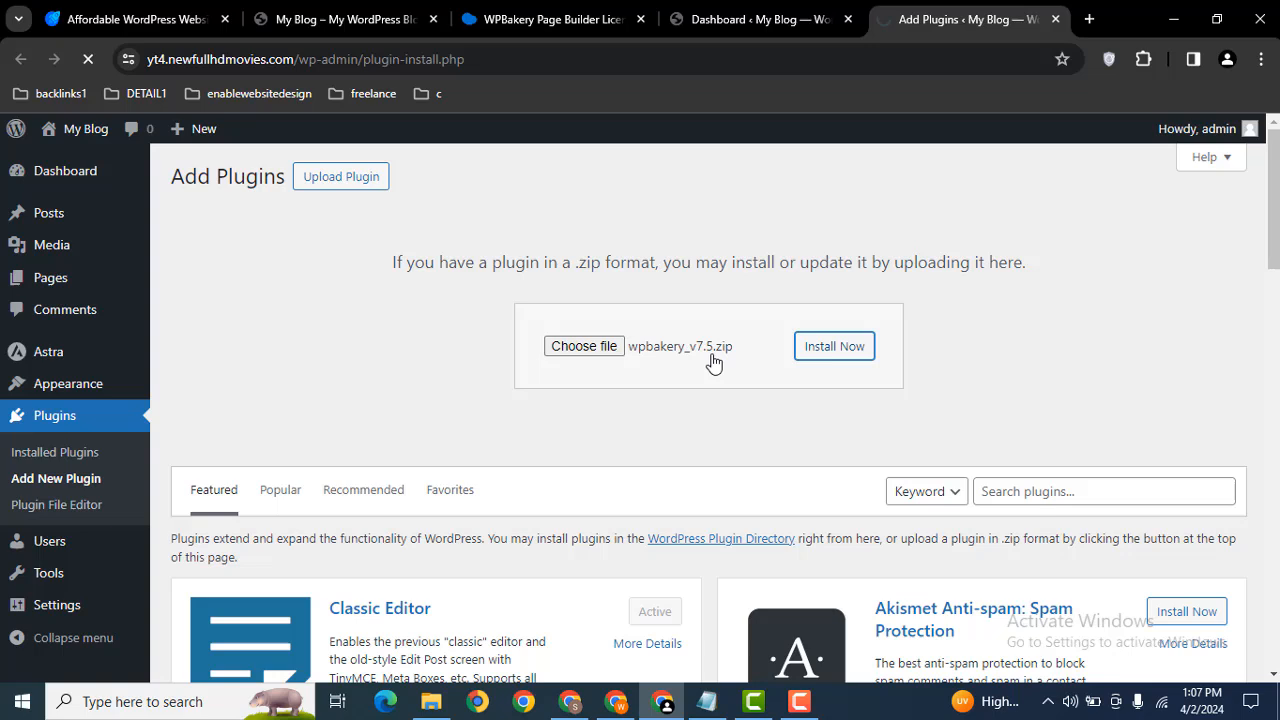
pyautogui.moveTo(672, 336)
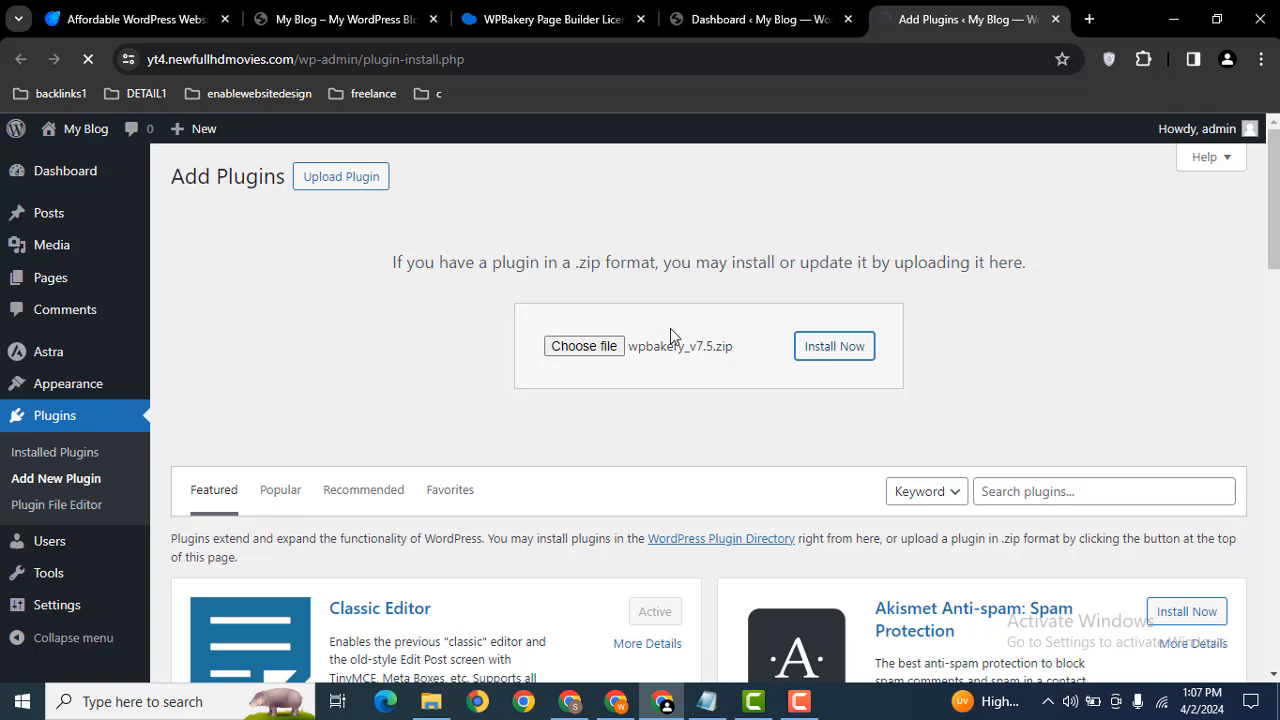
pyautogui.moveTo(1024, 324)
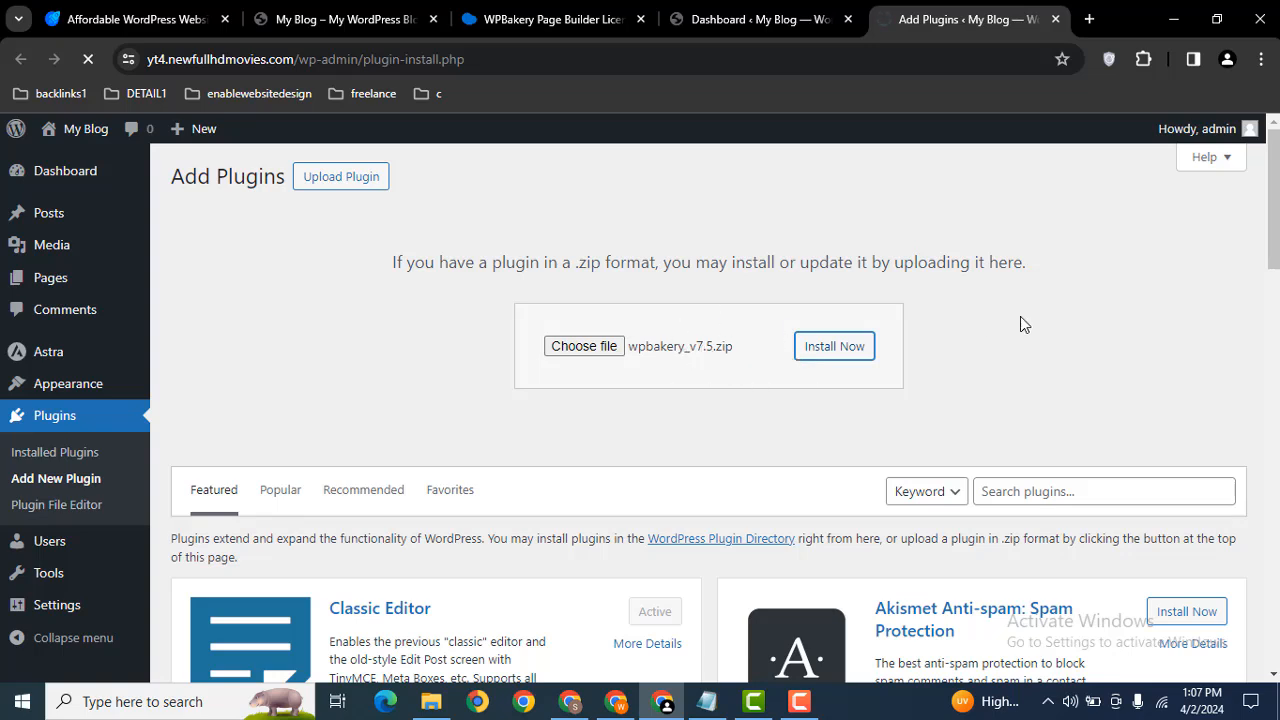
pyautogui.moveTo(964, 320)
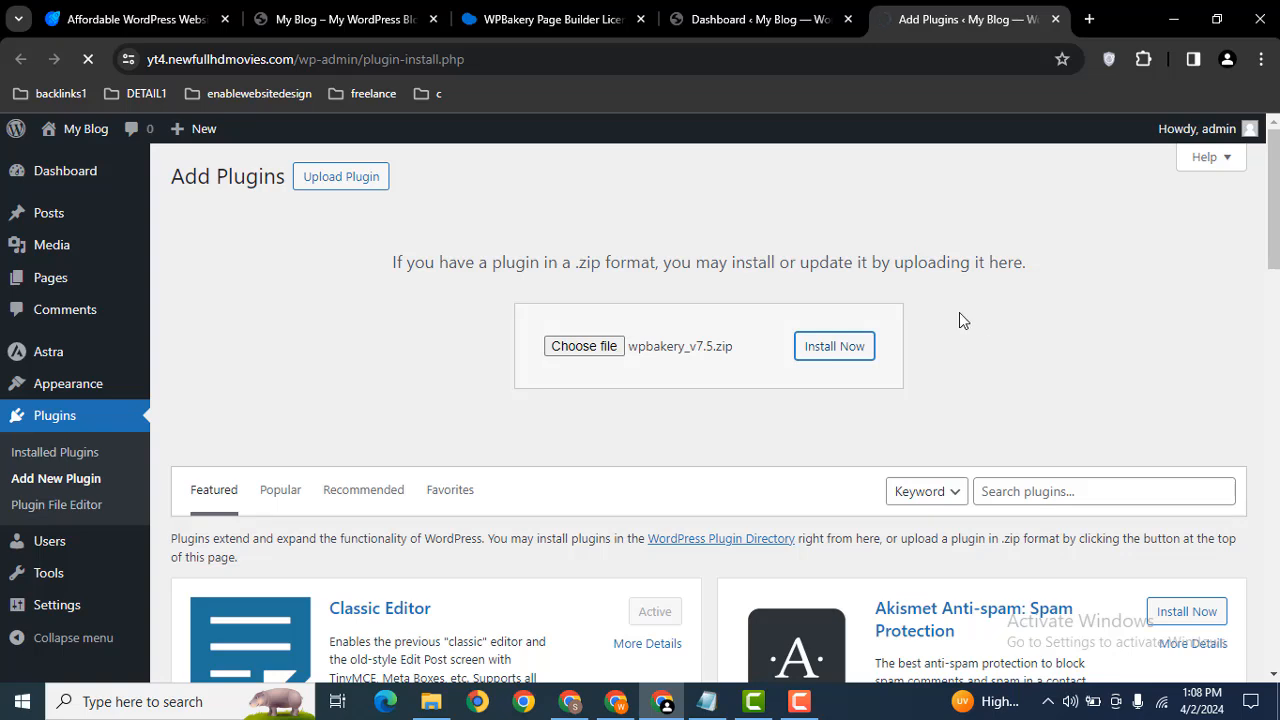
pyautogui.moveTo(632, 8)
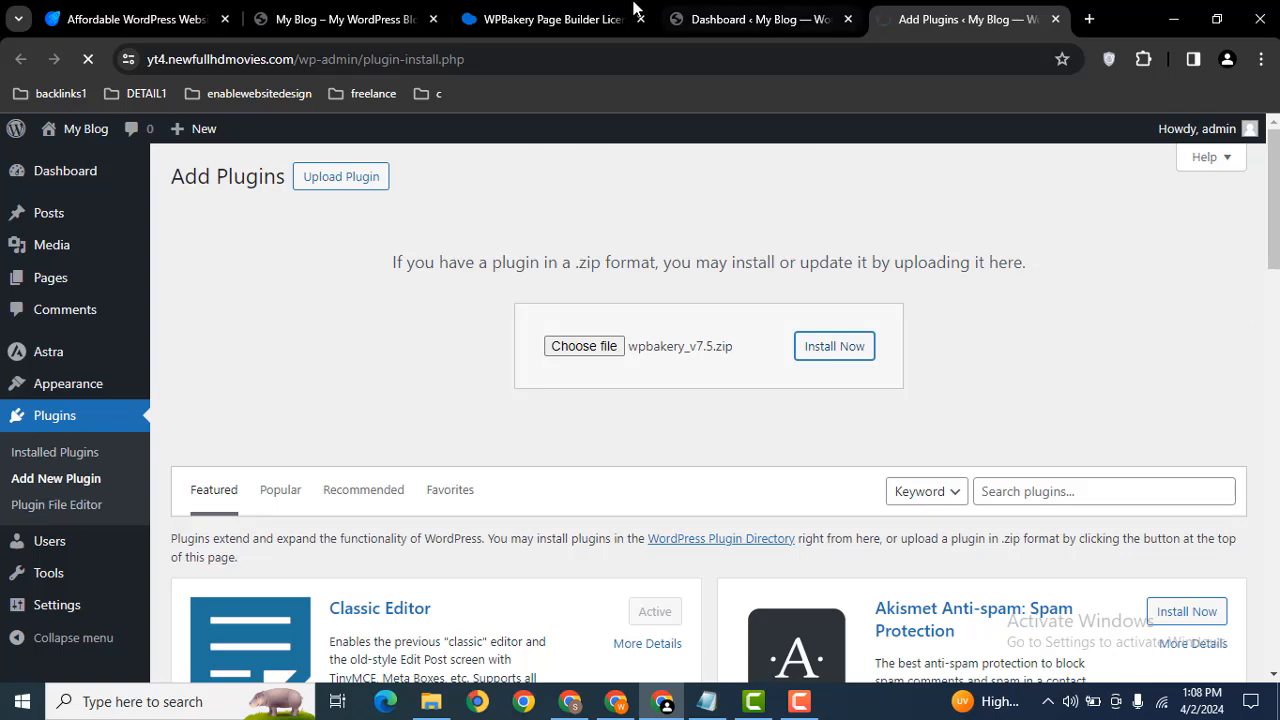
# - View the WPBakery lifetime license pricing with Regular, 5 Sites and 10 Sites plans
pyautogui.click(552, 20)
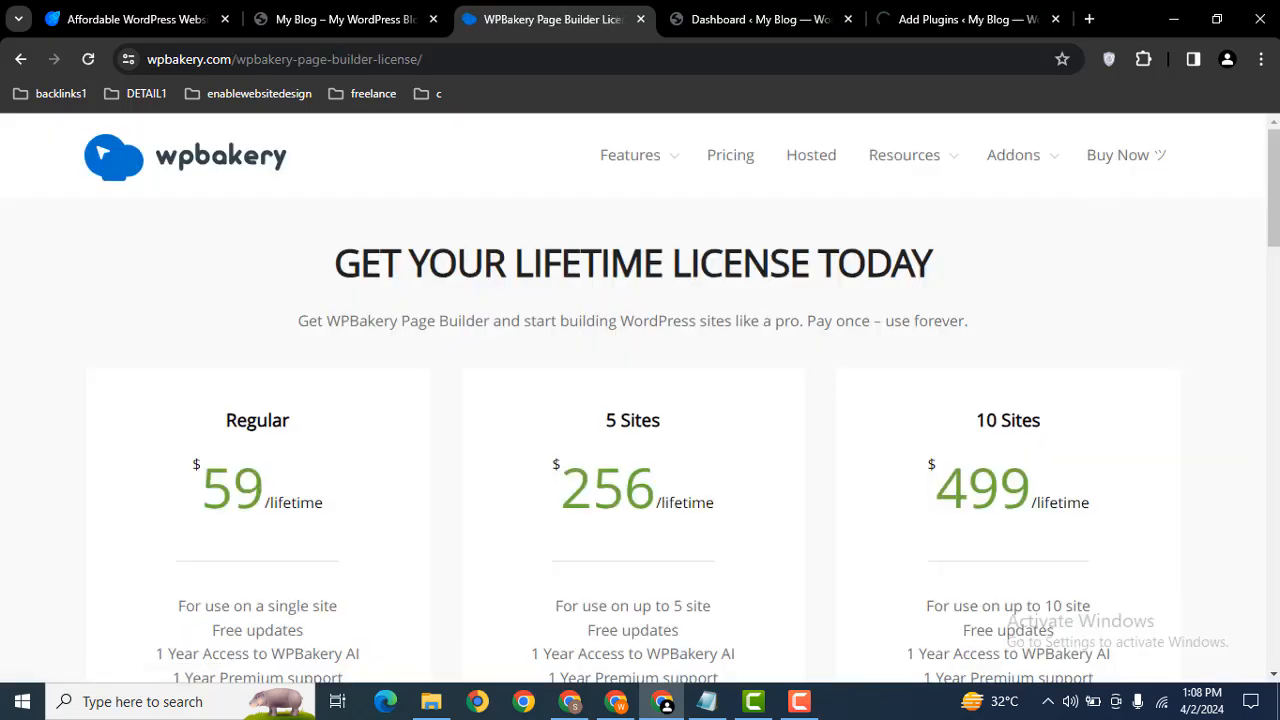
pyautogui.scroll(-3)
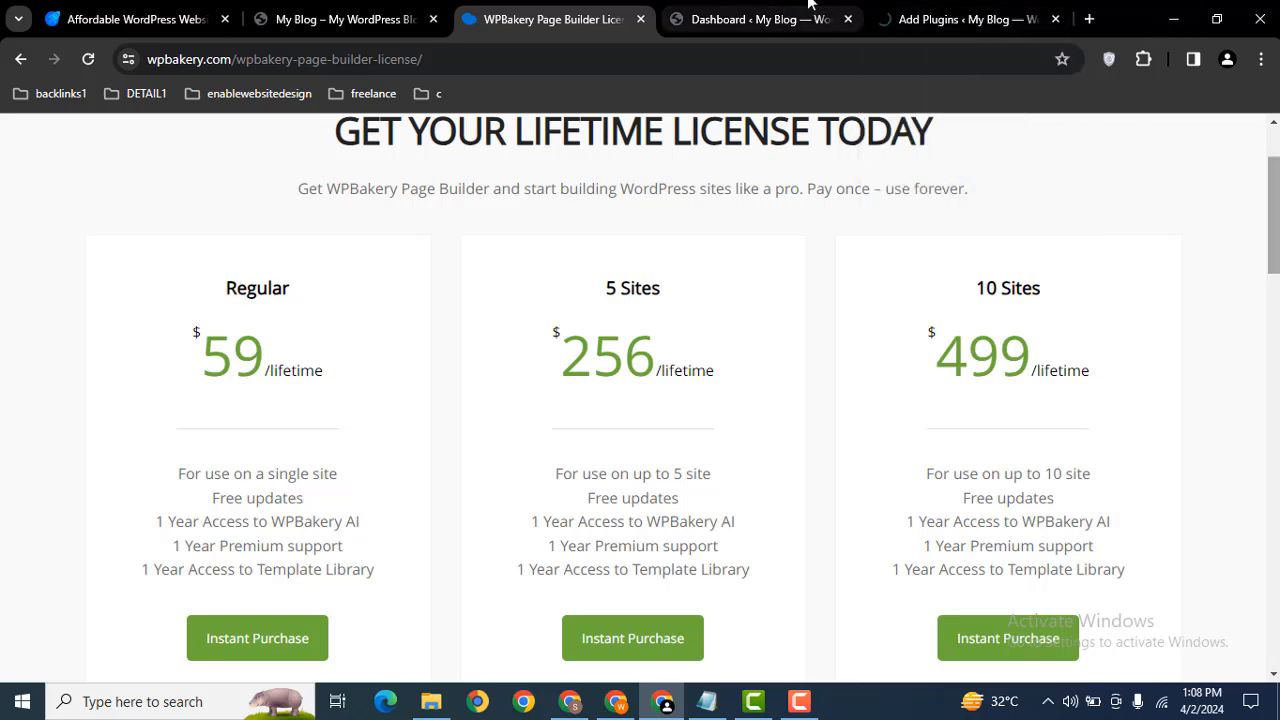
# - Install the uploaded WPBakery Page Builder 7.5 plugin and activate it
pyautogui.click(964, 20)
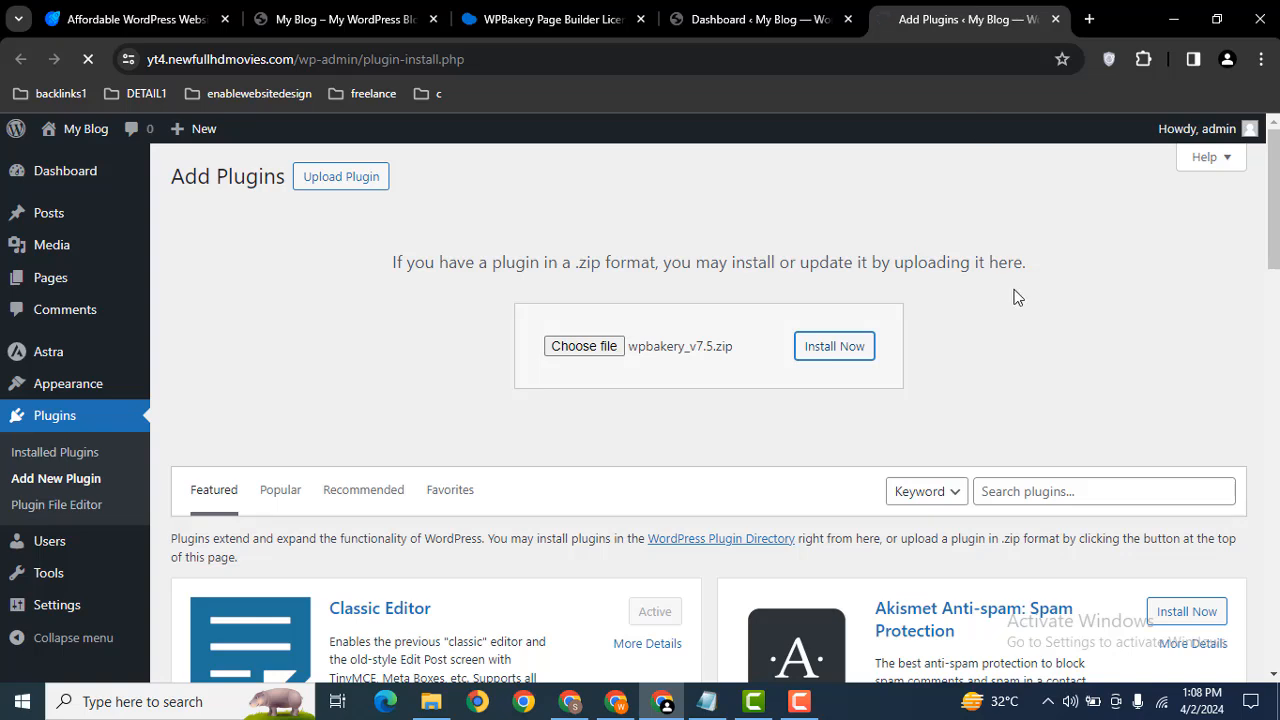
pyautogui.moveTo(1196, 240)
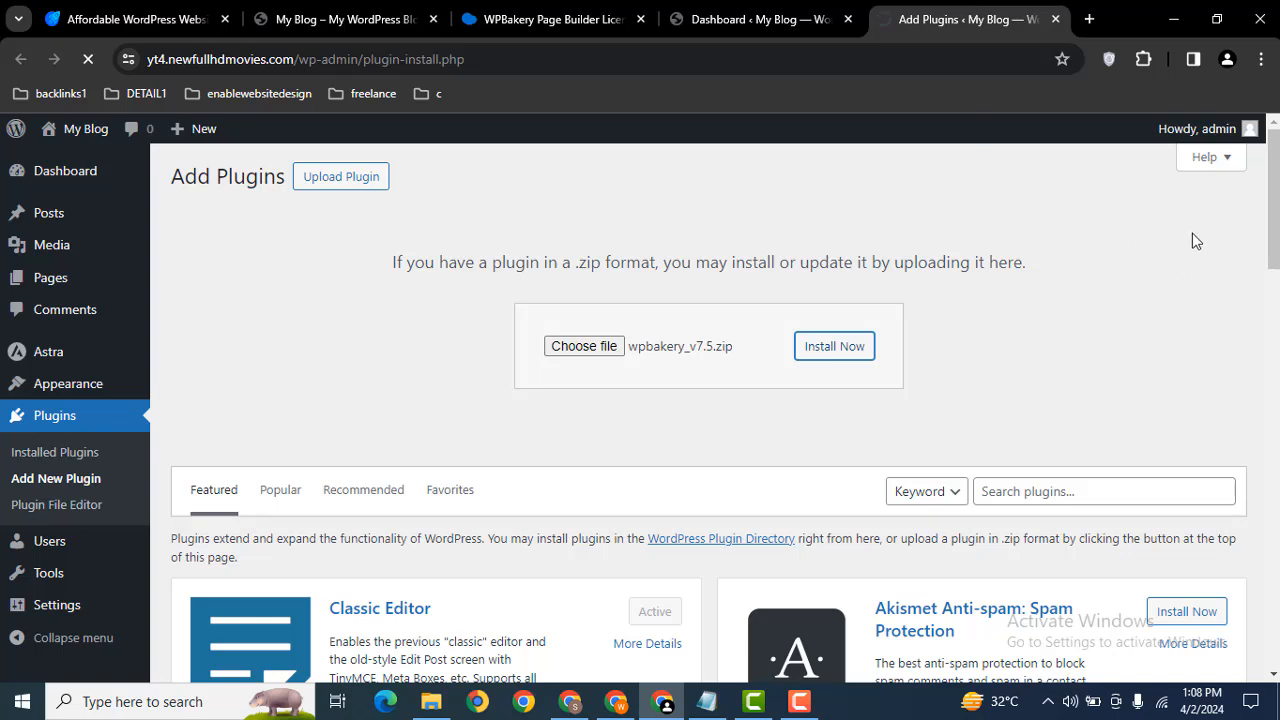
pyautogui.moveTo(1164, 372)
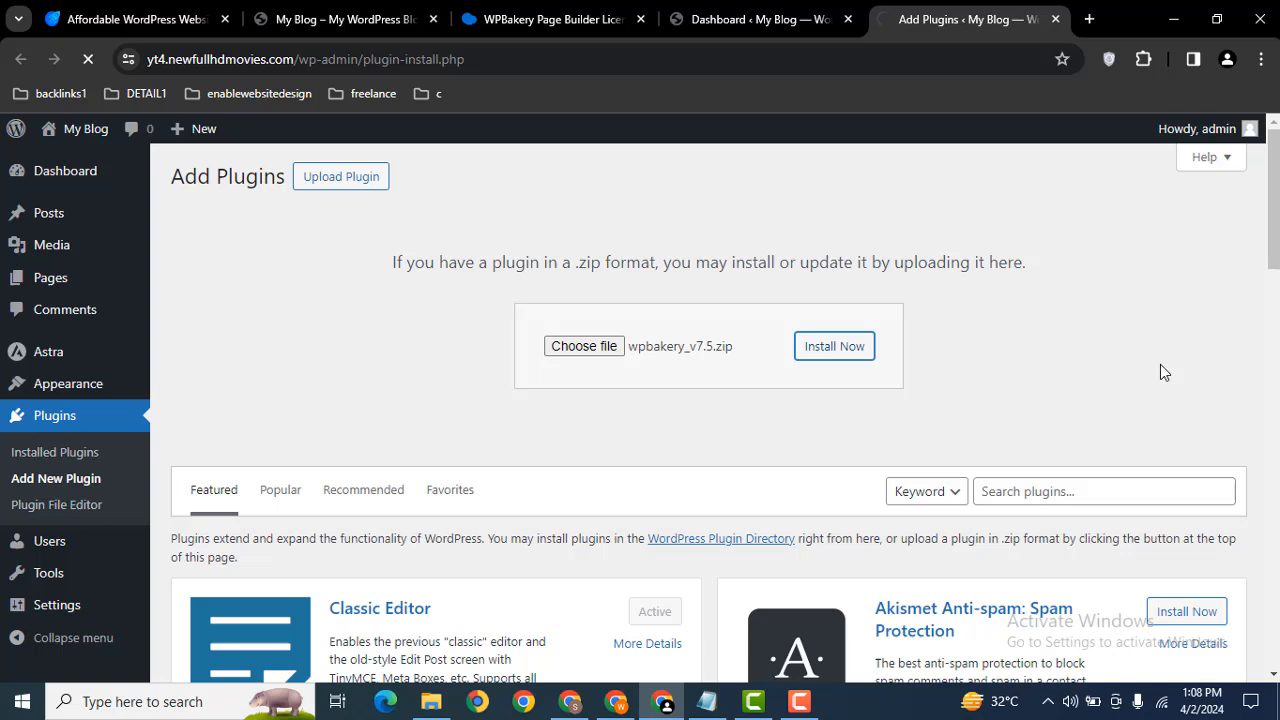
pyautogui.moveTo(1050, 336)
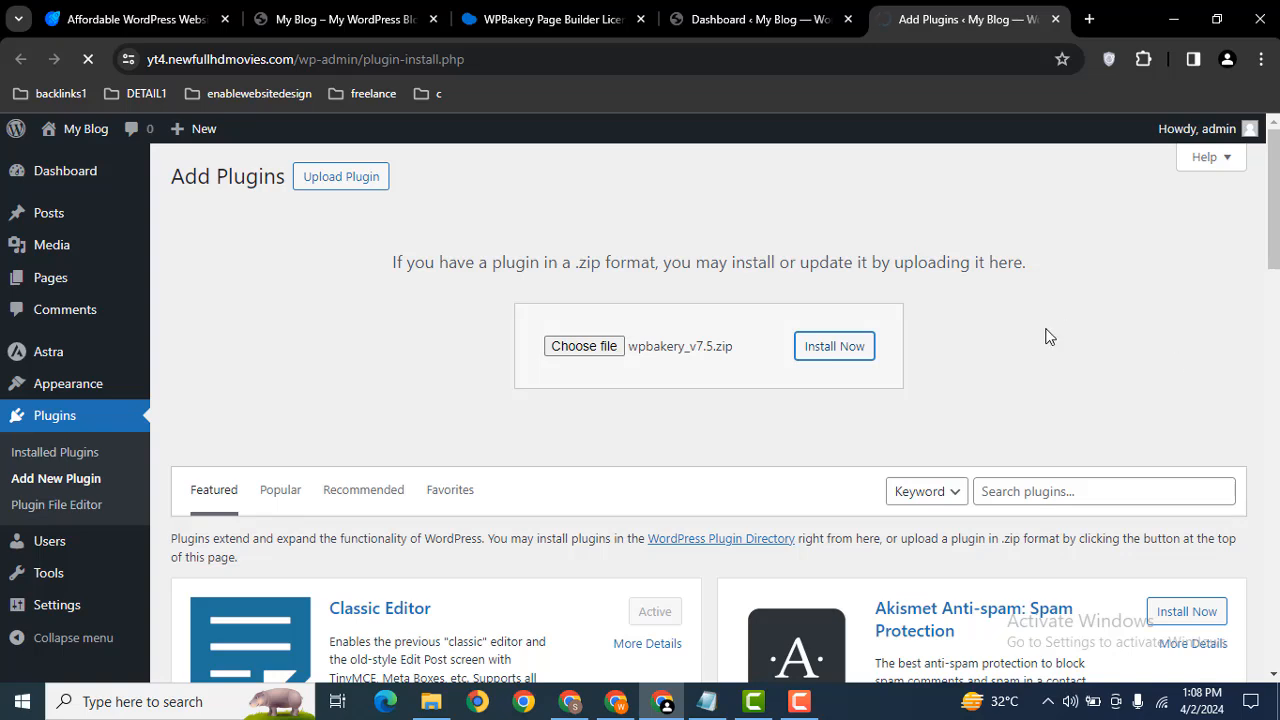
pyautogui.click(834, 346)
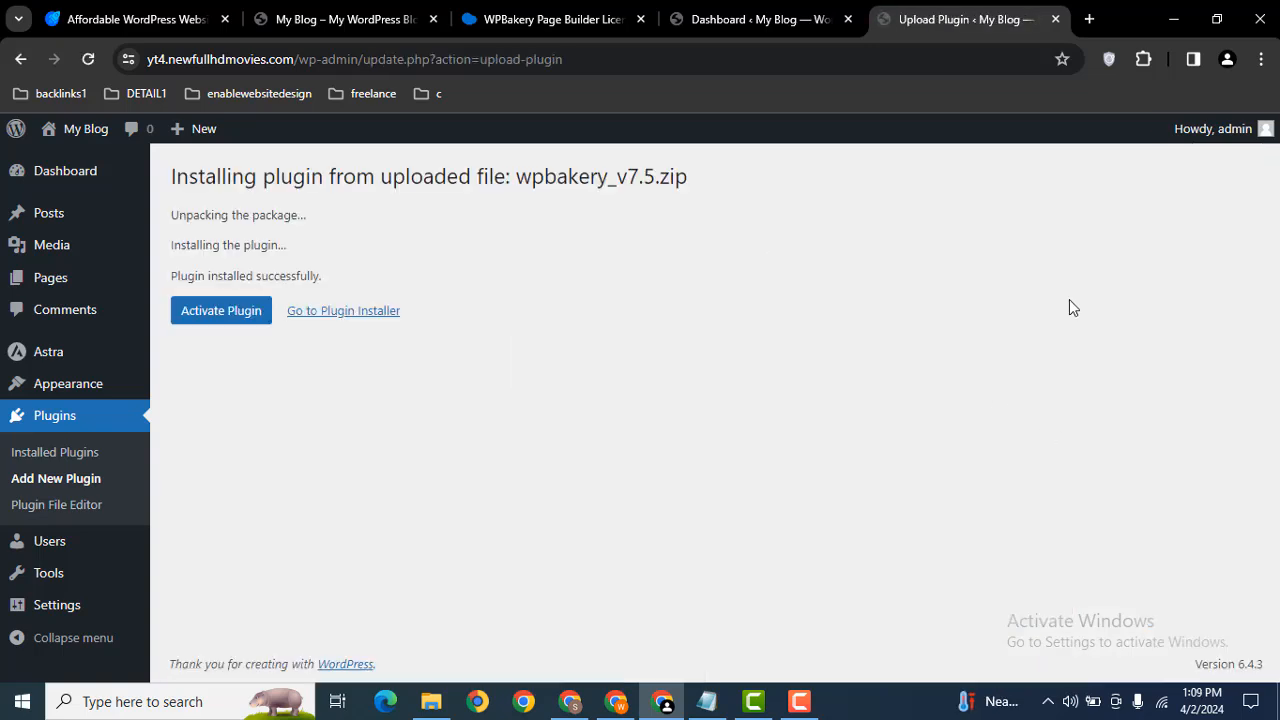
pyautogui.moveTo(876, 298)
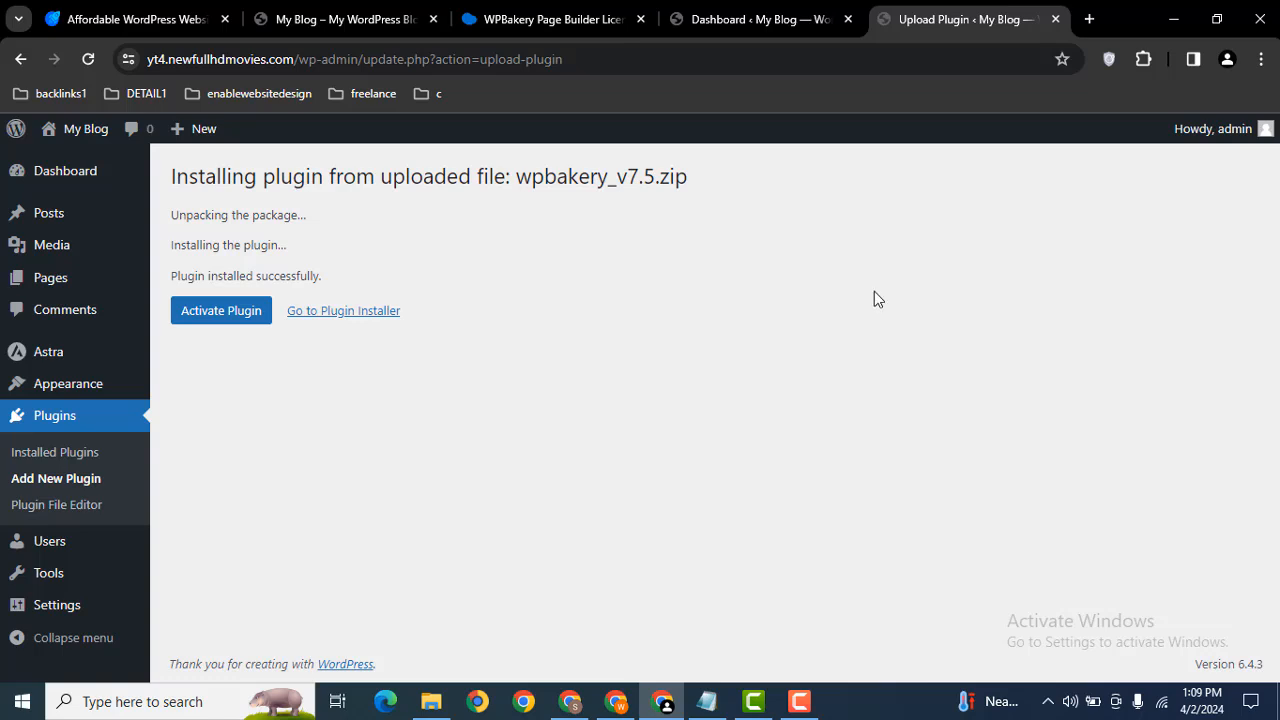
pyautogui.click(220, 310)
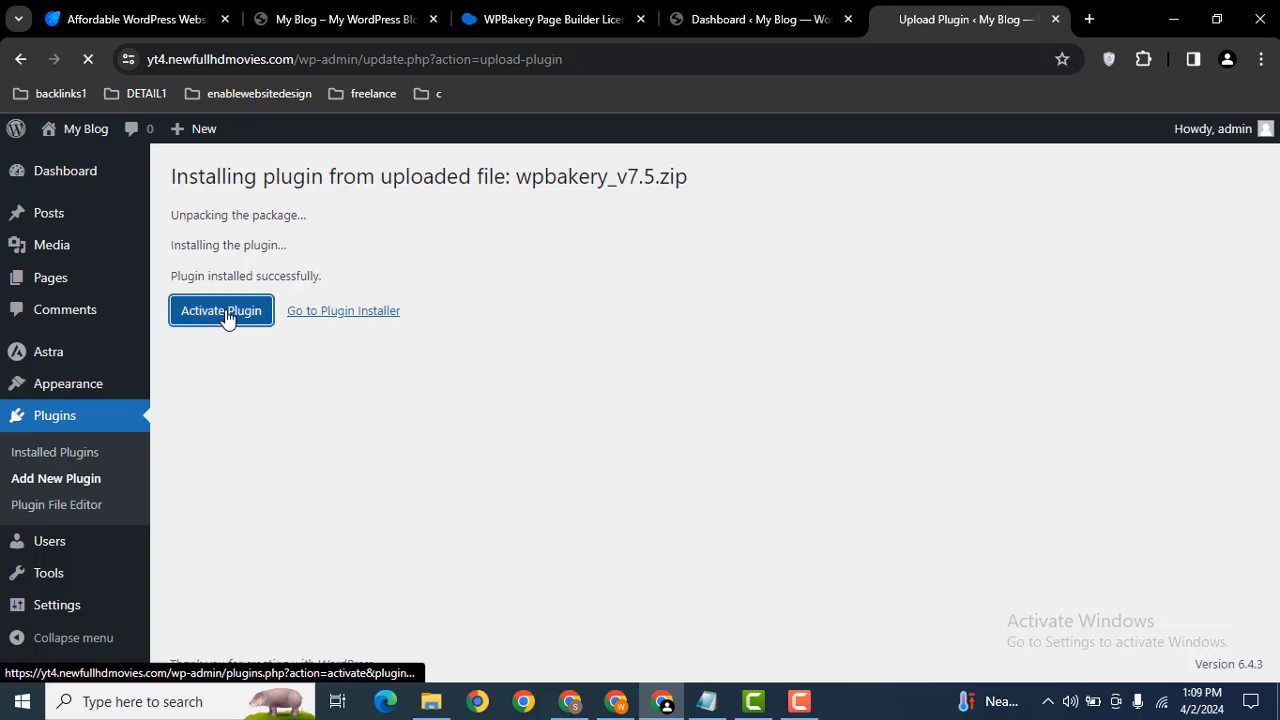
pyautogui.click(220, 310)
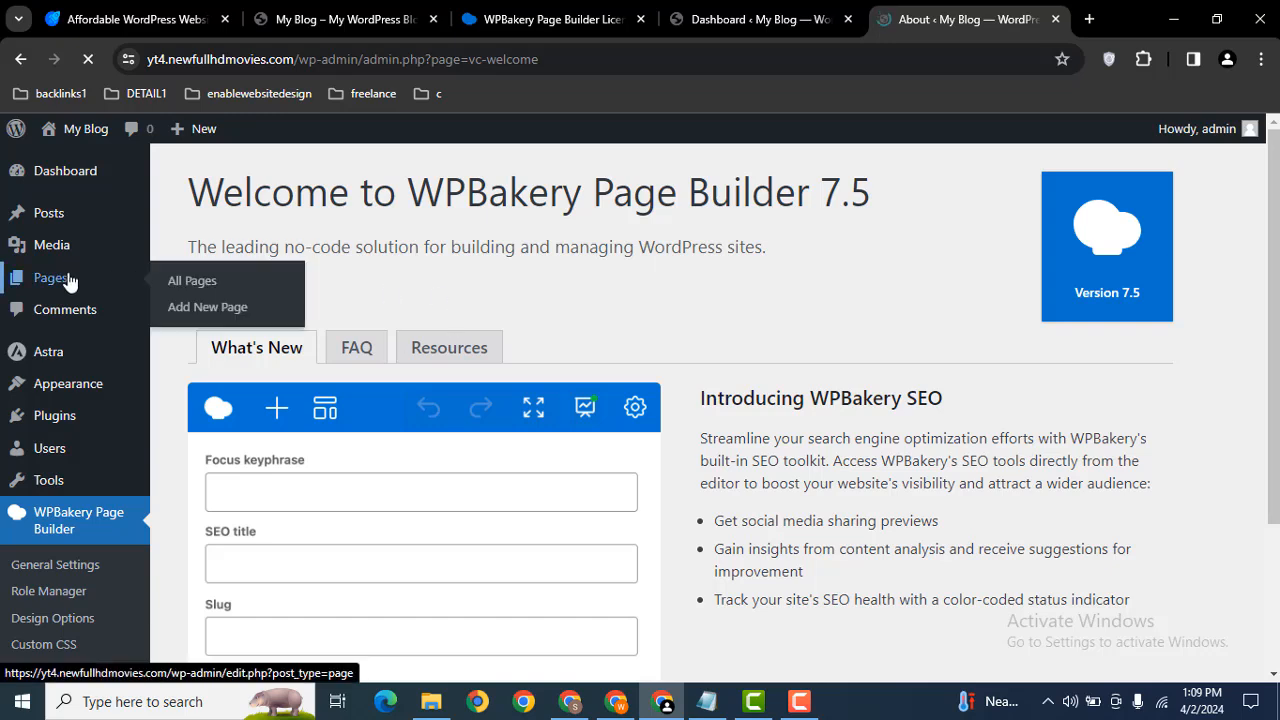
# - Edit the Home page from All Pages, viewing its WPBakery backend layout
pyautogui.click(192, 280)
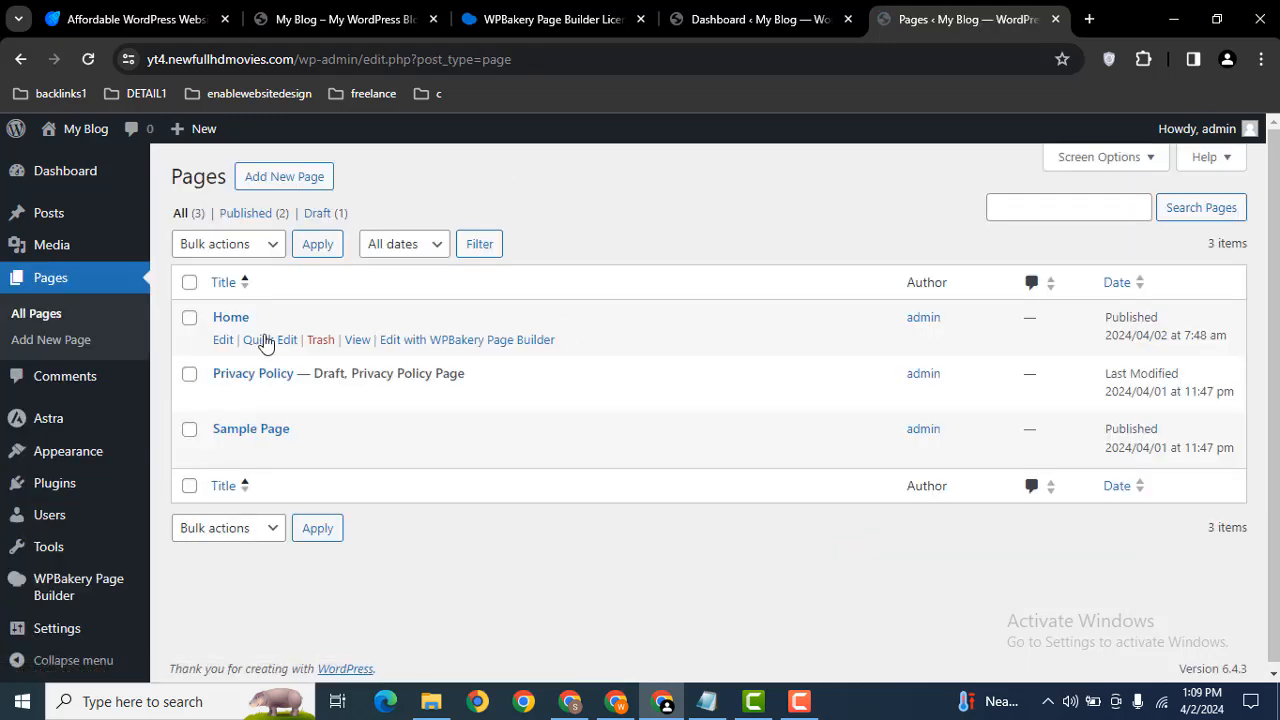
pyautogui.click(222, 340)
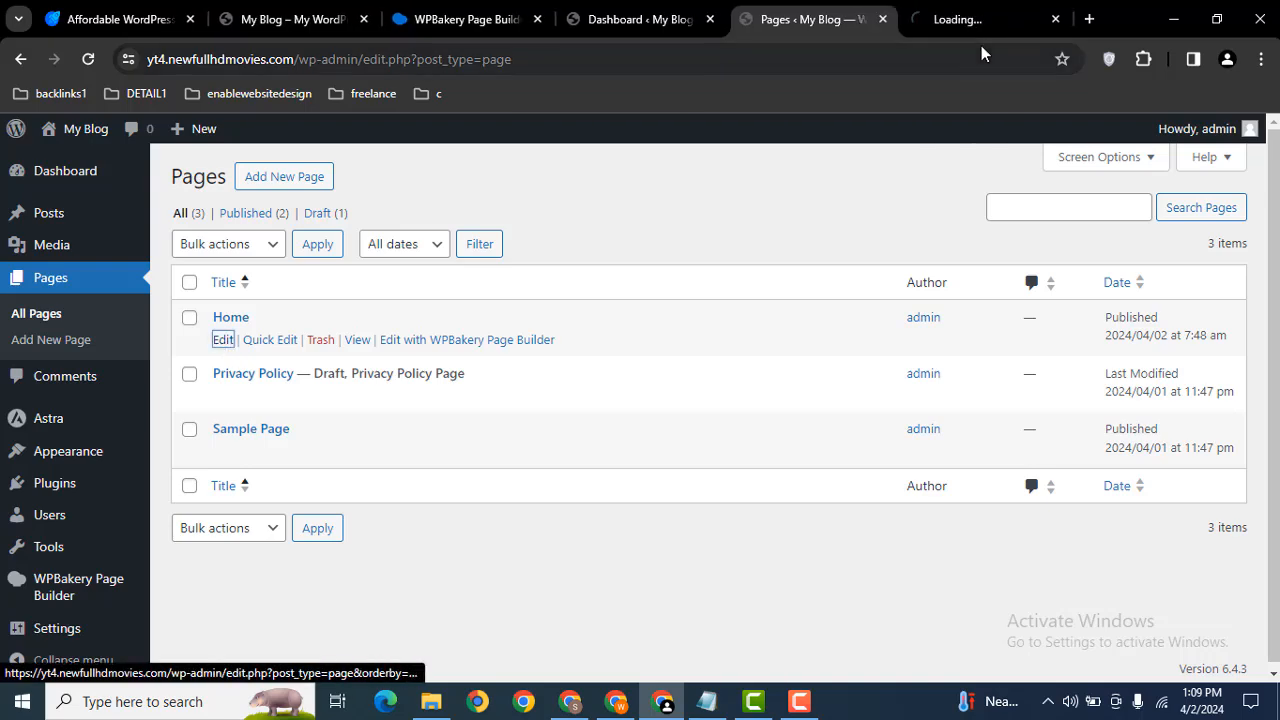
pyautogui.click(222, 340)
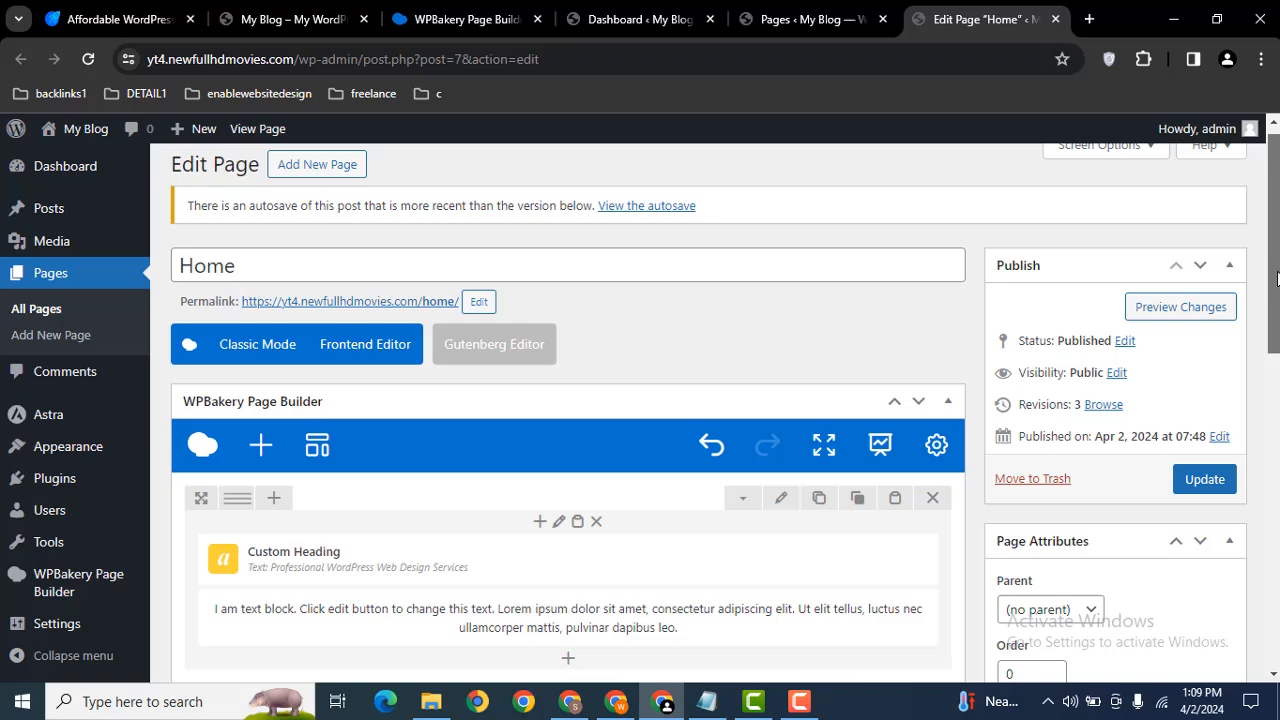
pyautogui.scroll(-3)
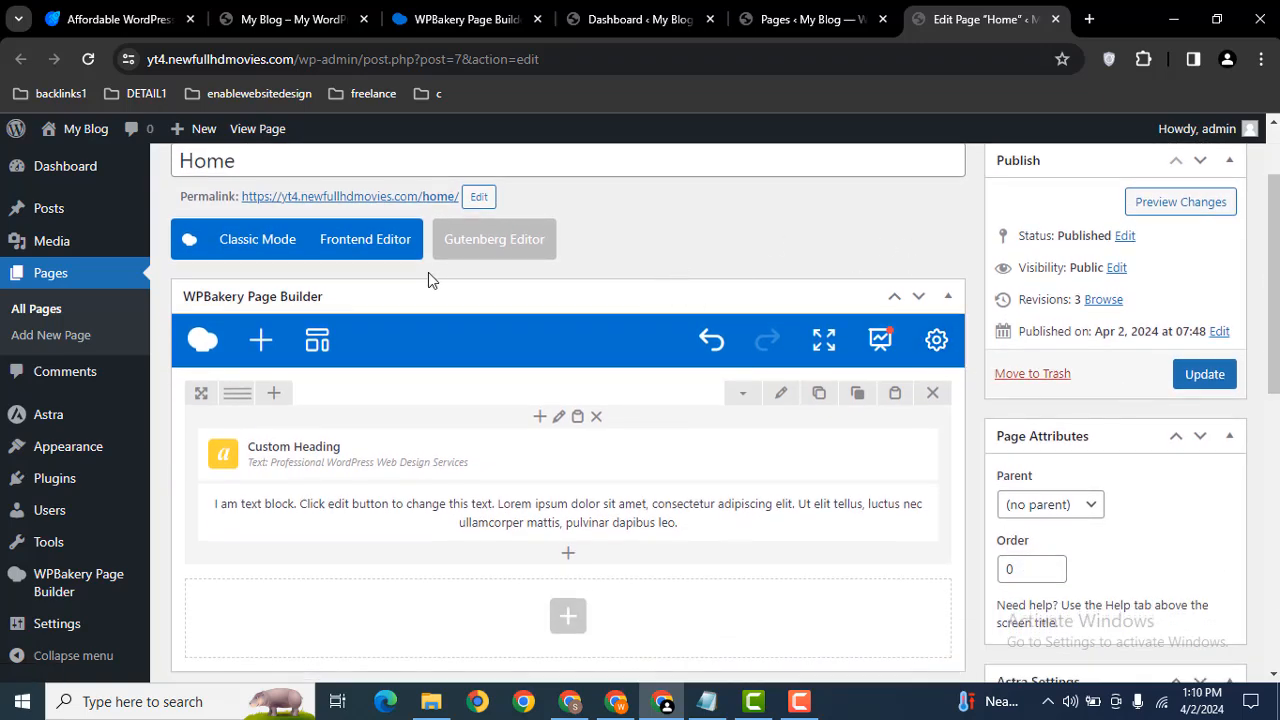
pyautogui.moveTo(430, 280)
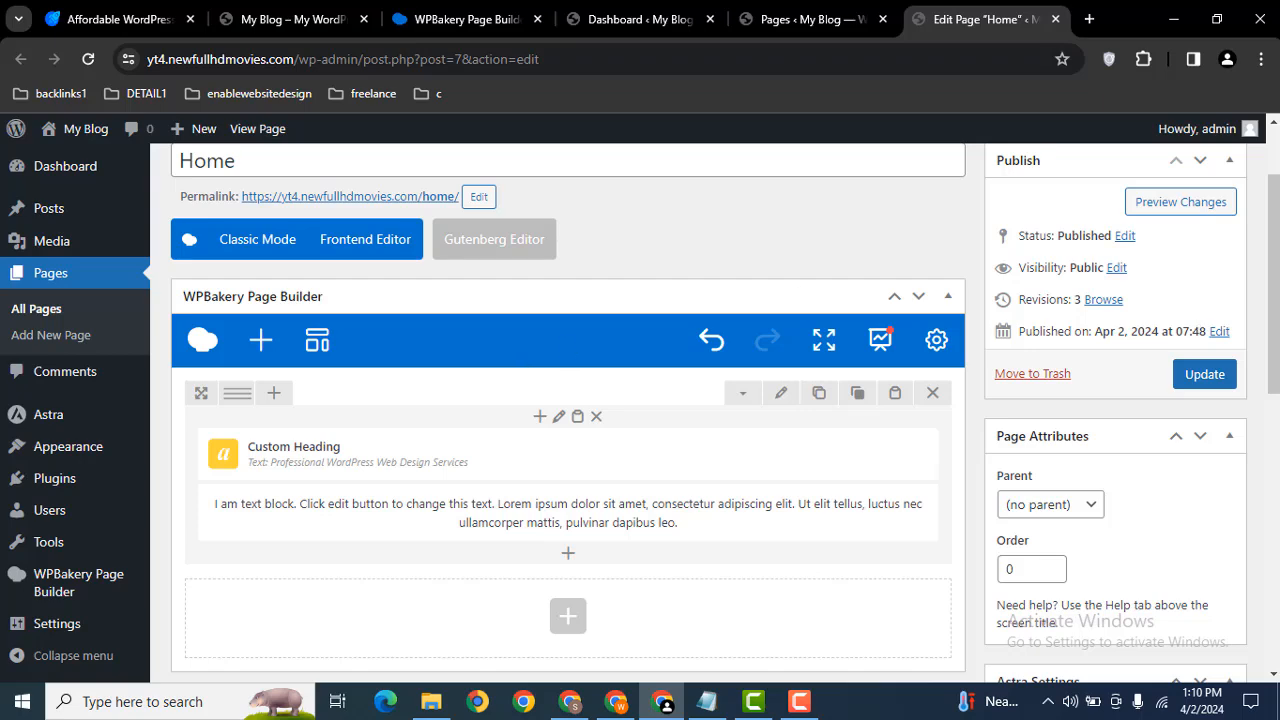
pyautogui.scroll(-3)
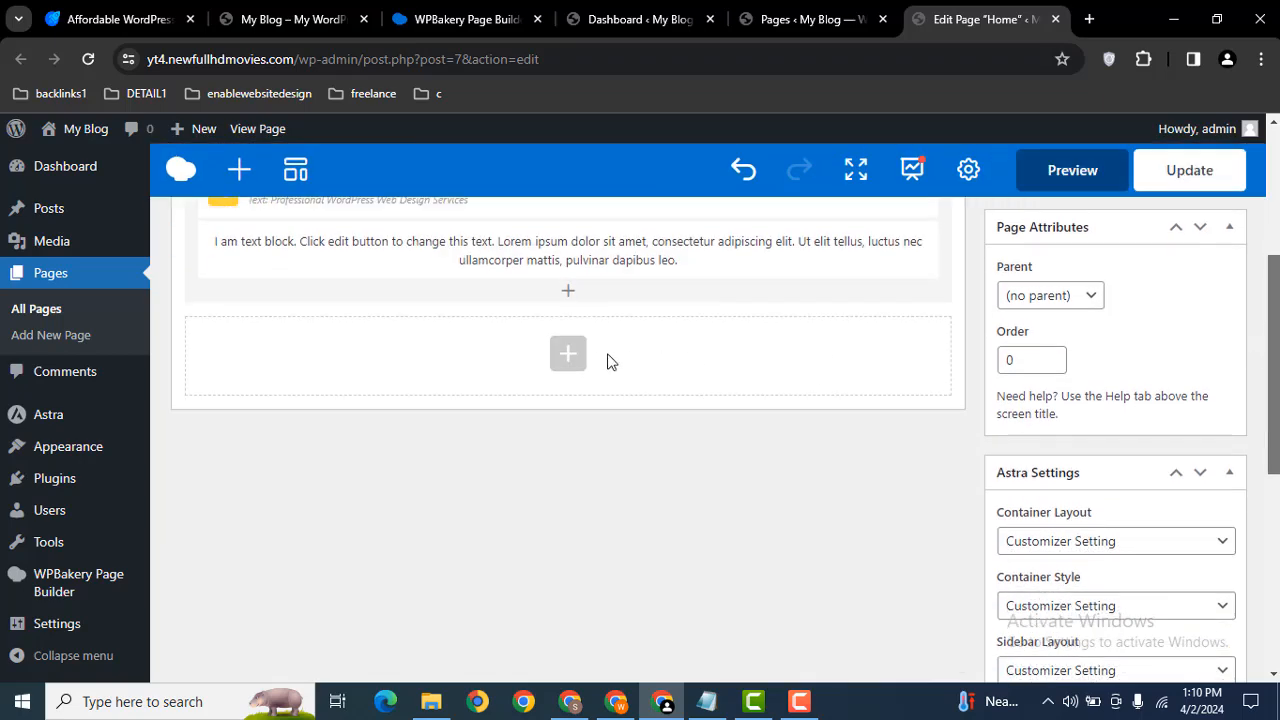
# - Split the new row into two equal columns and start adding an element to the left one
pyautogui.click(568, 352)
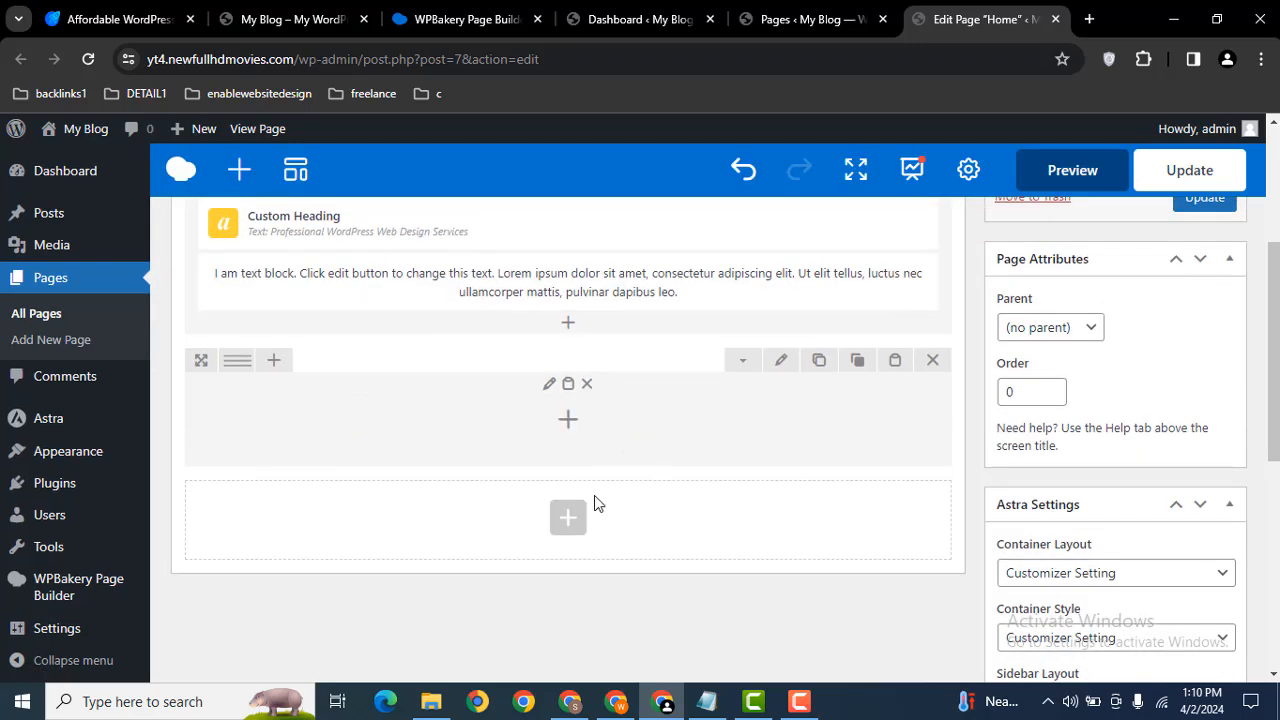
pyautogui.moveTo(204, 360)
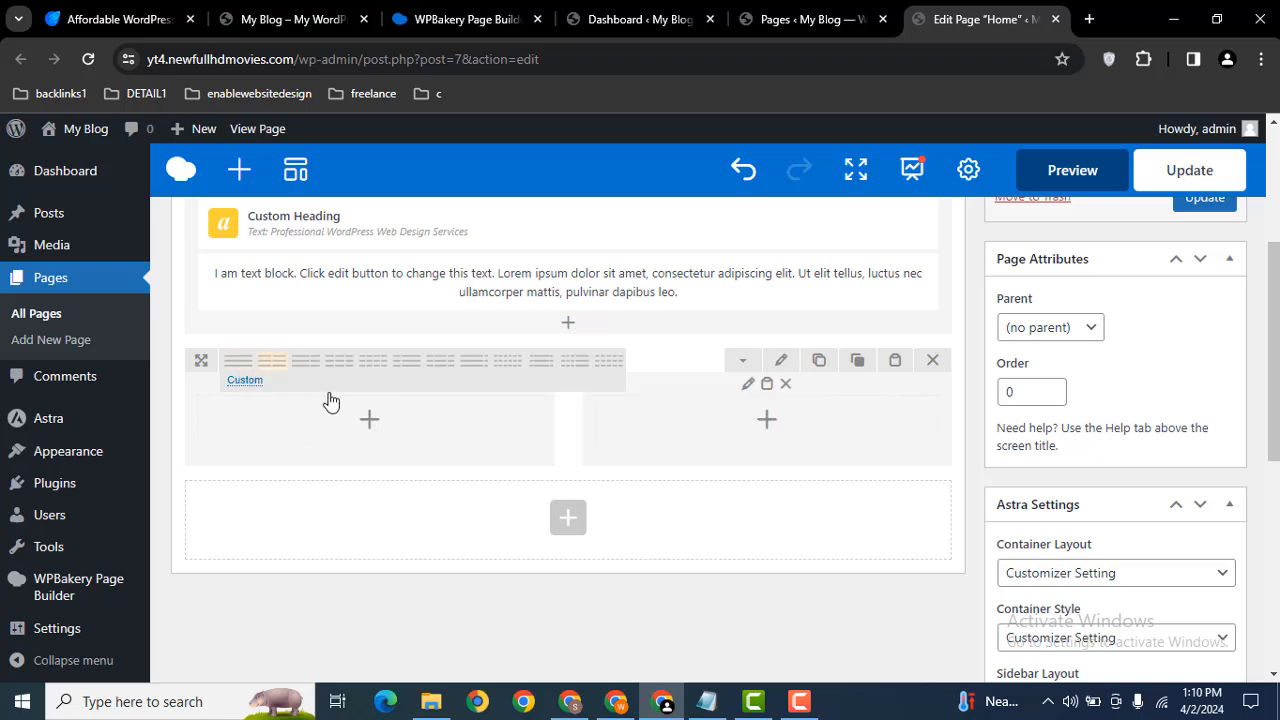
pyautogui.click(368, 420)
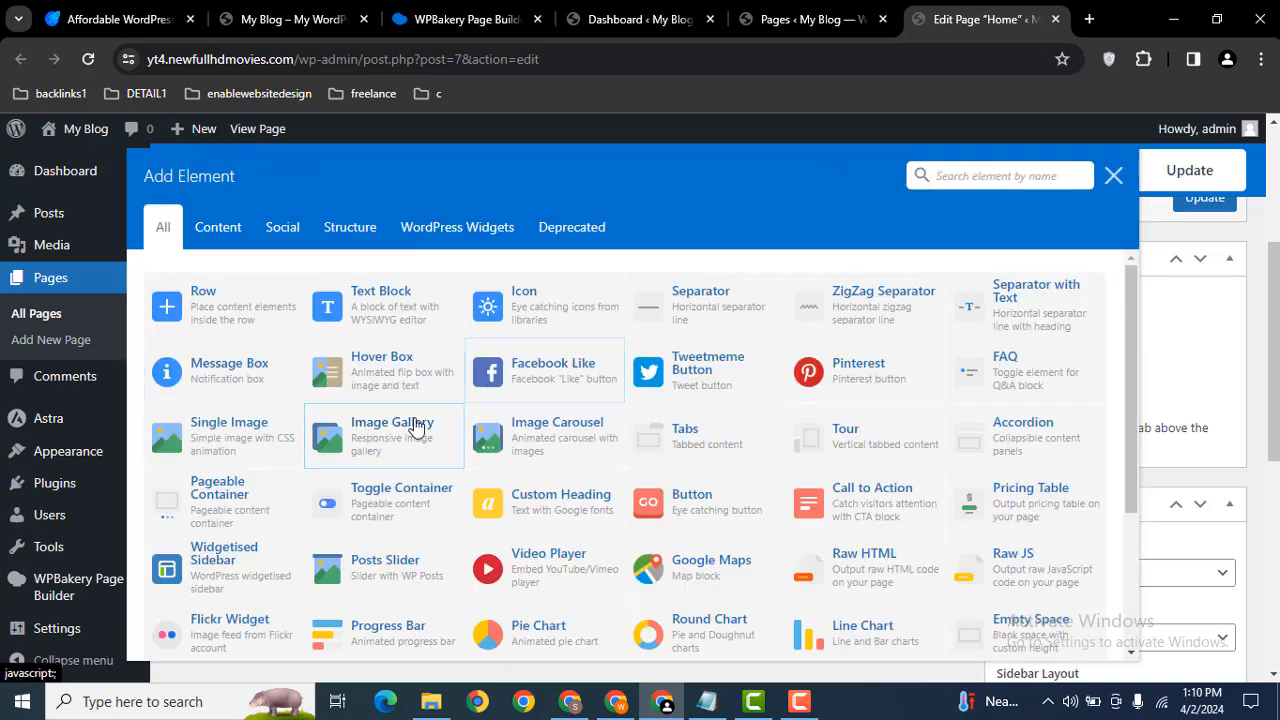
pyautogui.moveTo(384, 436)
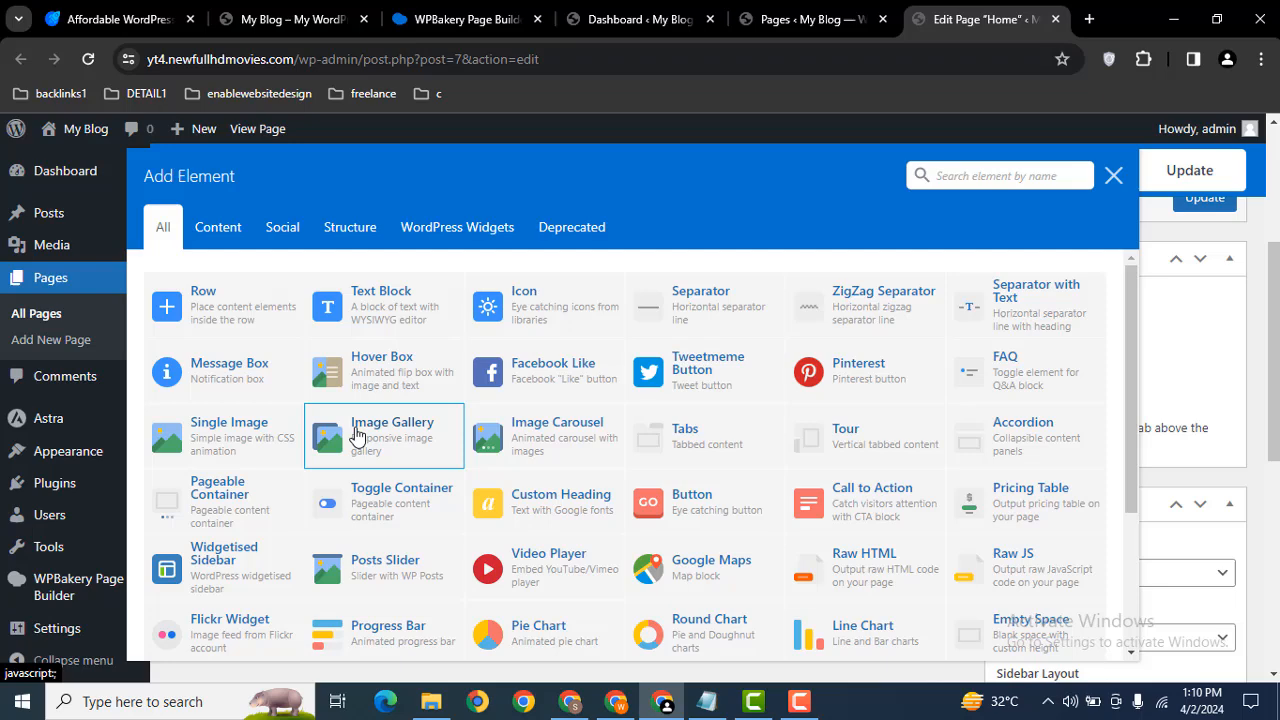
# - Insert an Image Gallery element in the left column with gallery type Image grid
pyautogui.click(384, 436)
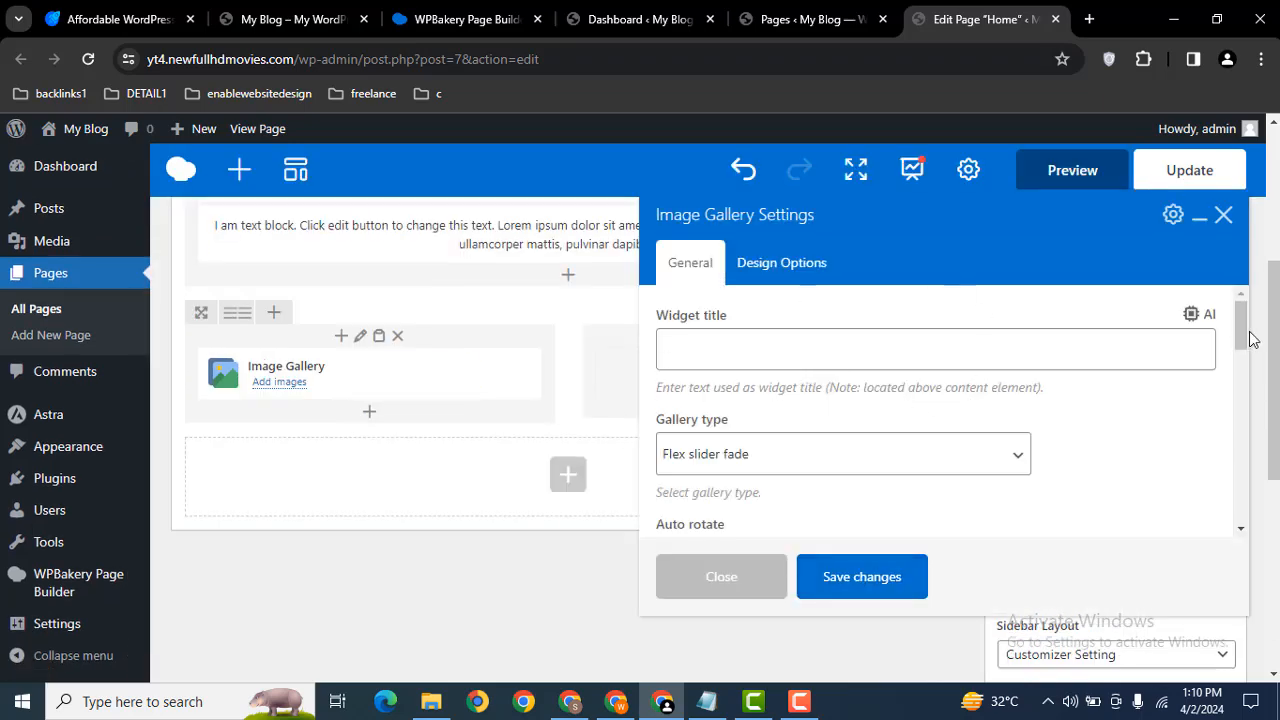
pyautogui.scroll(-3)
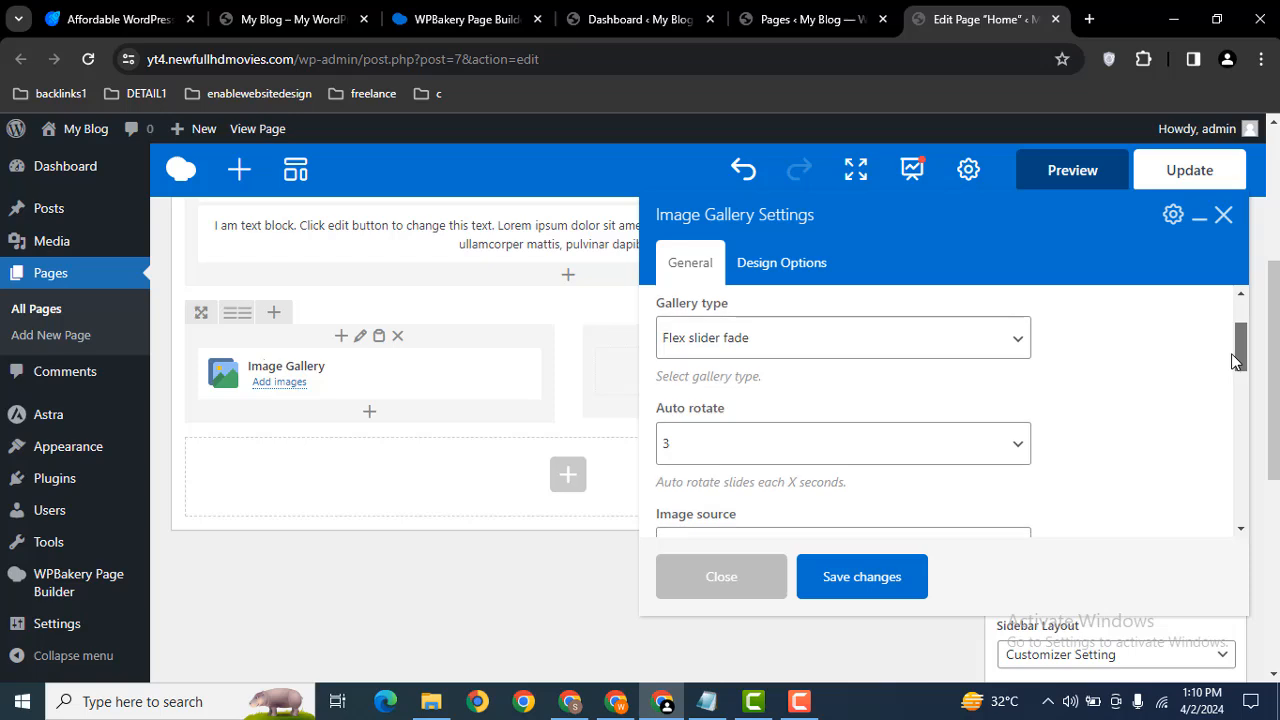
pyautogui.click(842, 336)
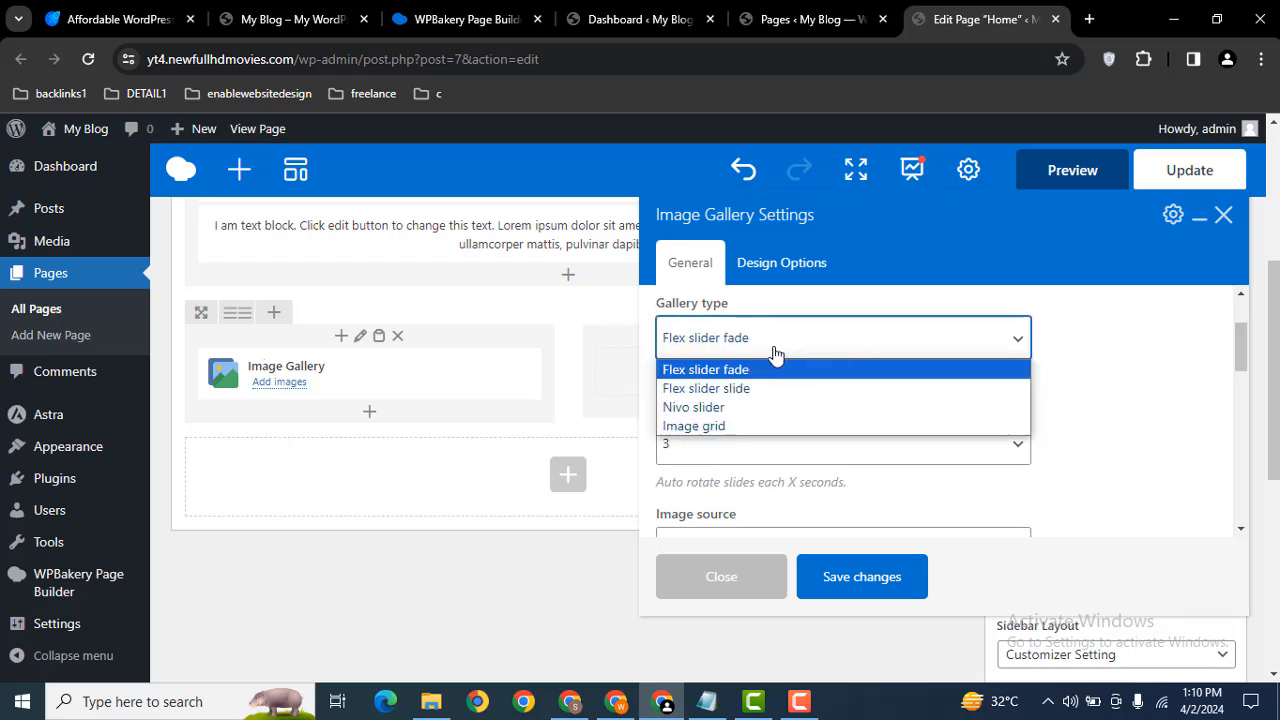
pyautogui.moveTo(784, 384)
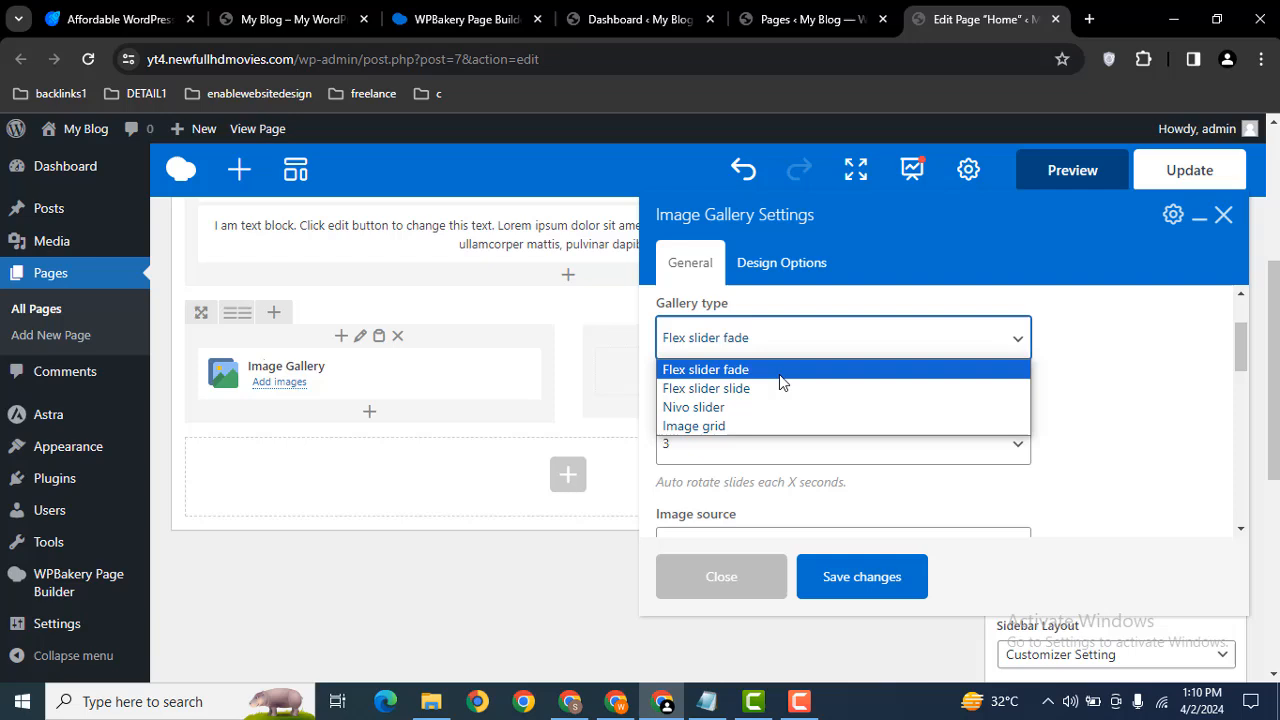
pyautogui.moveTo(750, 424)
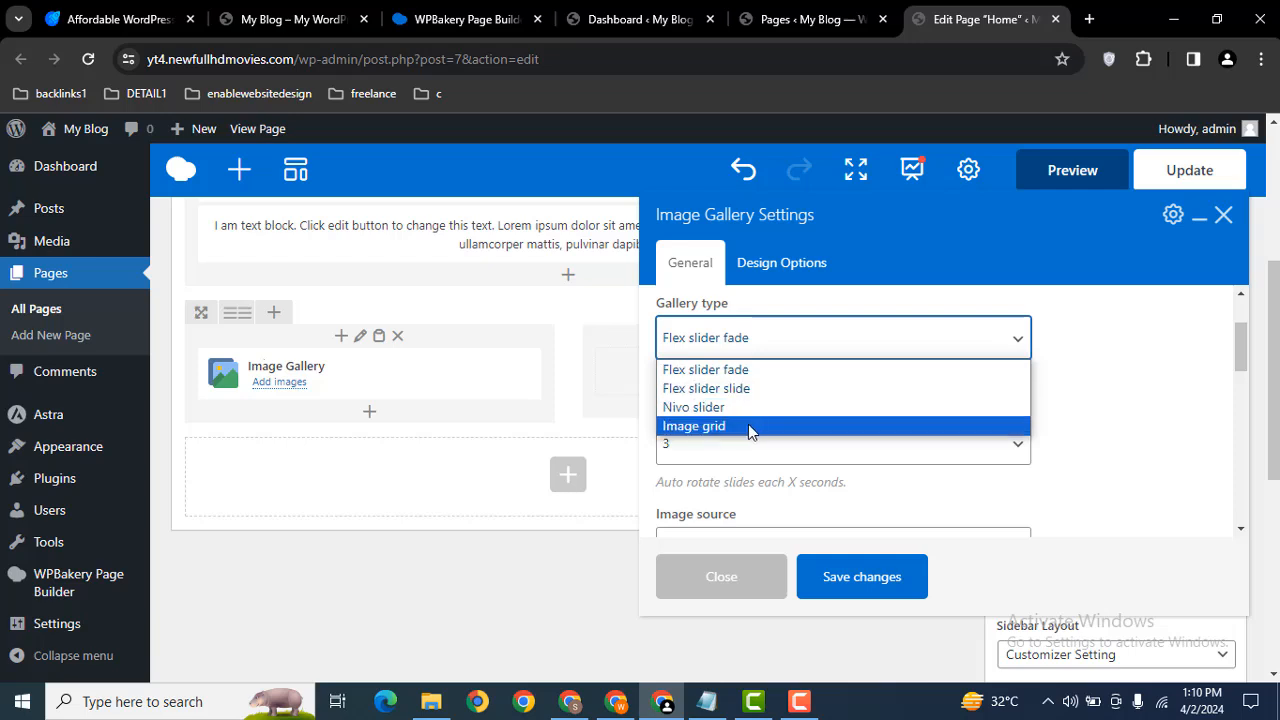
pyautogui.click(694, 424)
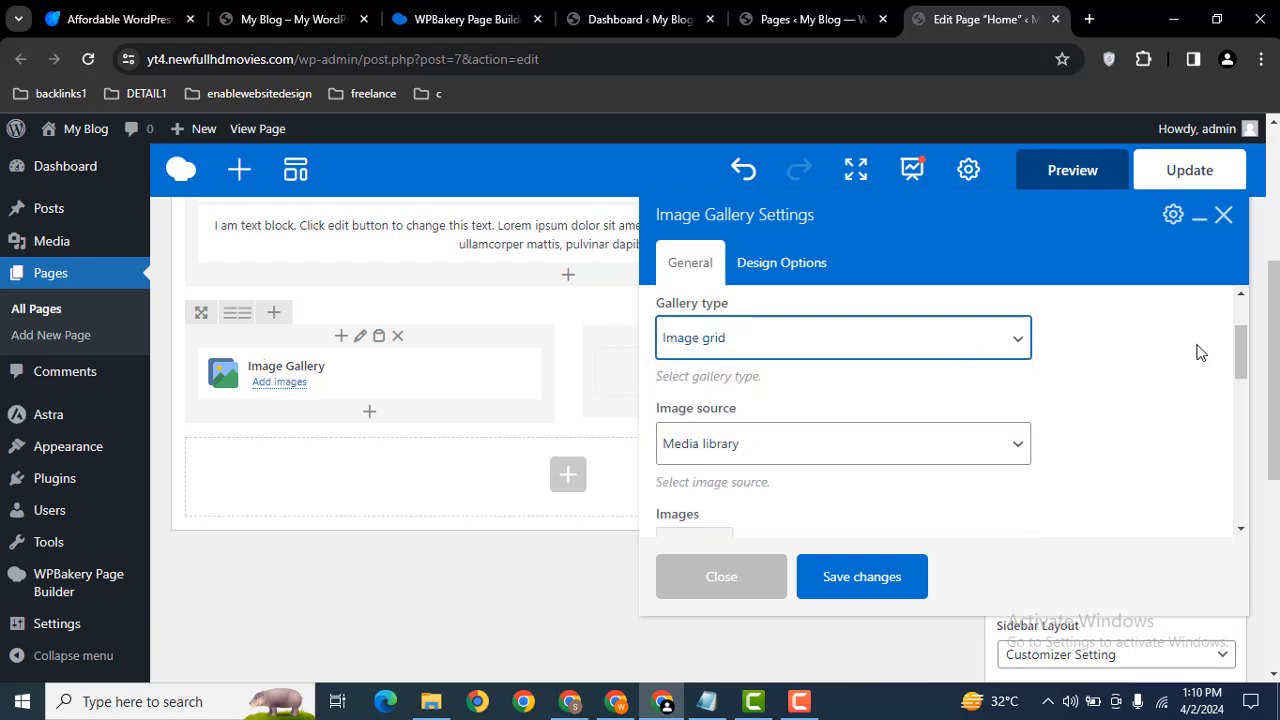
pyautogui.scroll(-3)
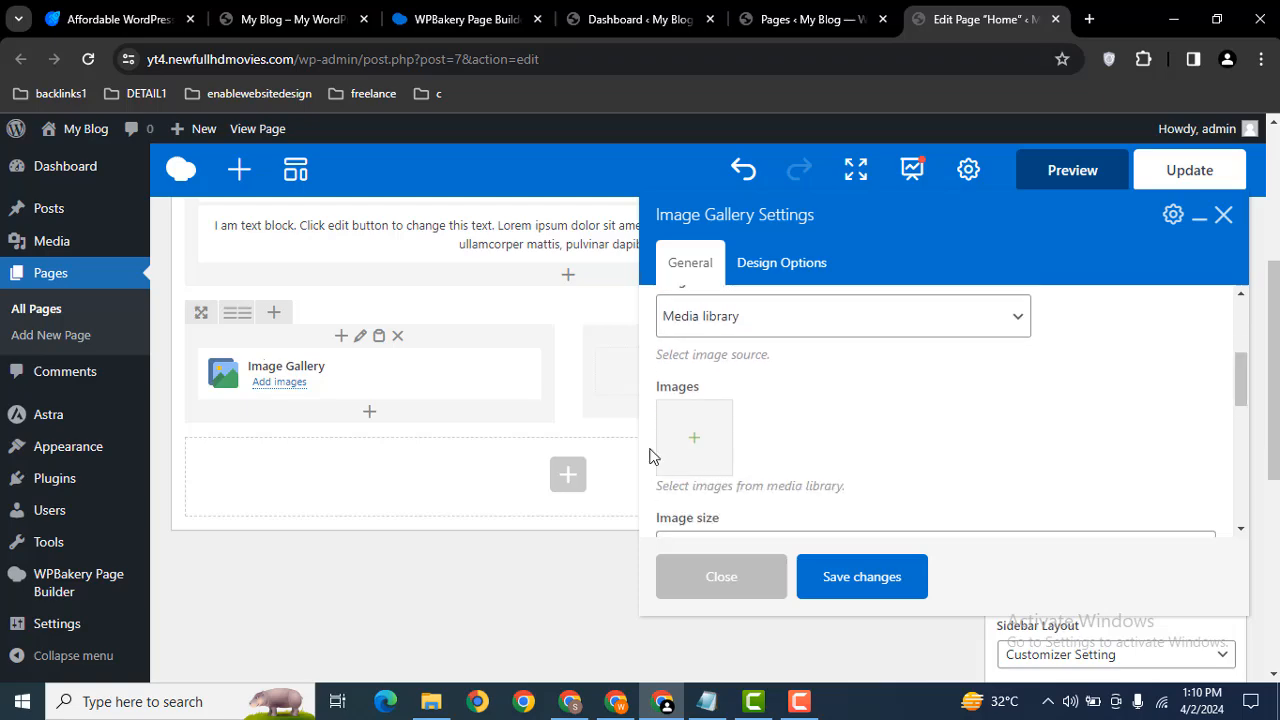
# - Upload yacht photos 1–4 from folder 3 and add them to the gallery's images
pyautogui.click(694, 436)
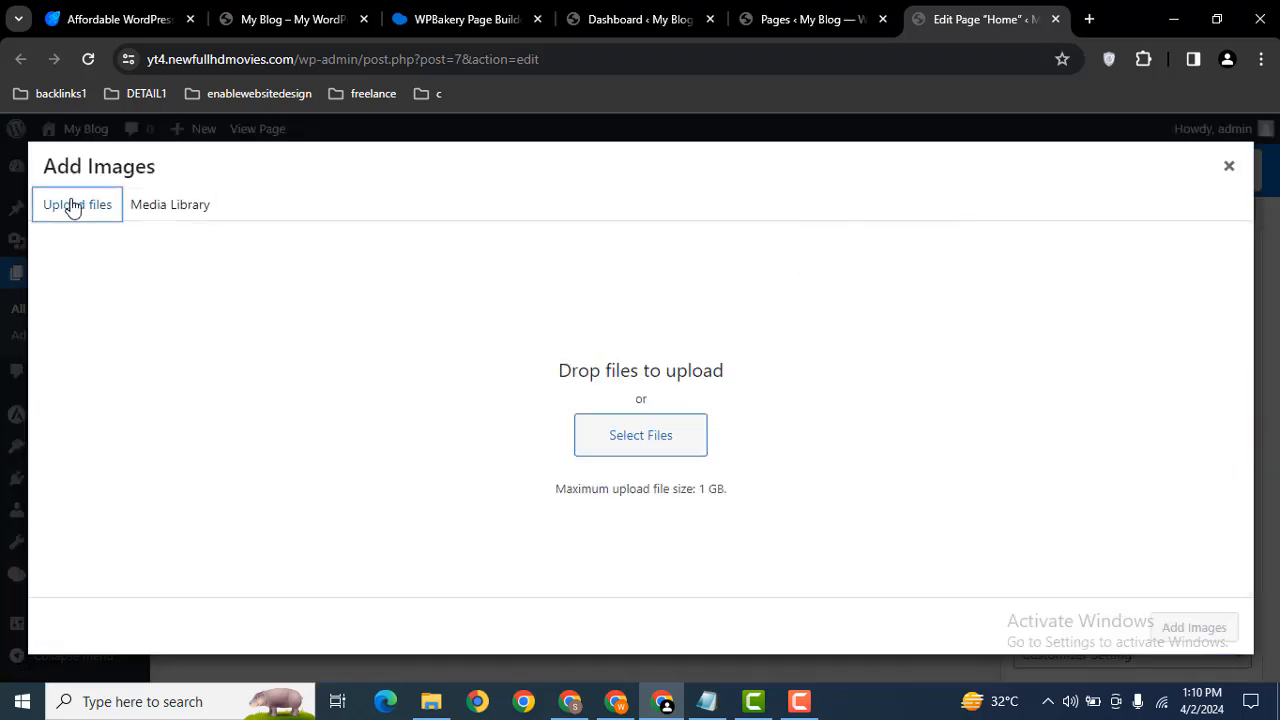
pyautogui.click(640, 434)
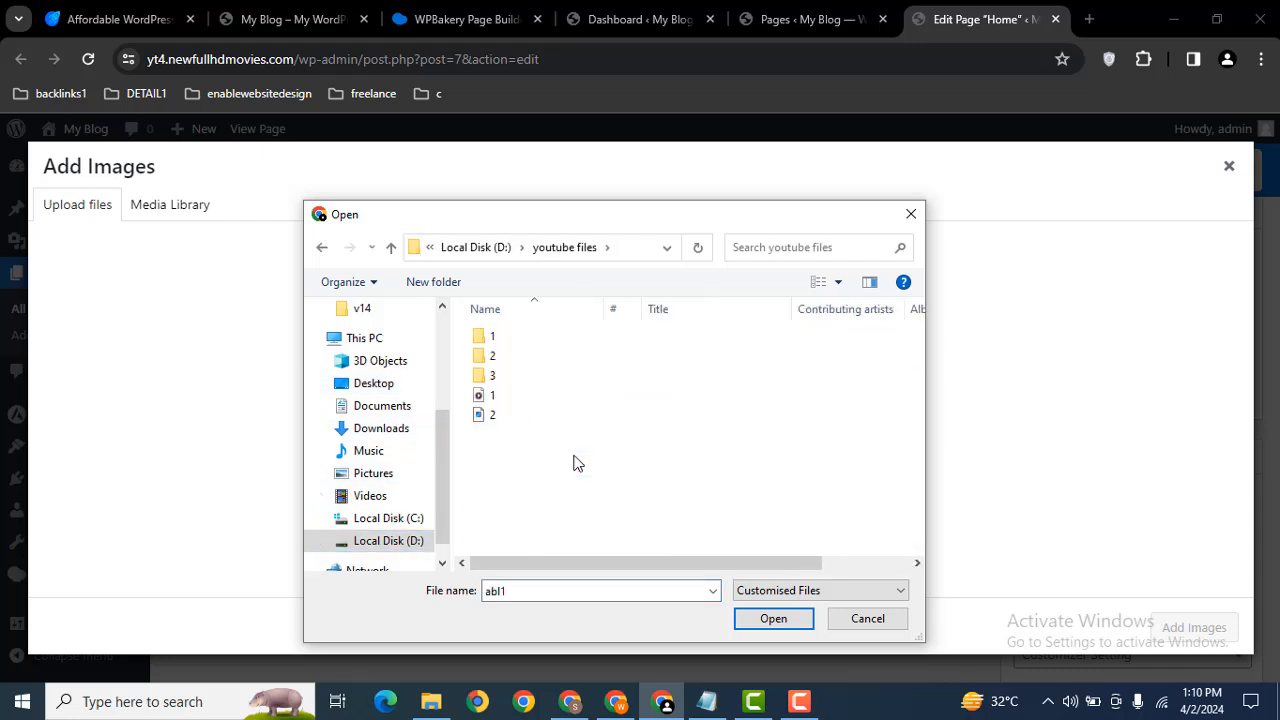
pyautogui.doubleClick(492, 376)
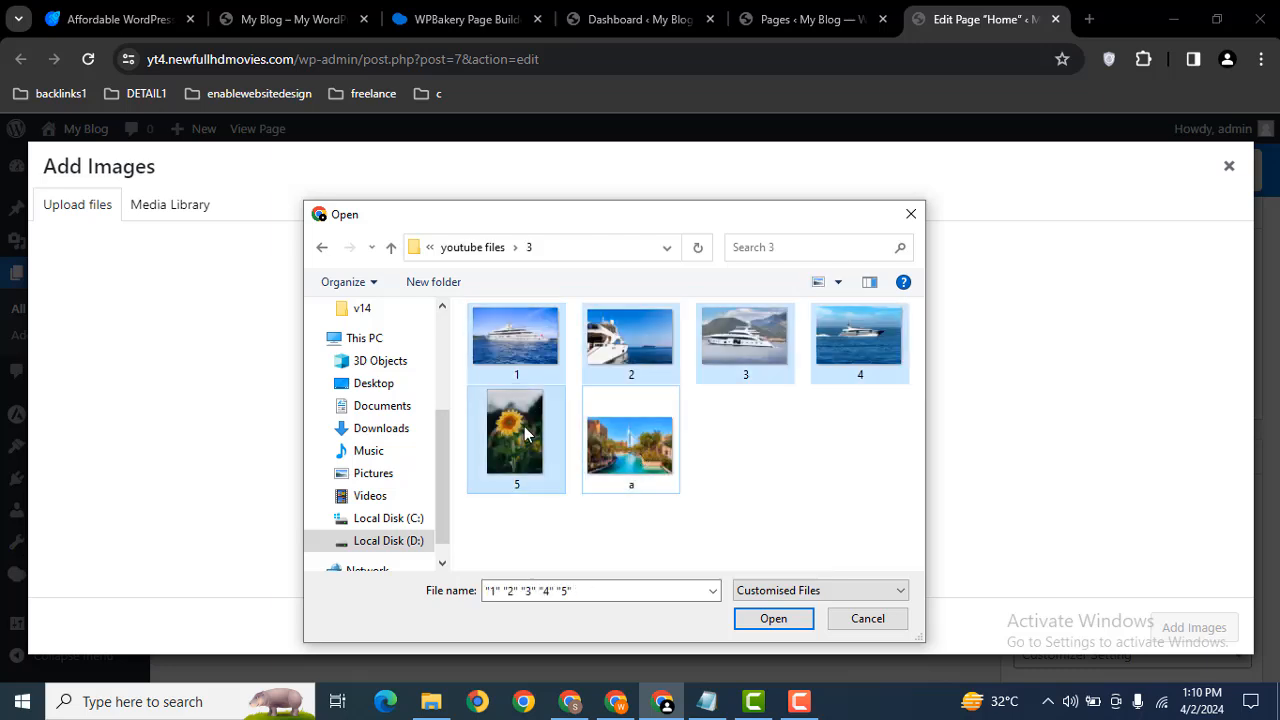
pyautogui.click(516, 430)
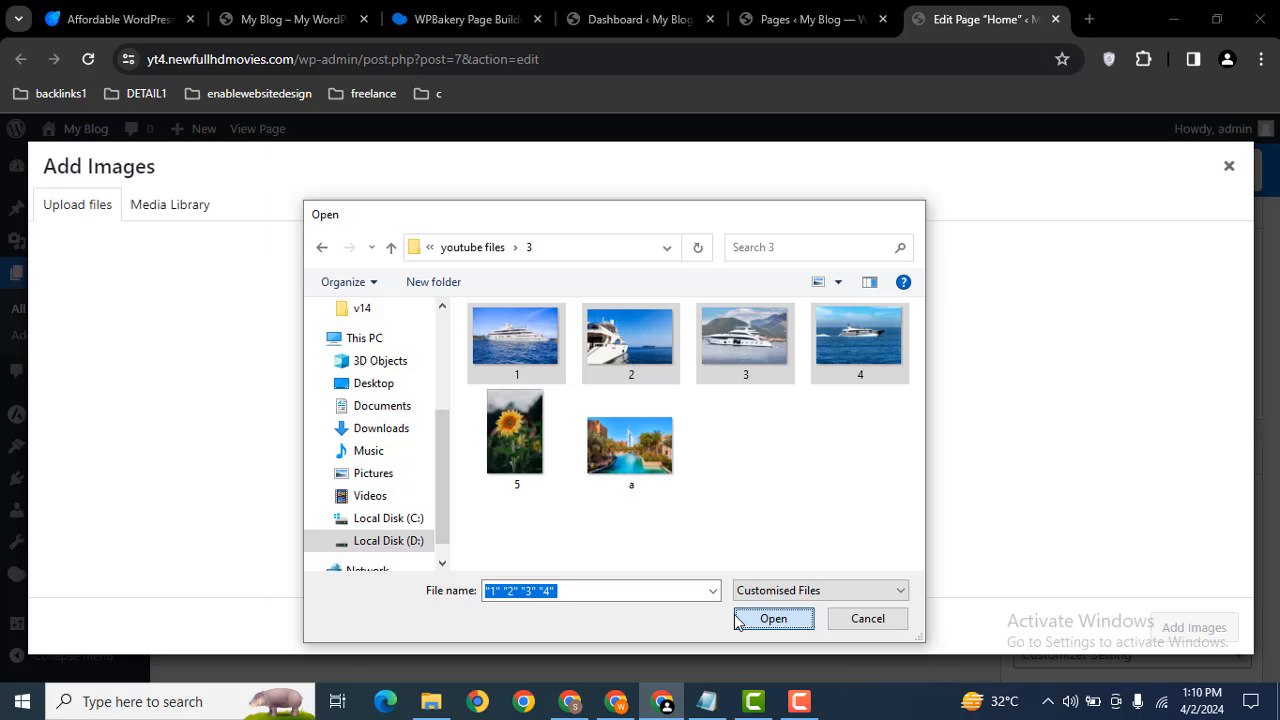
pyautogui.click(772, 618)
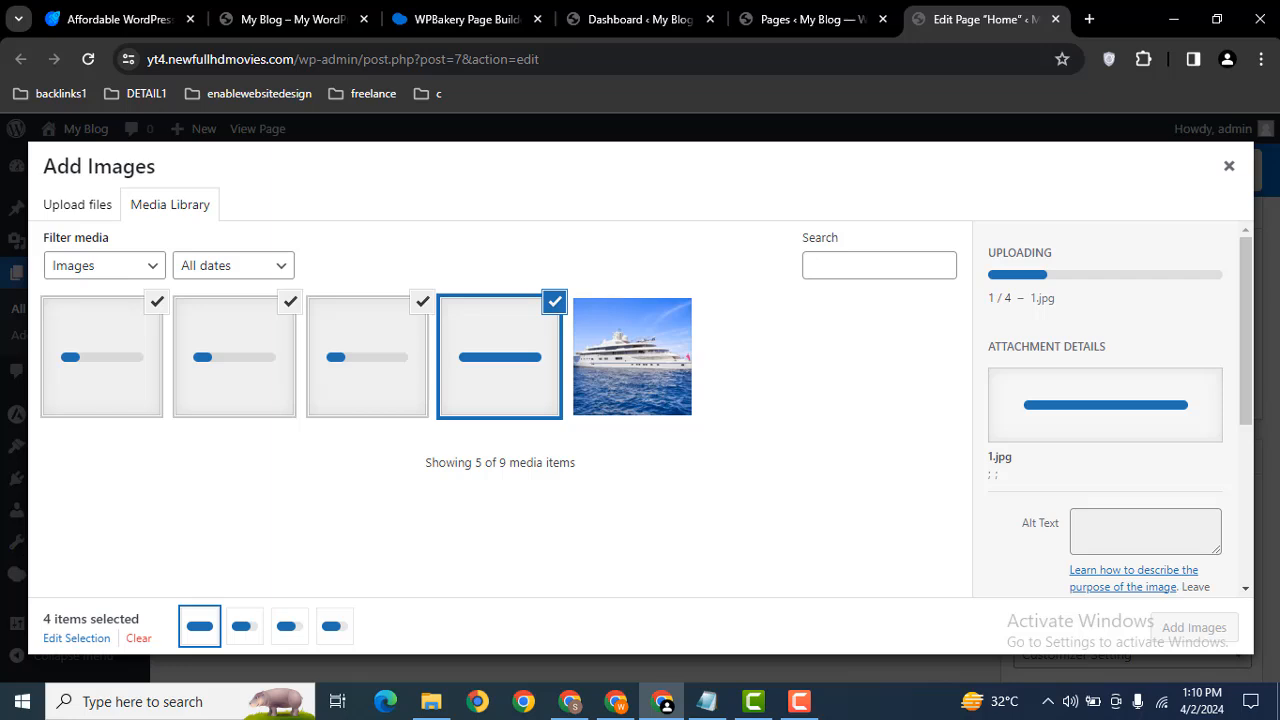
pyautogui.moveTo(1064, 296)
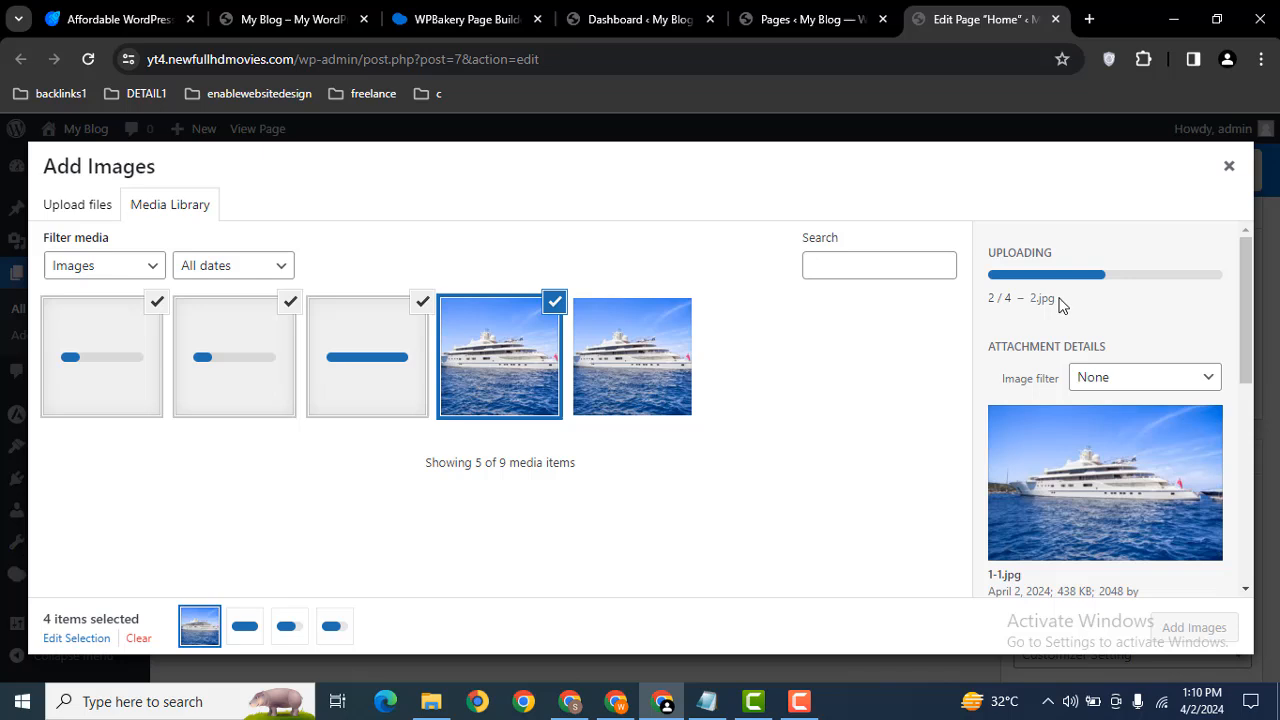
pyautogui.moveTo(1132, 304)
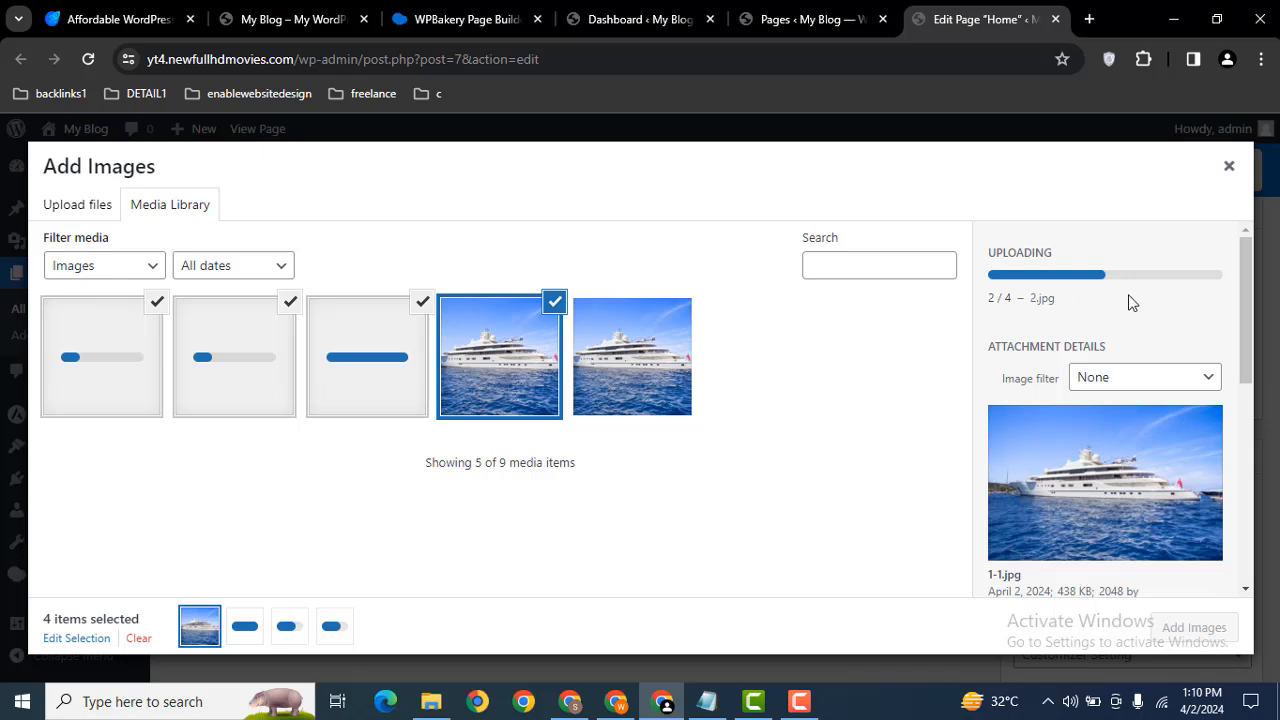
pyautogui.moveTo(1088, 314)
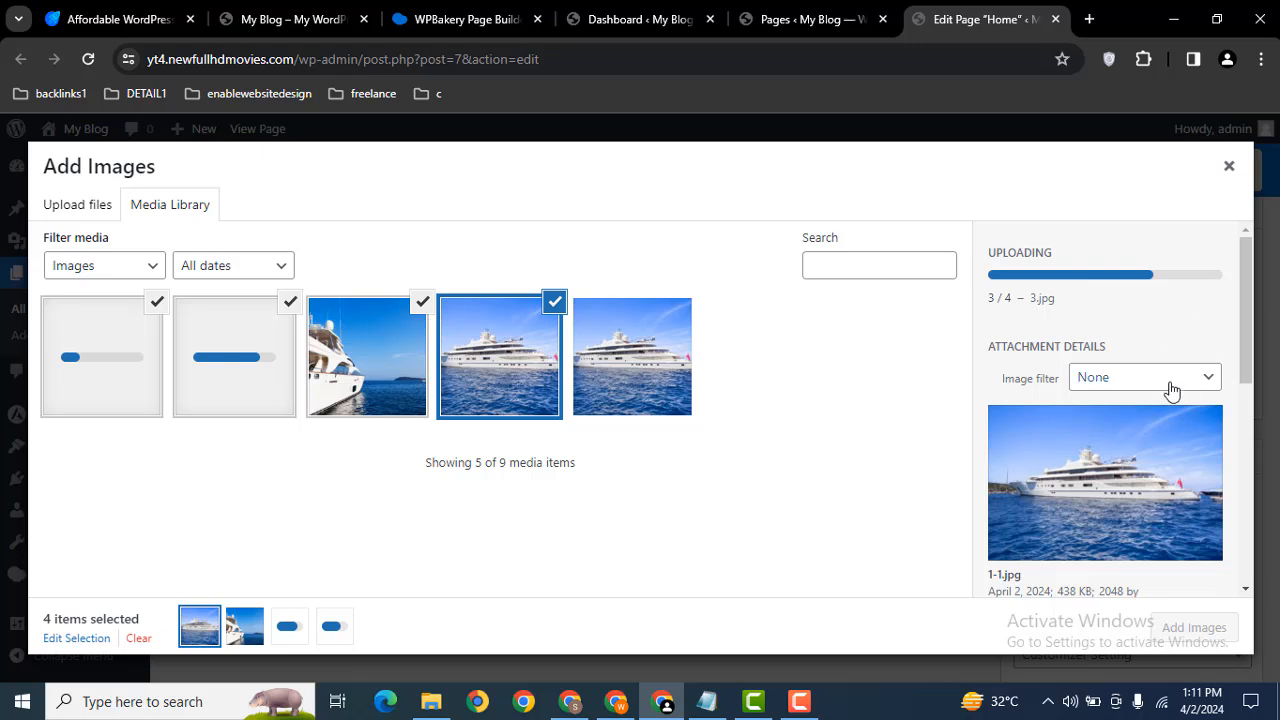
pyautogui.moveTo(1204, 628)
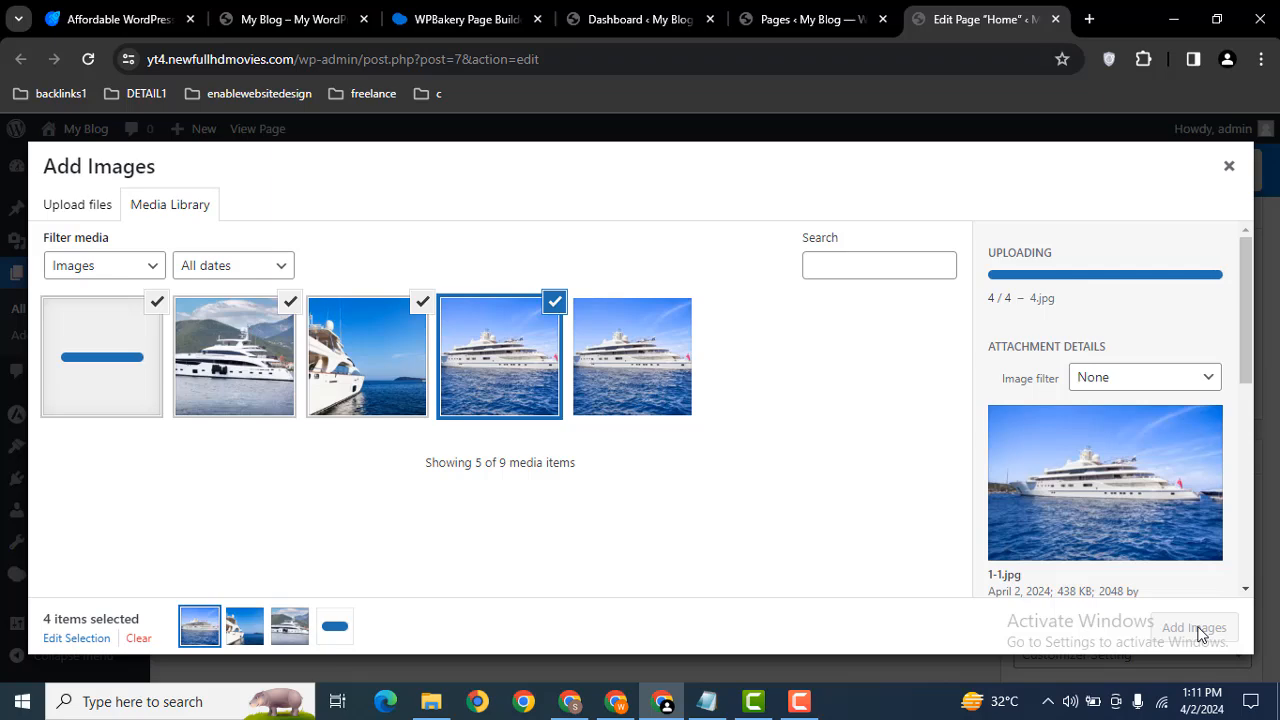
pyautogui.click(1192, 628)
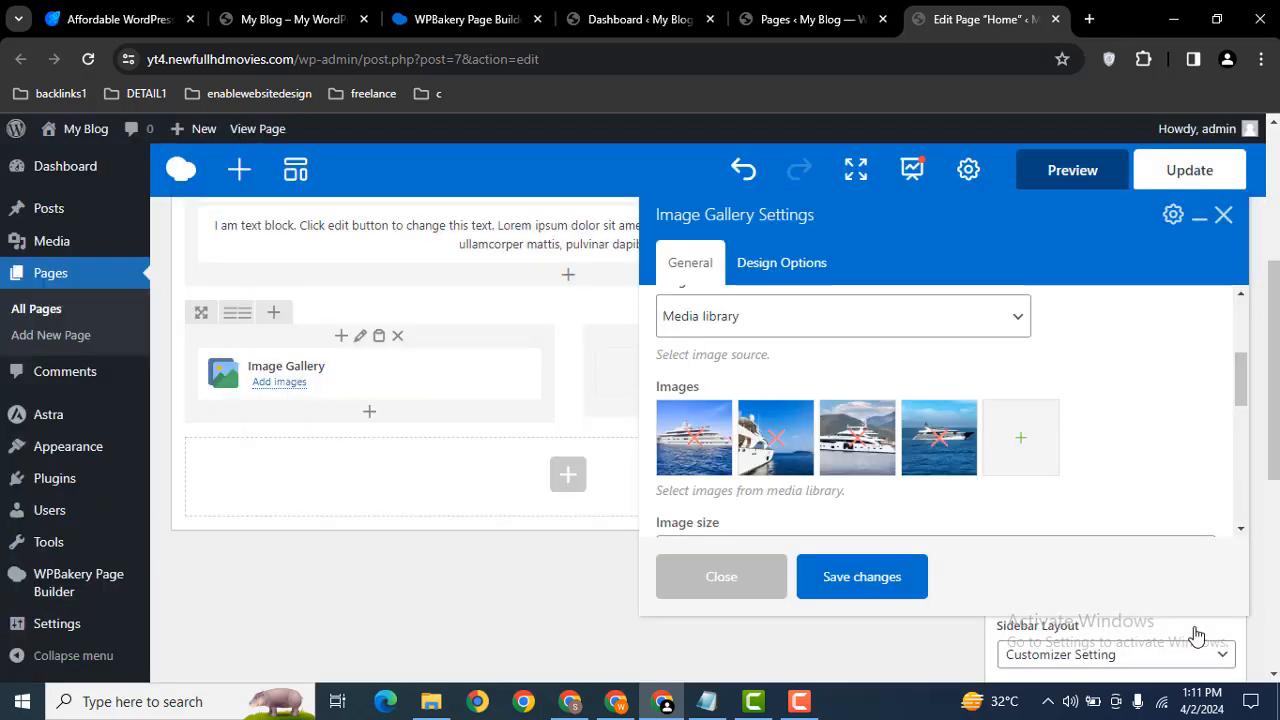
# - Set the gallery image size to medium, review the on-click action and save the settings
pyautogui.scroll(-3)
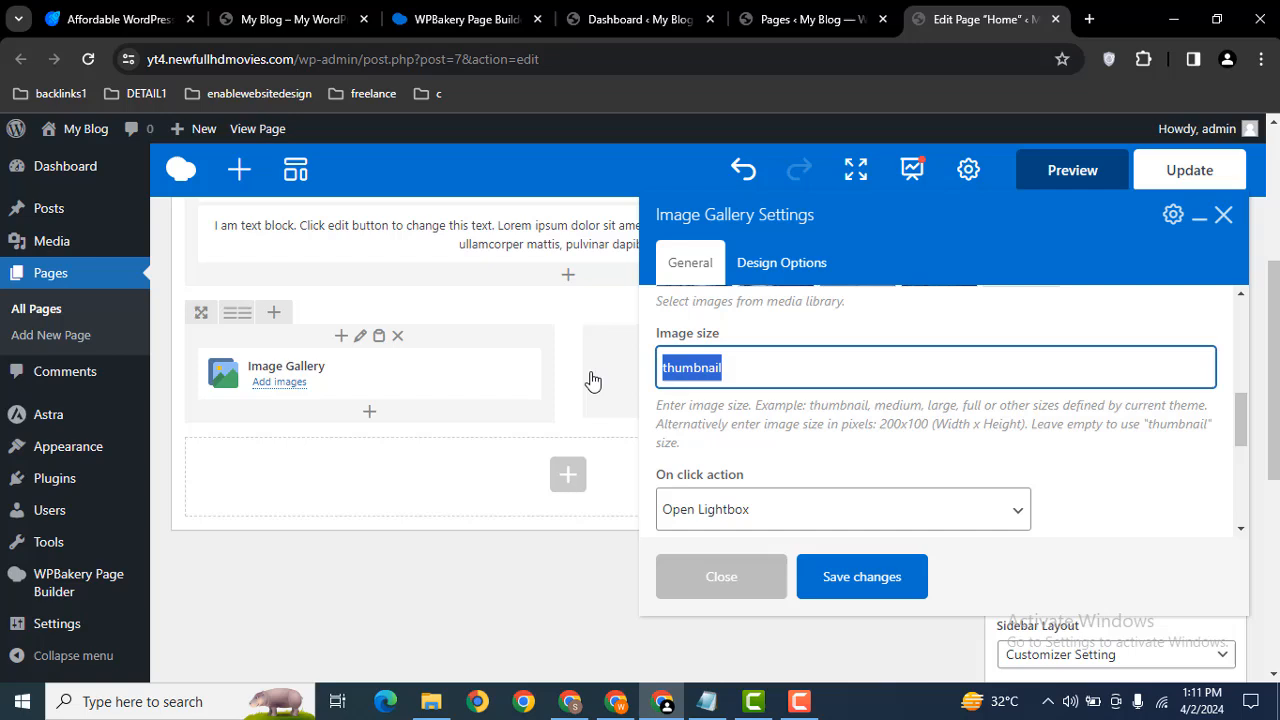
pyautogui.write('medium')
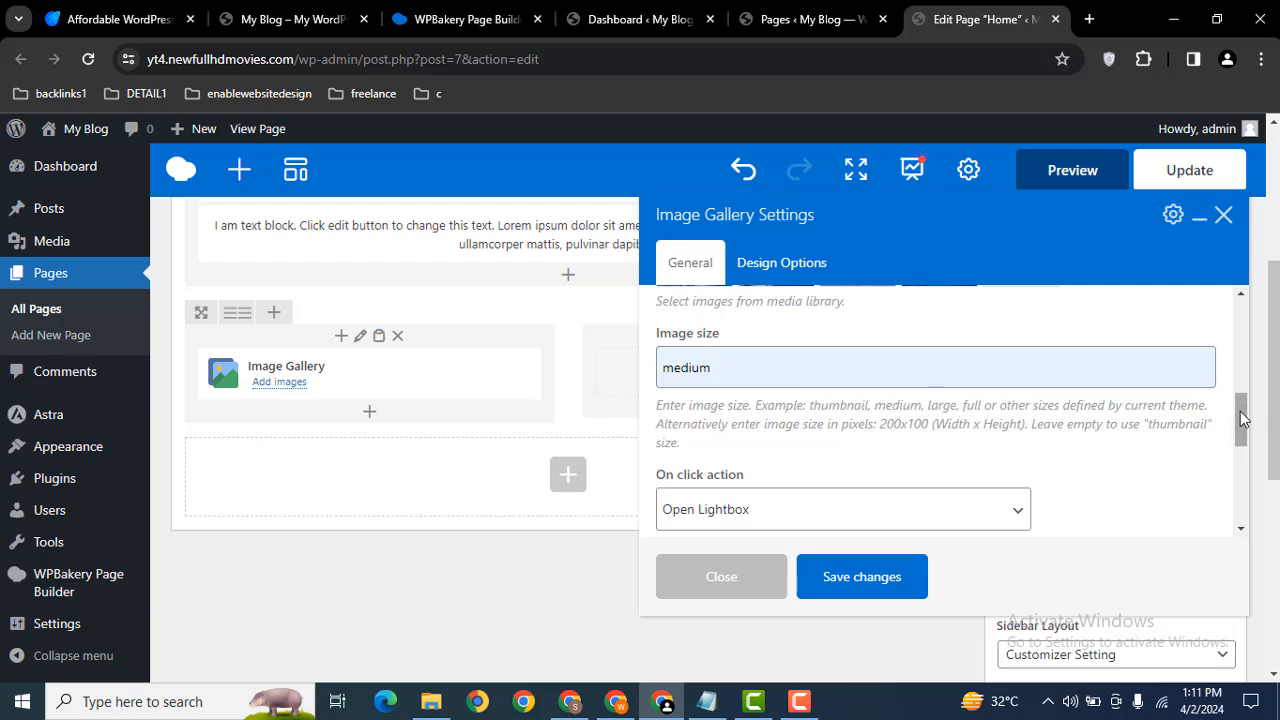
pyautogui.scroll(-3)
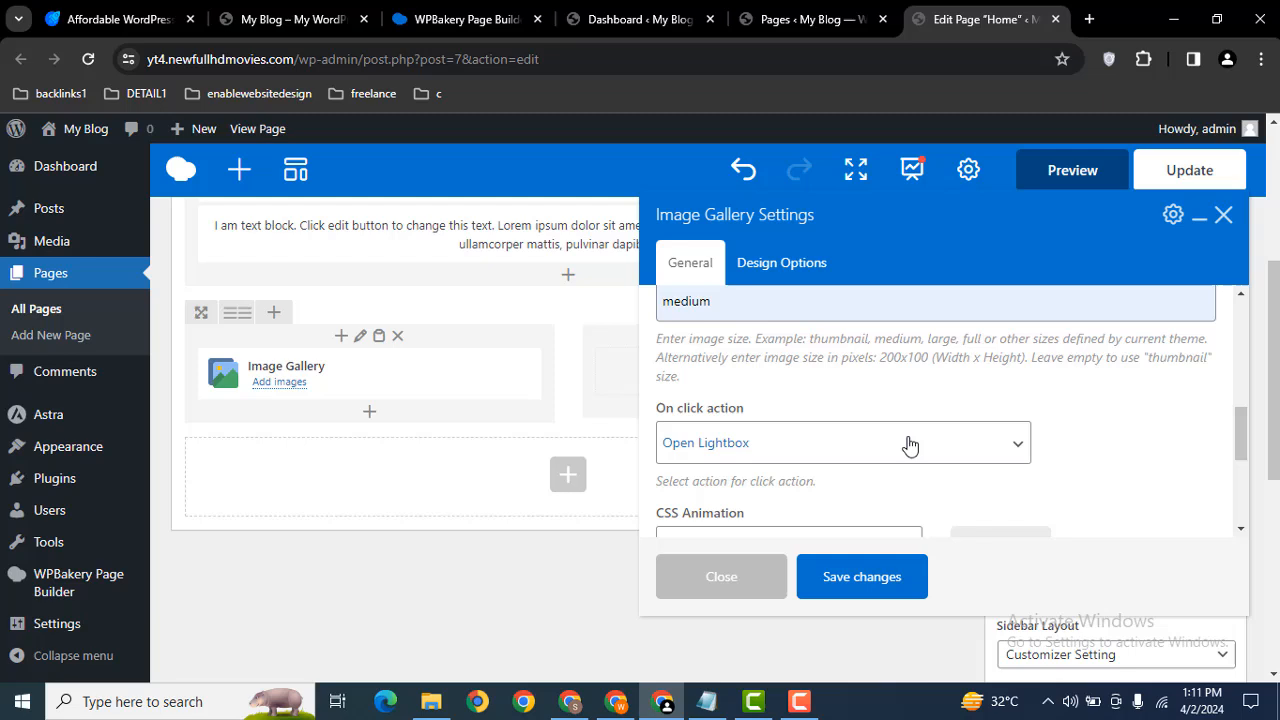
pyautogui.click(842, 442)
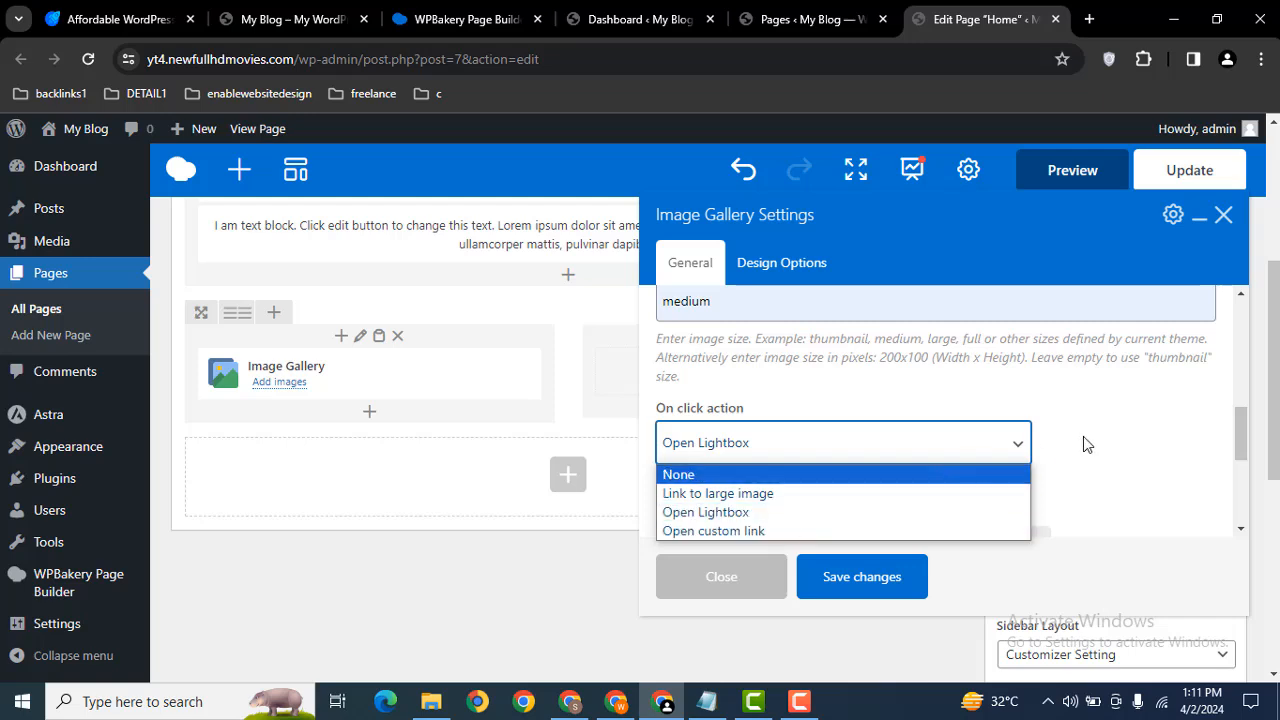
pyautogui.scroll(-3)
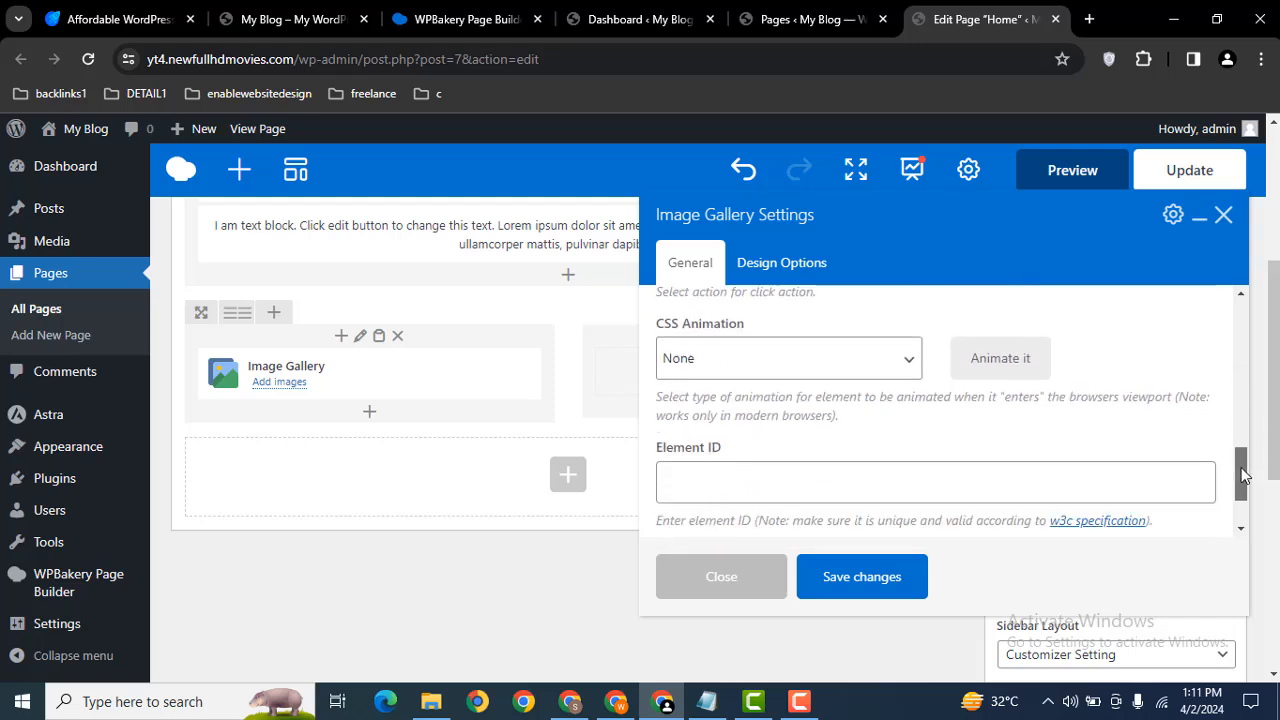
pyautogui.click(782, 262)
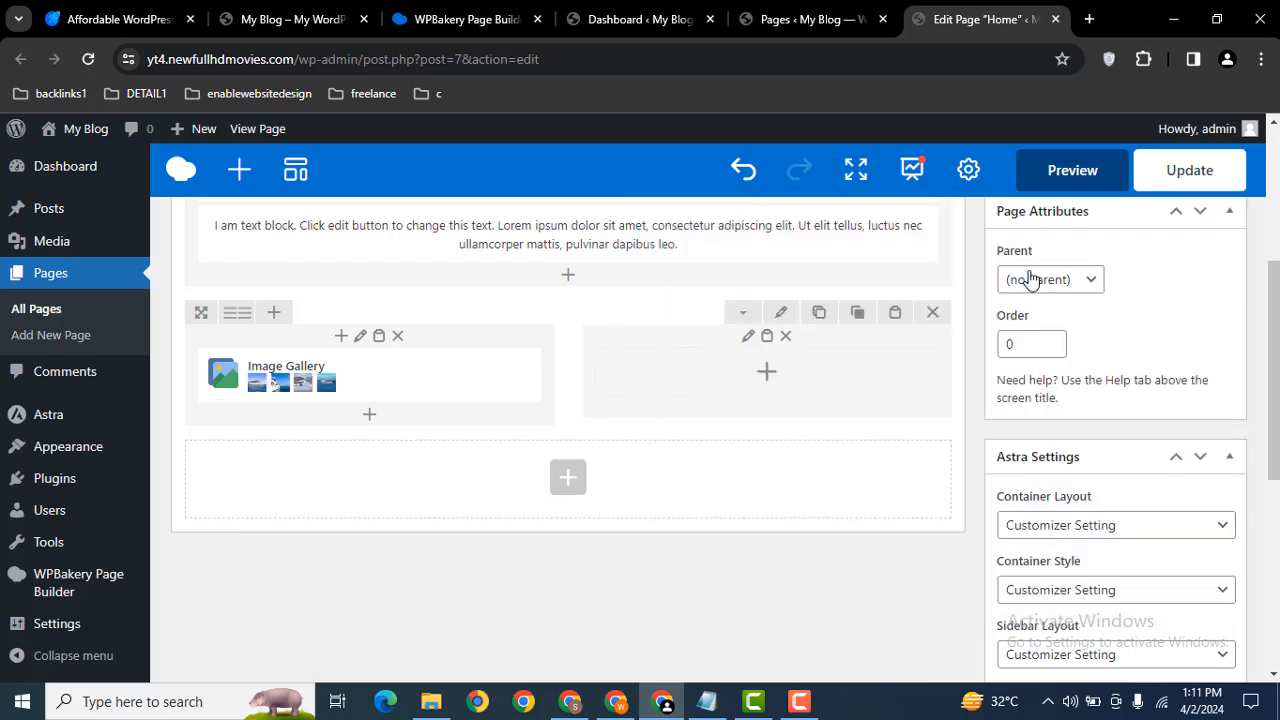
# - Preview the Home page, showing the yacht photos stacked in one column
pyautogui.click(1072, 170)
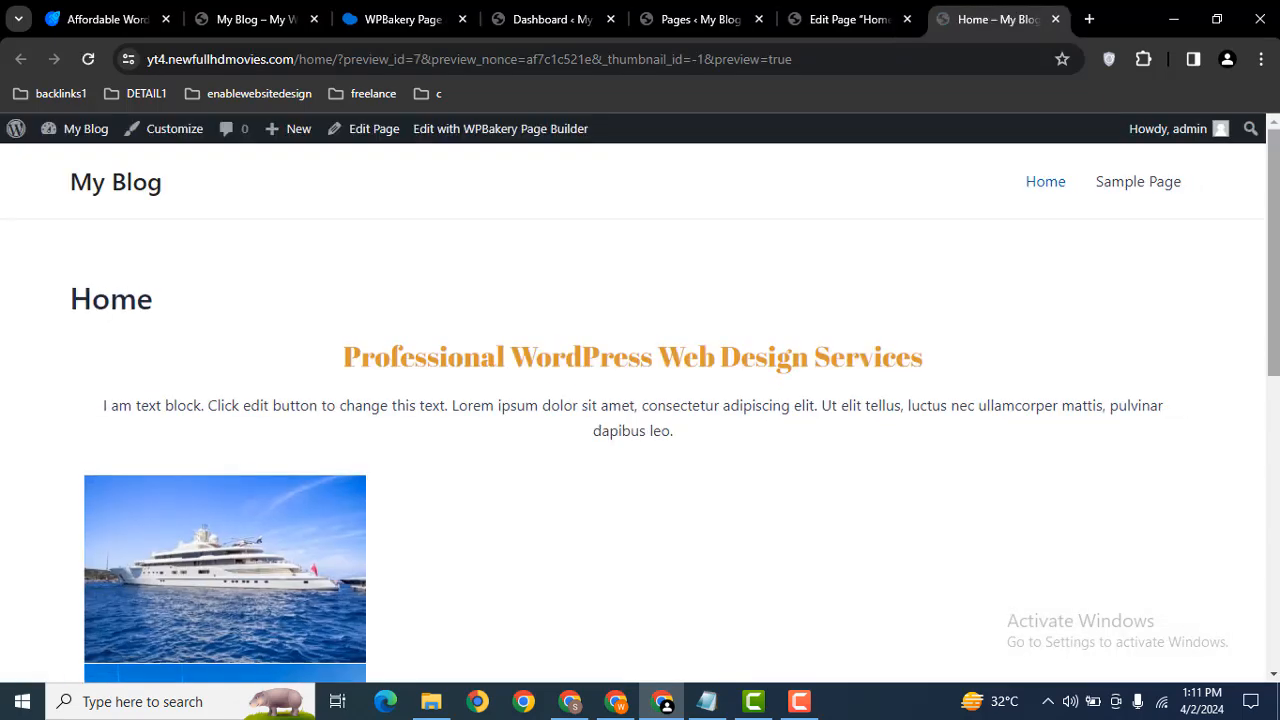
pyautogui.scroll(-3)
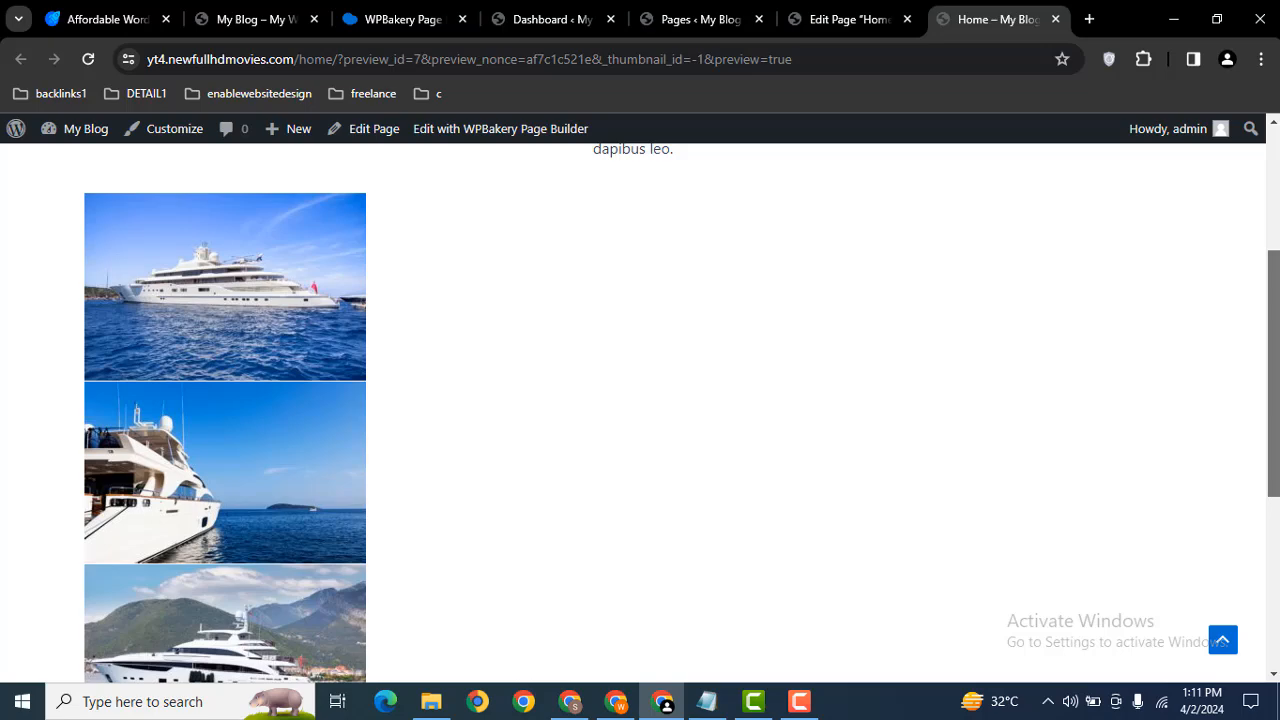
pyautogui.scroll(3)
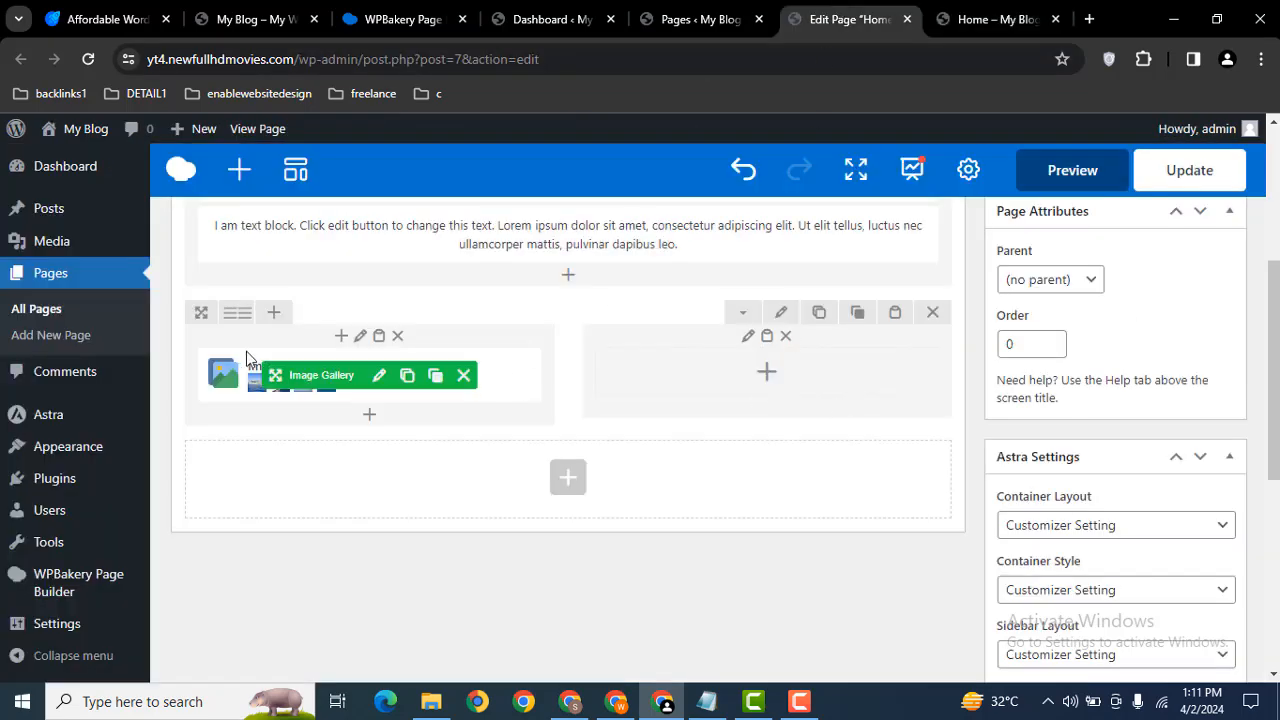
# - Set the Image Gallery's Image size to 'thumbnail' from the suggestion list
pyautogui.click(380, 376)
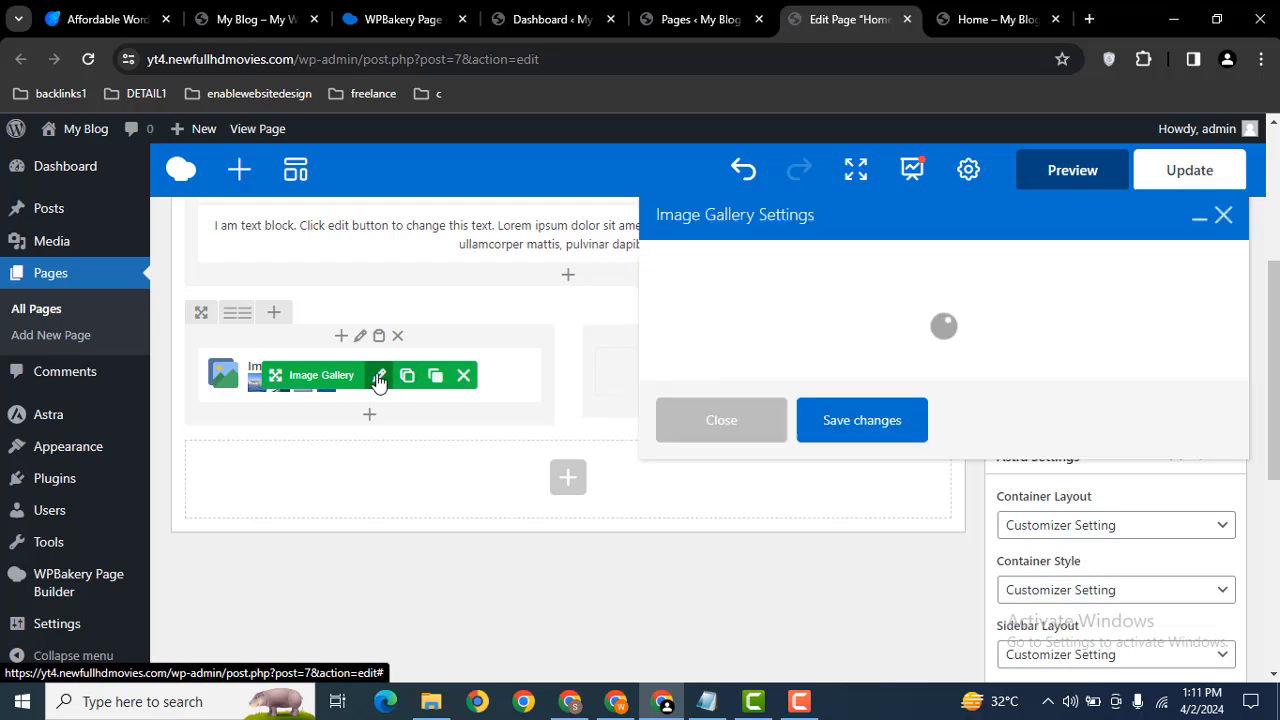
pyautogui.click(378, 376)
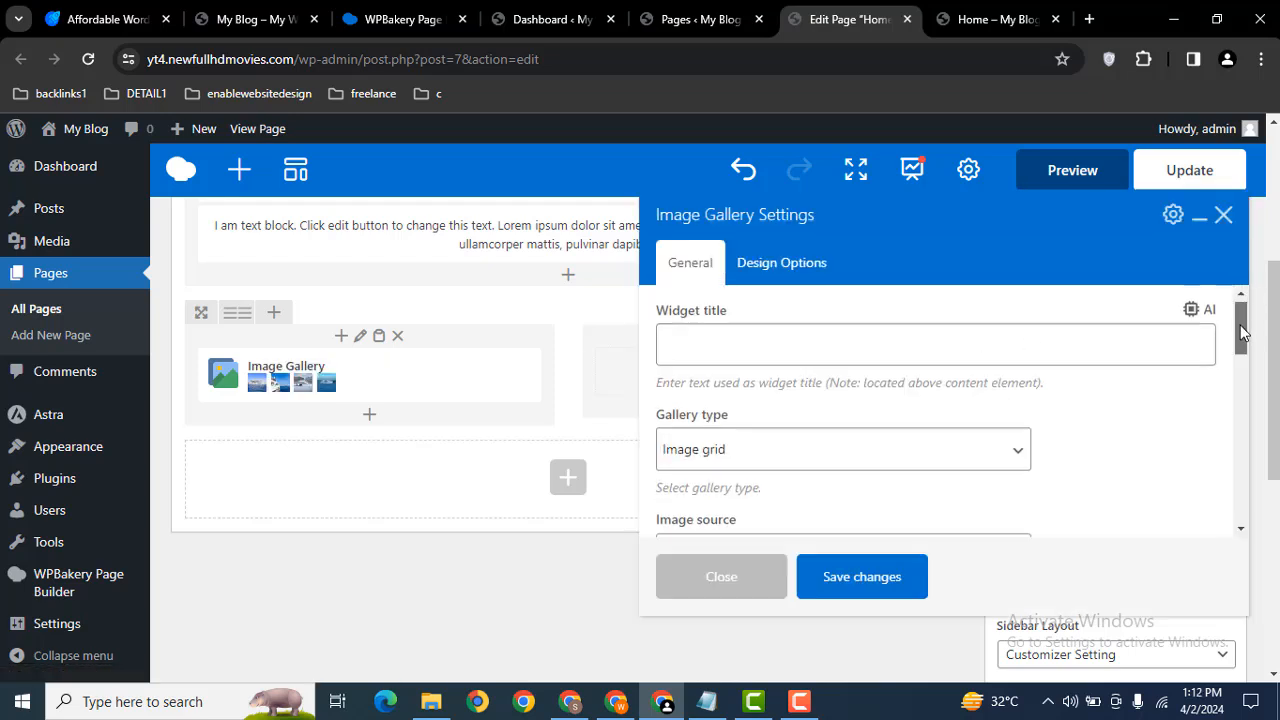
pyautogui.scroll(-3)
pyautogui.write('th')
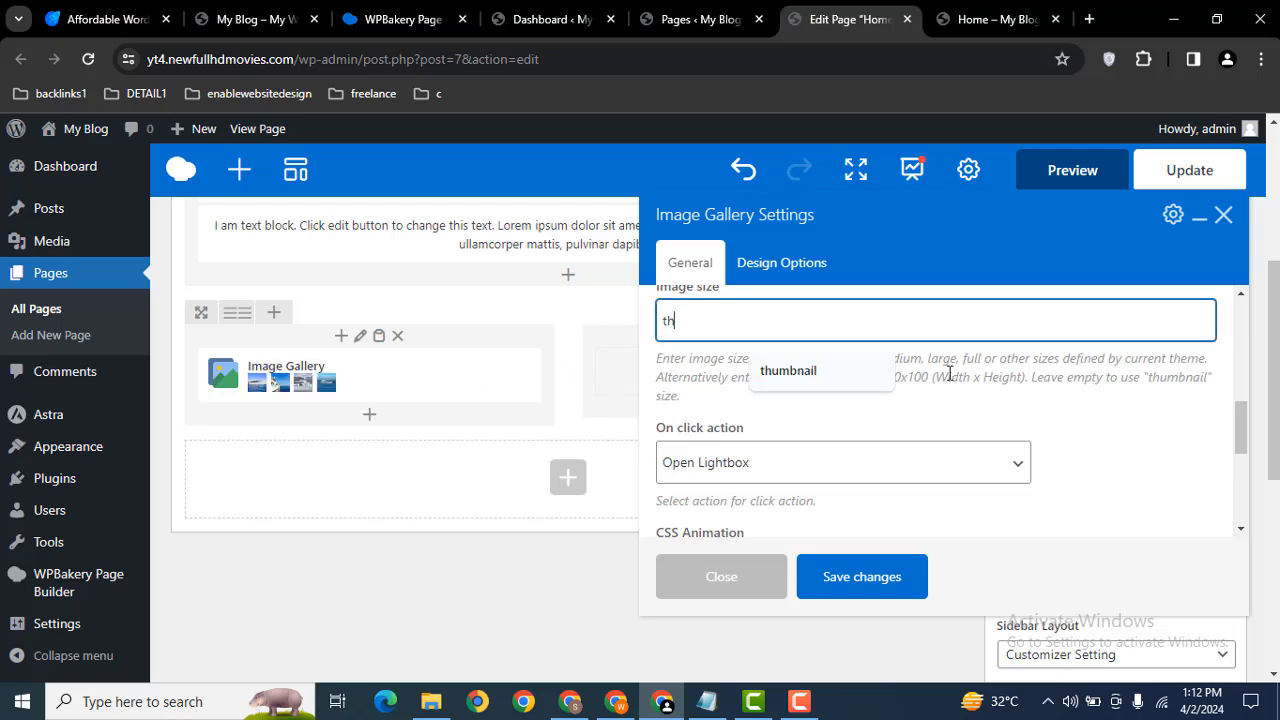
pyautogui.click(788, 370)
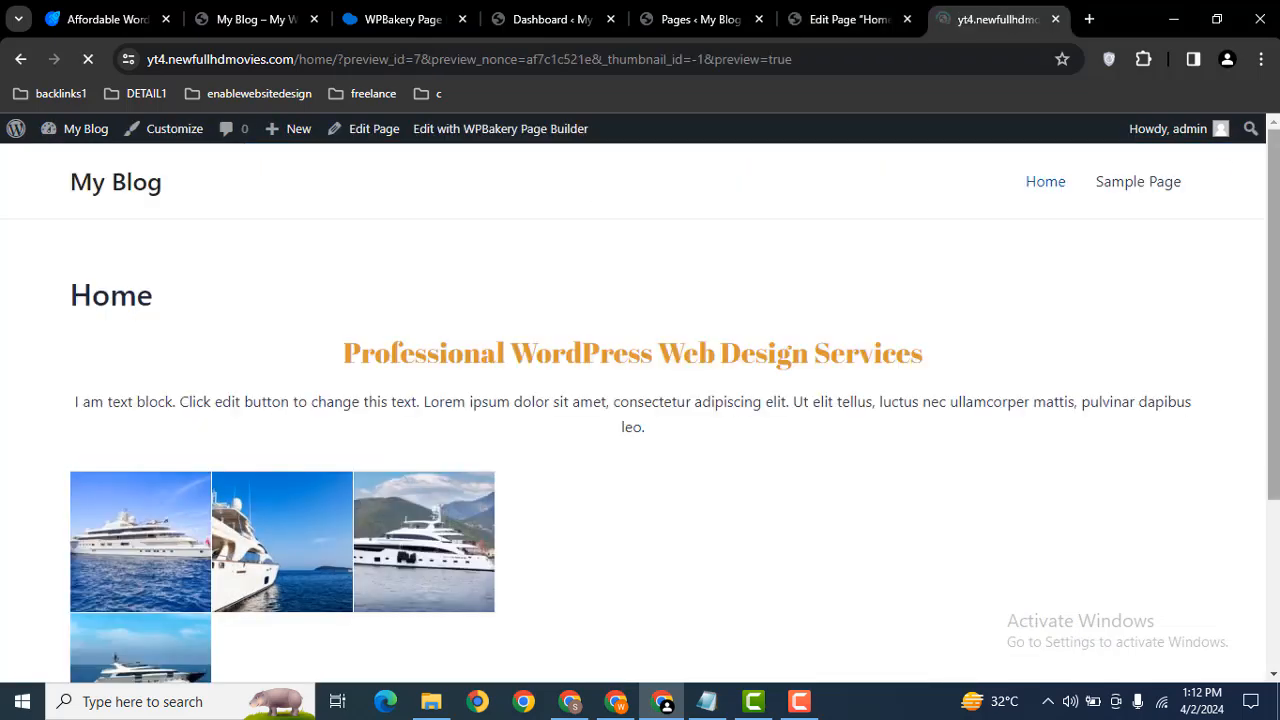
# - Scroll the Home page preview to the yacht thumbnail grid below the text block
pyautogui.scroll(-3)
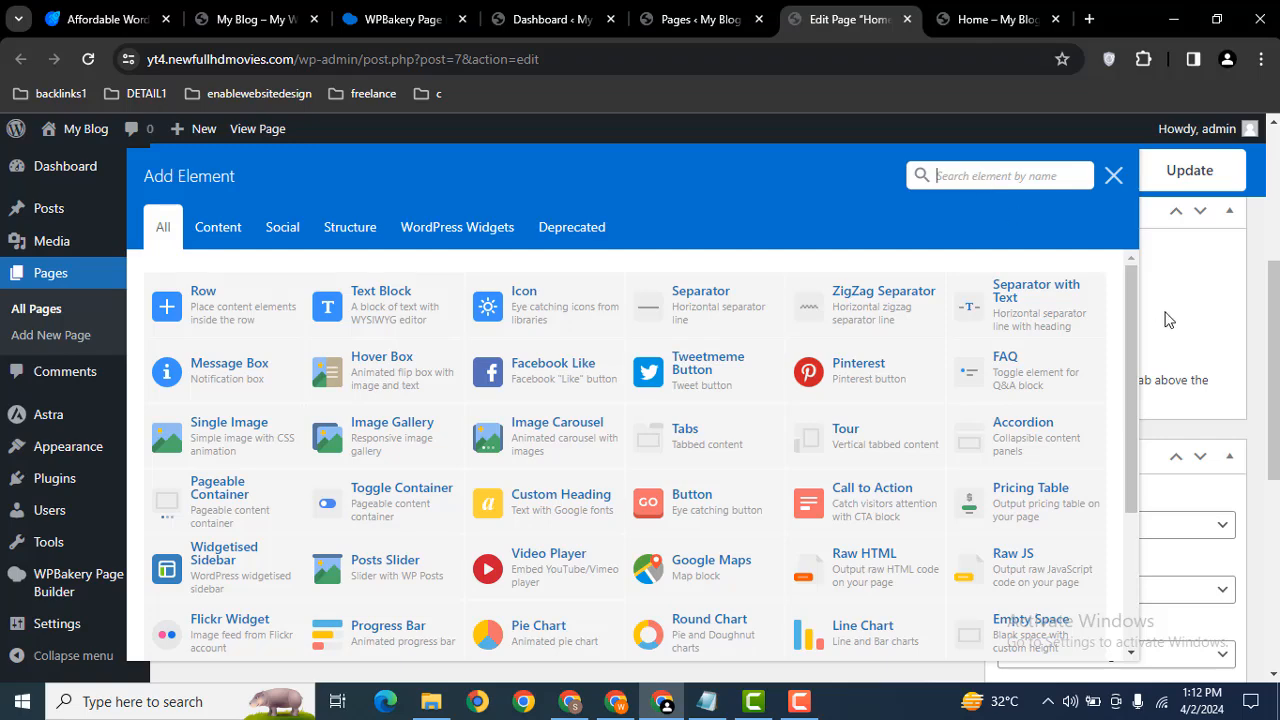
# - Add a Masonry Media Grid element from the Add Element catalogue into the right column
pyautogui.scroll(-3)
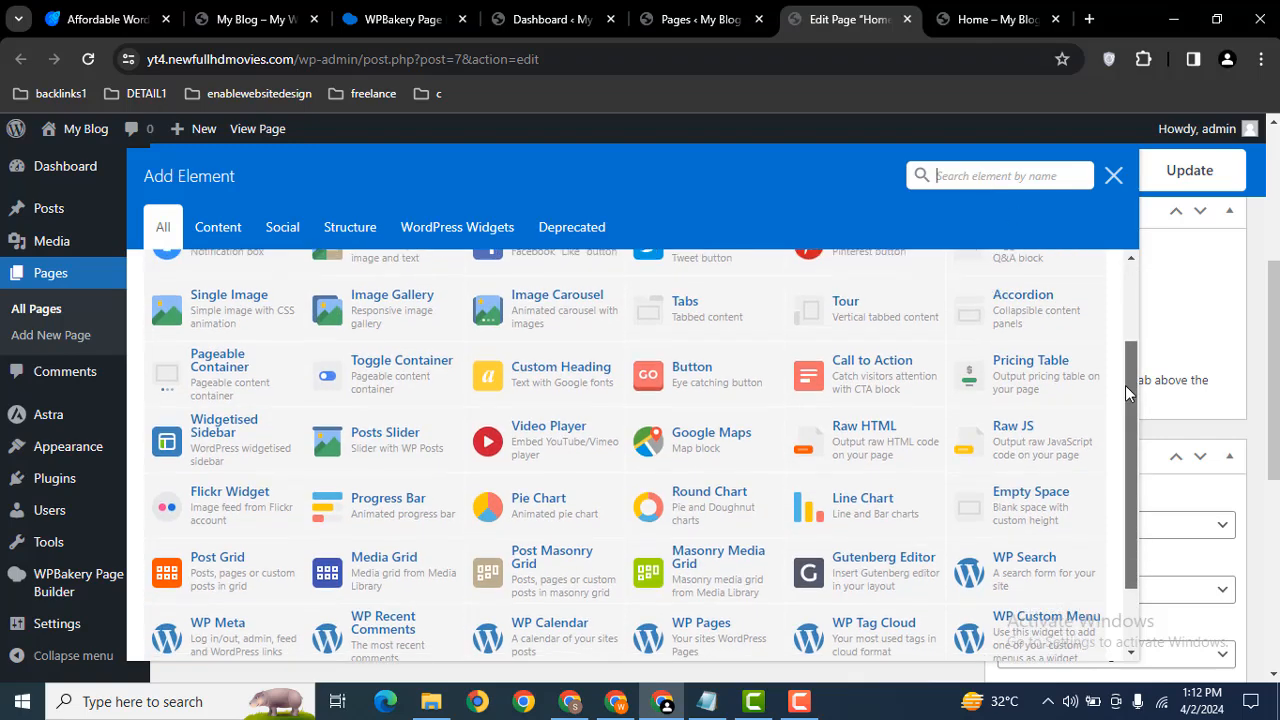
pyautogui.scroll(-3)
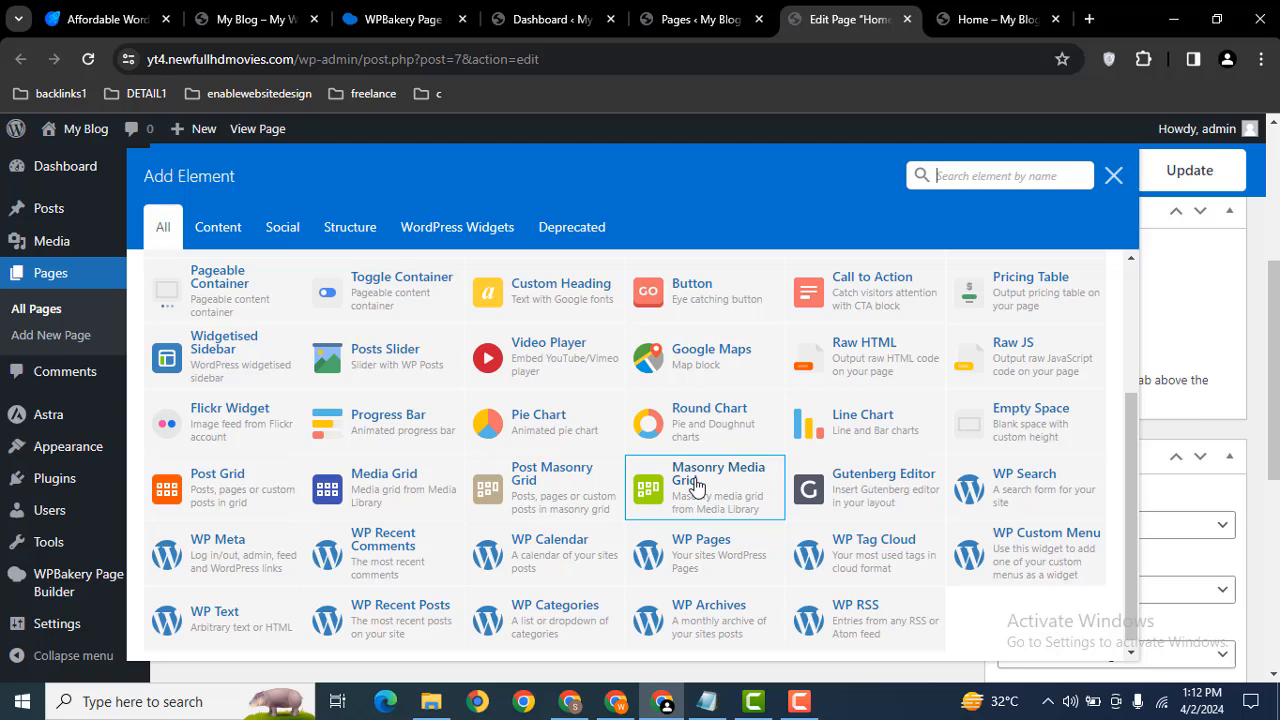
pyautogui.click(718, 488)
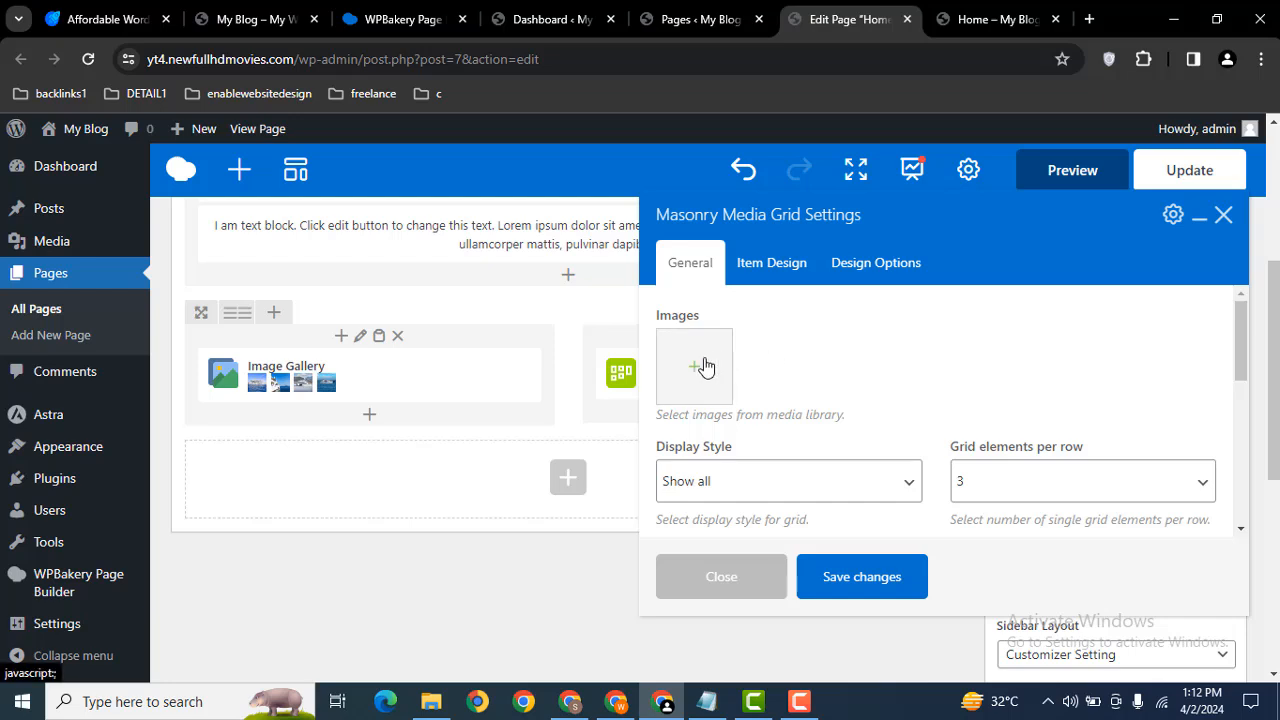
# - Fill the Masonry Media Grid's Images field with four yacht photos from the Media Library
pyautogui.click(694, 366)
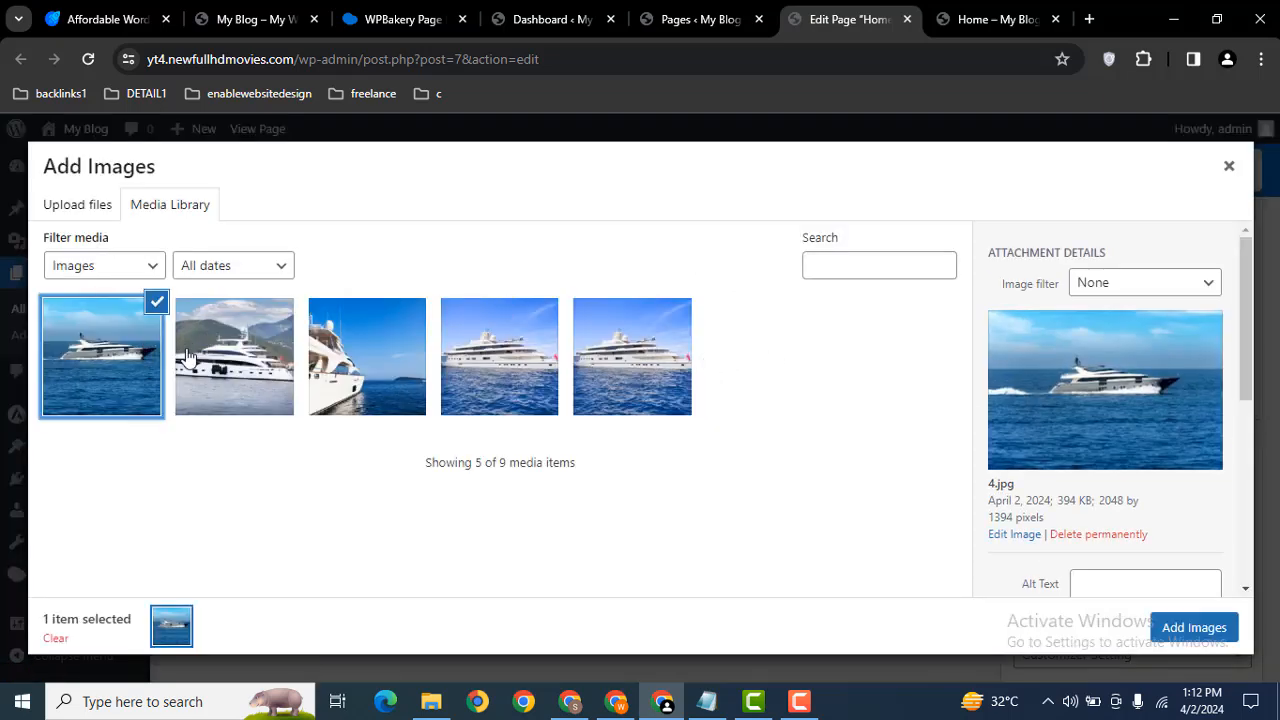
pyautogui.click(368, 356)
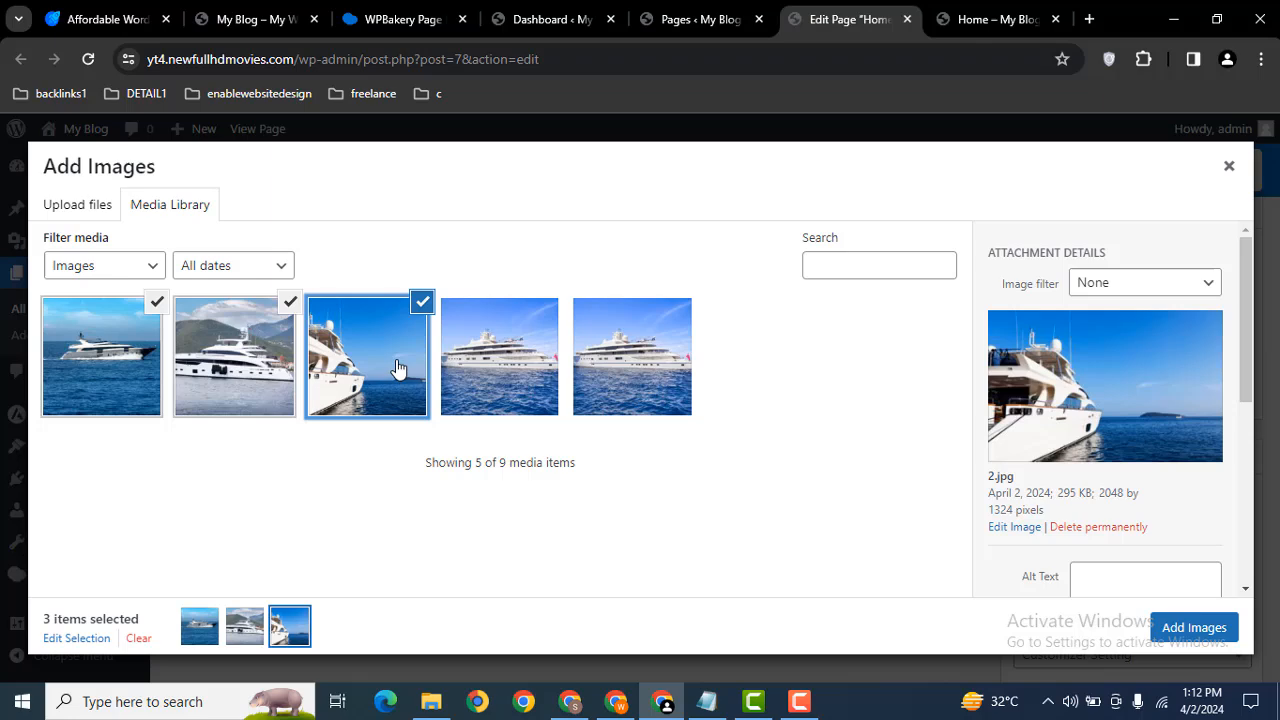
pyautogui.click(498, 356)
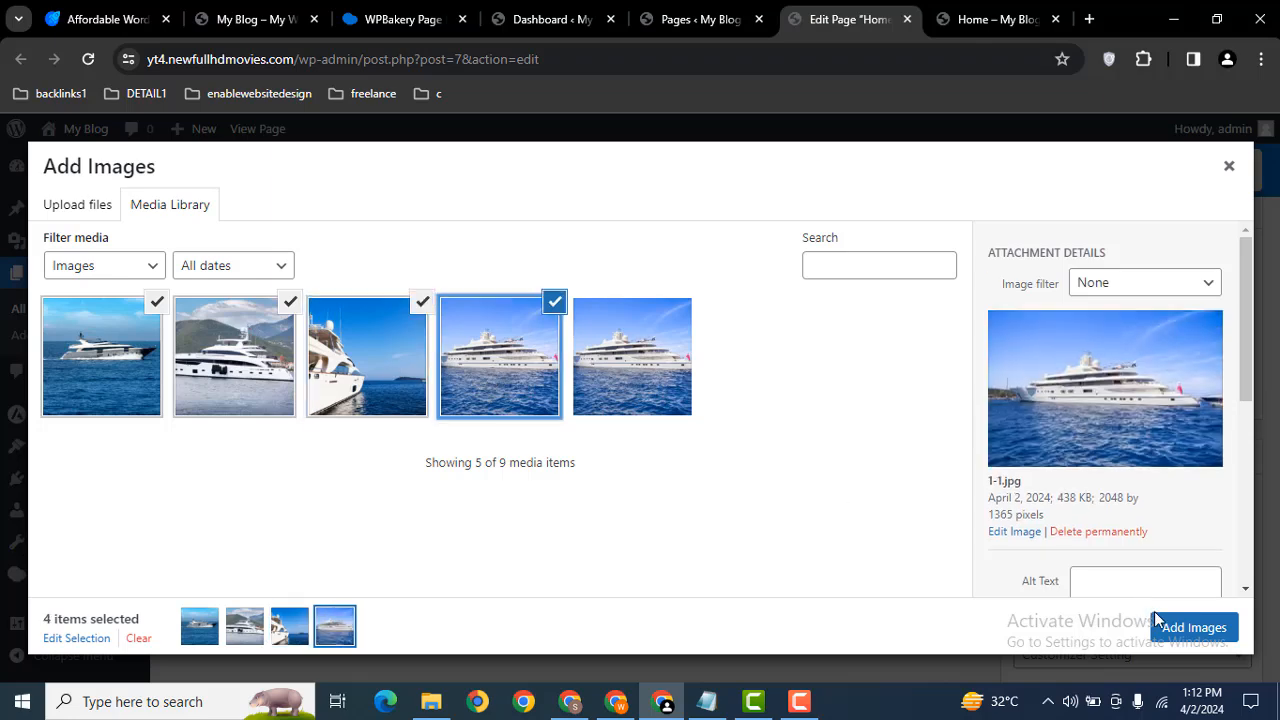
pyautogui.click(1192, 628)
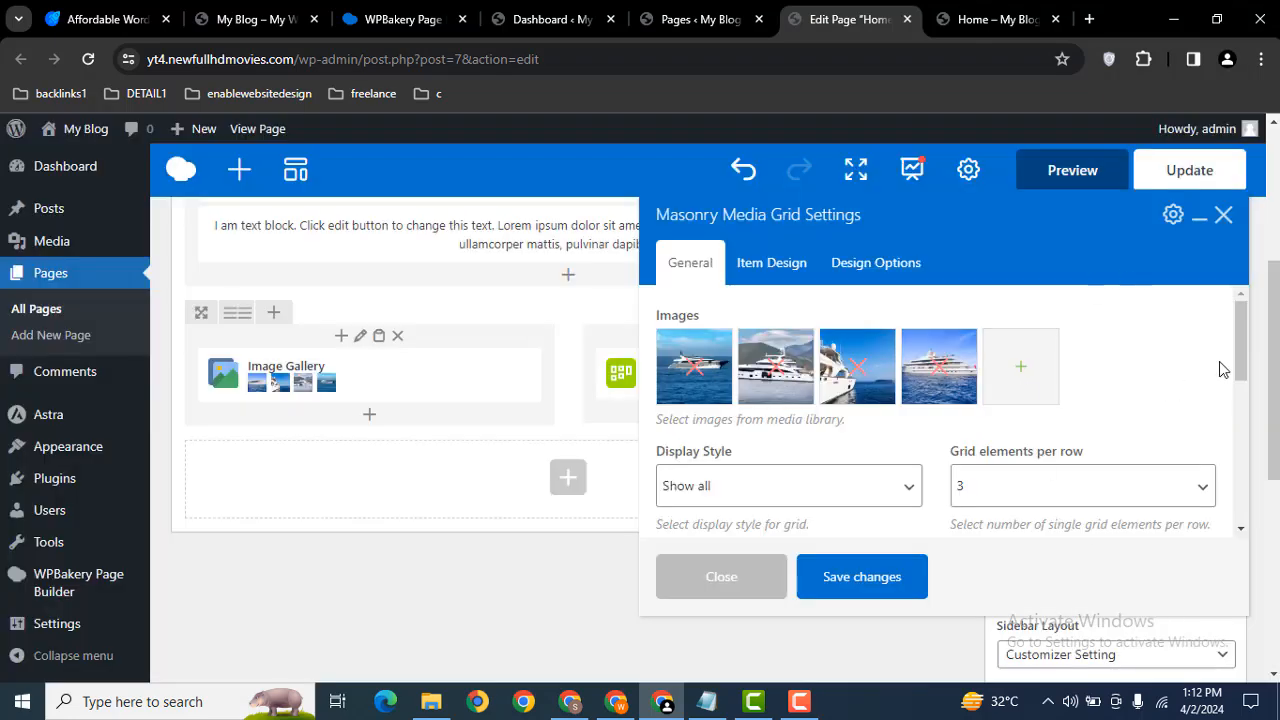
# - Set the Masonry Media Grid to 2 elements per row with a 10px gap
pyautogui.scroll(-3)
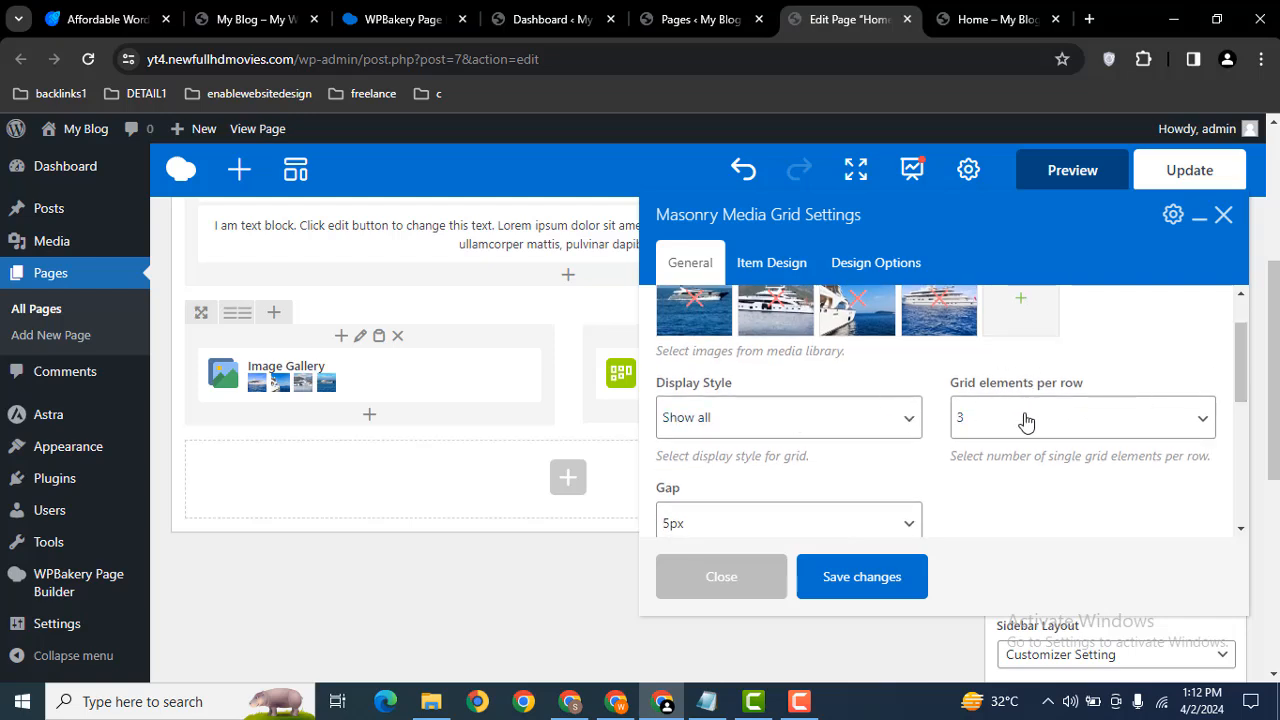
pyautogui.click(1080, 418)
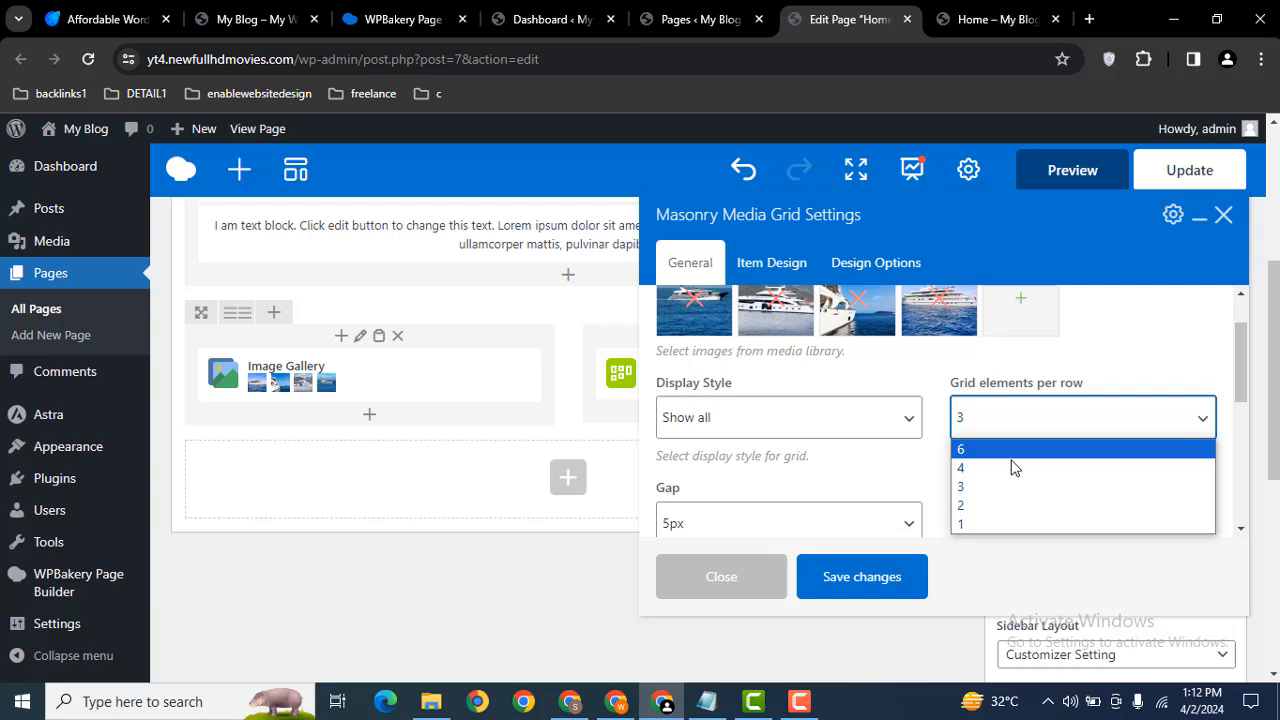
pyautogui.click(960, 504)
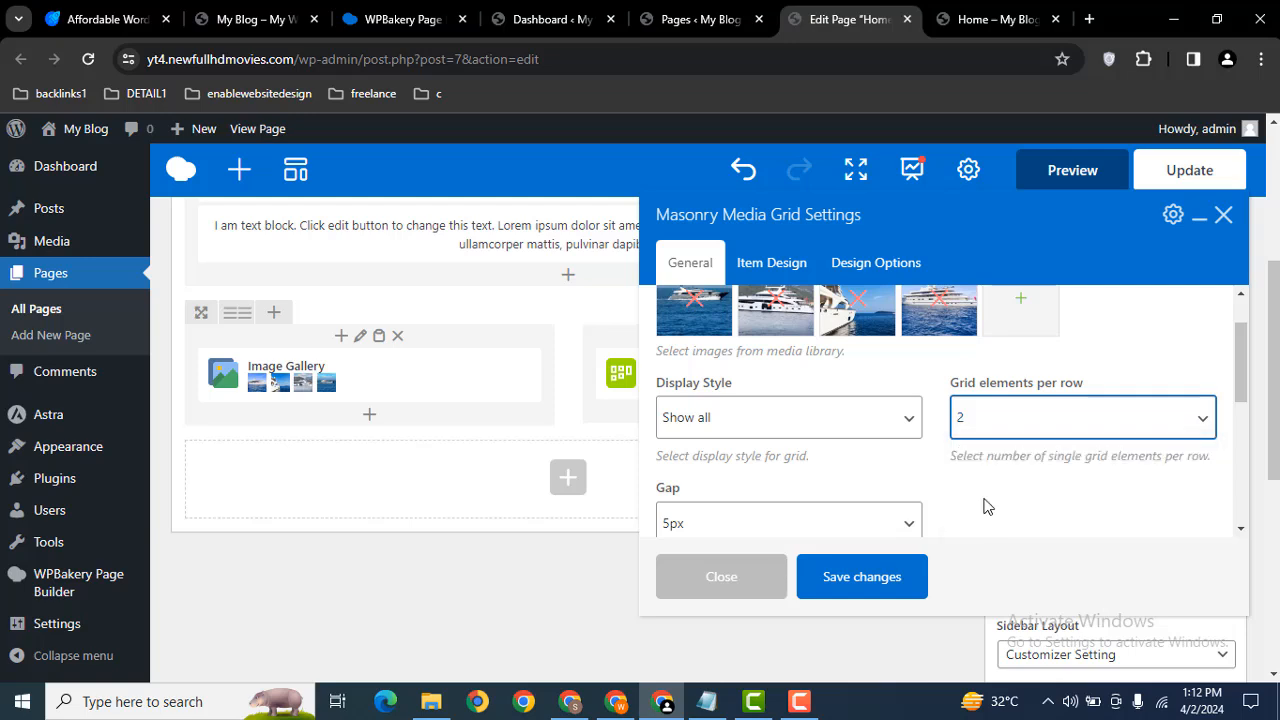
pyautogui.scroll(-3)
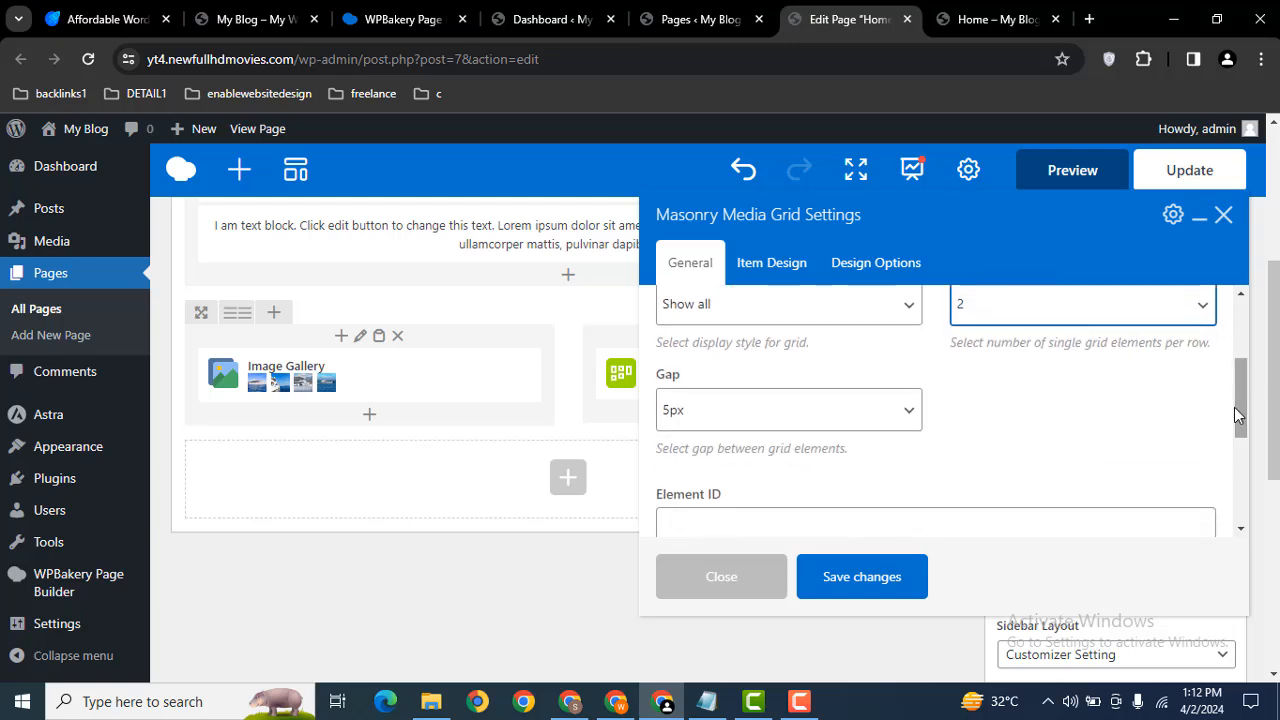
pyautogui.click(788, 408)
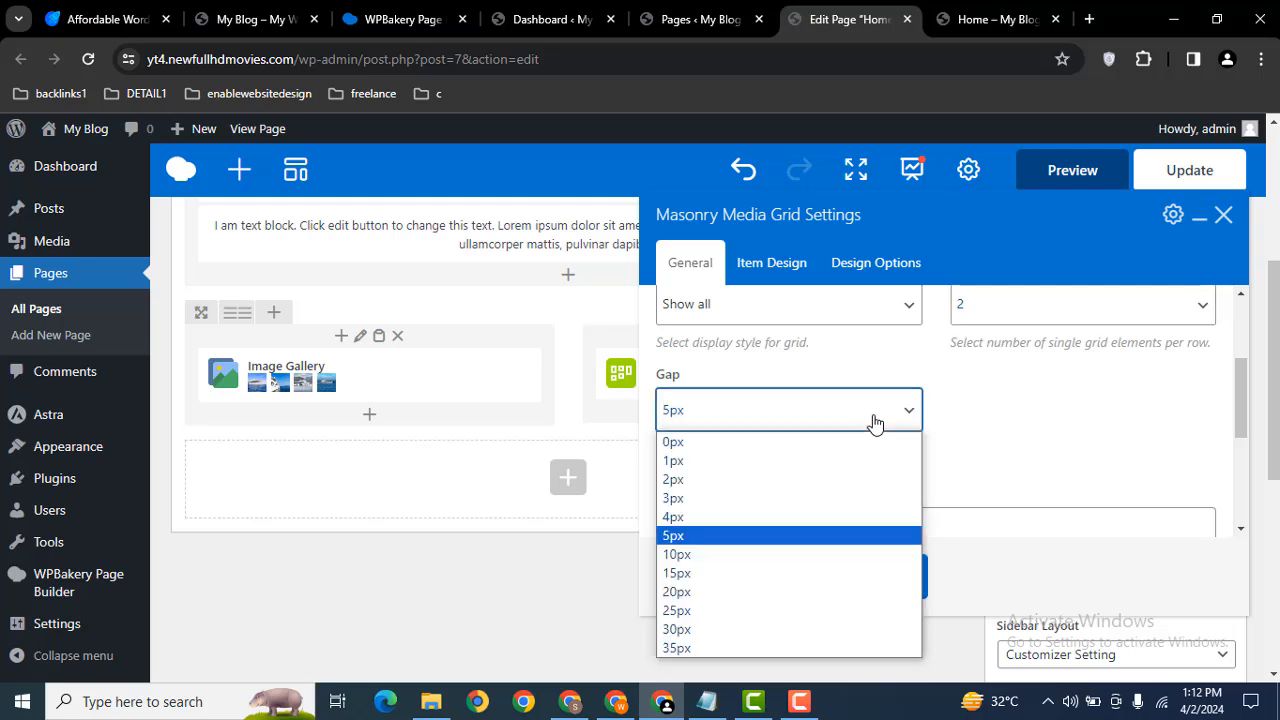
pyautogui.moveTo(708, 556)
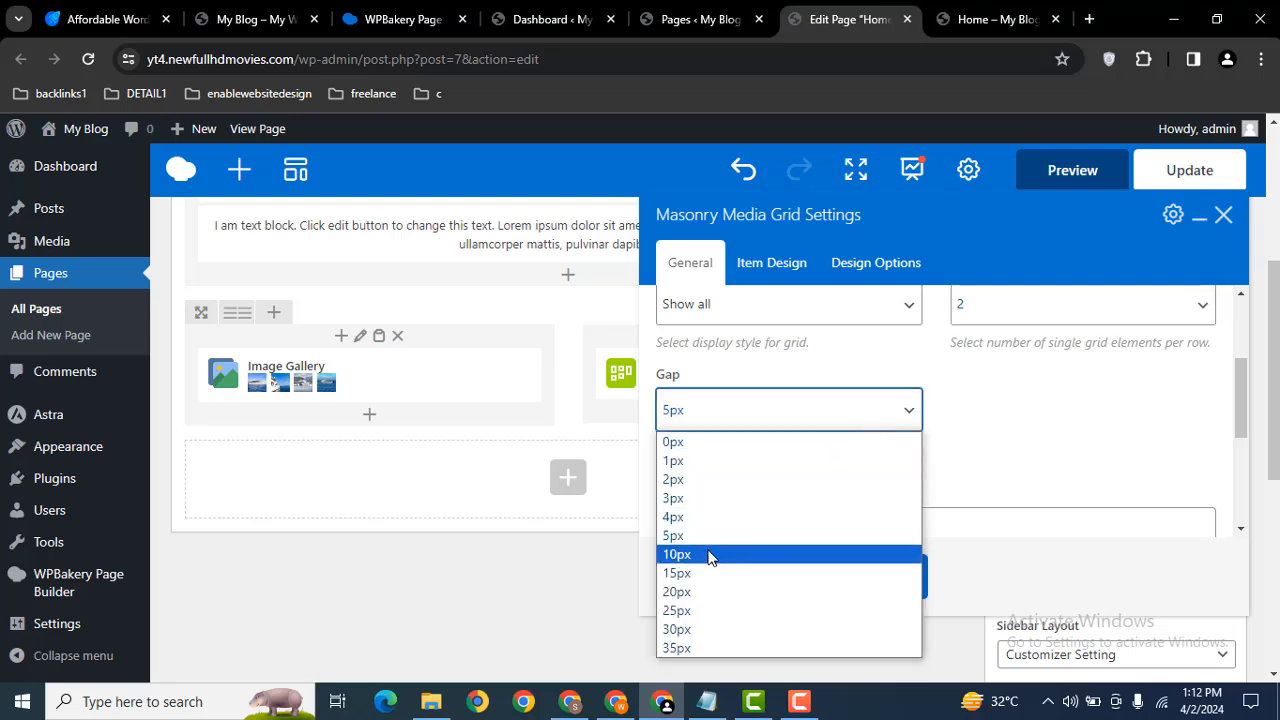
pyautogui.click(676, 554)
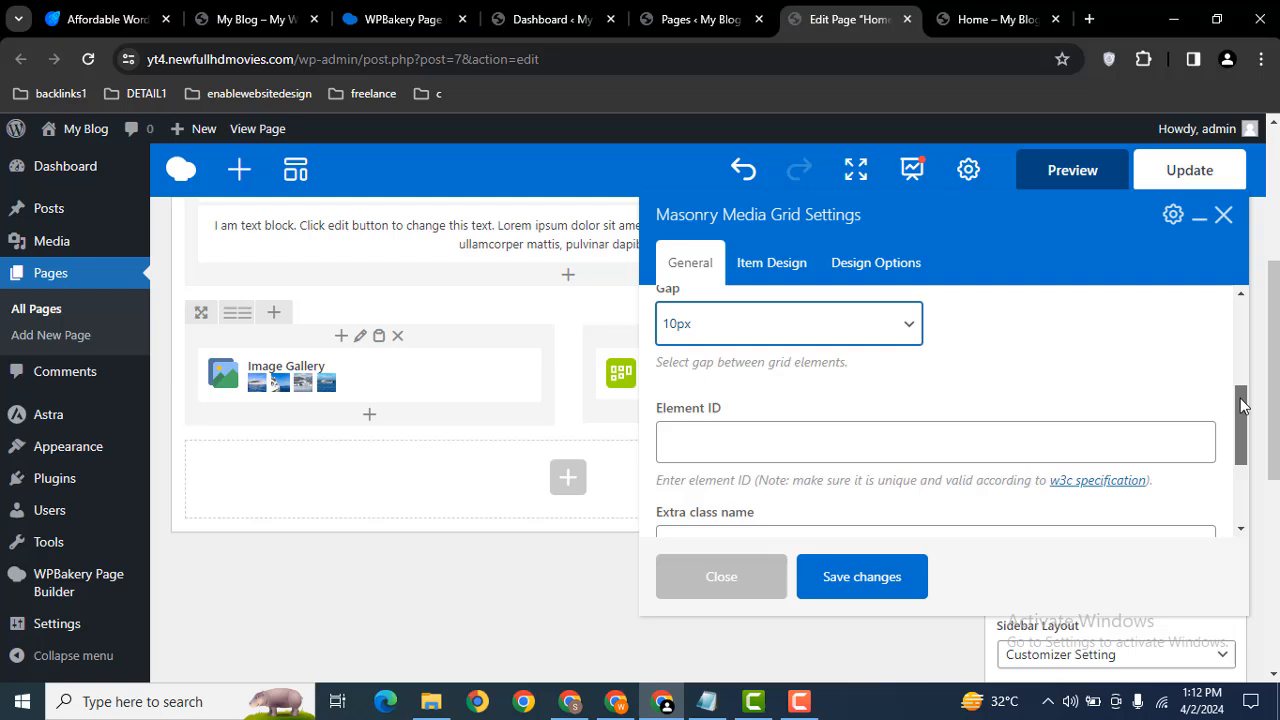
# - Choose the Fade In loading animation, review the Item Design tabs and save the grid settings
pyautogui.scroll(-3)
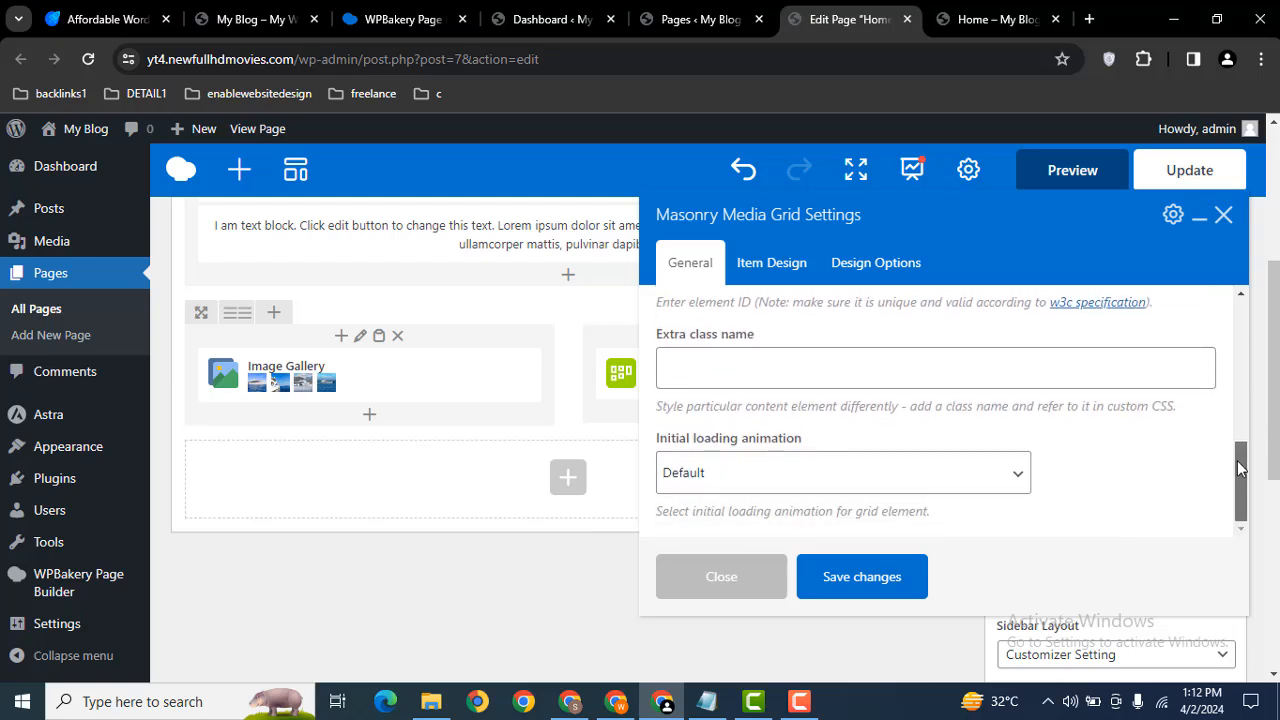
pyautogui.click(842, 472)
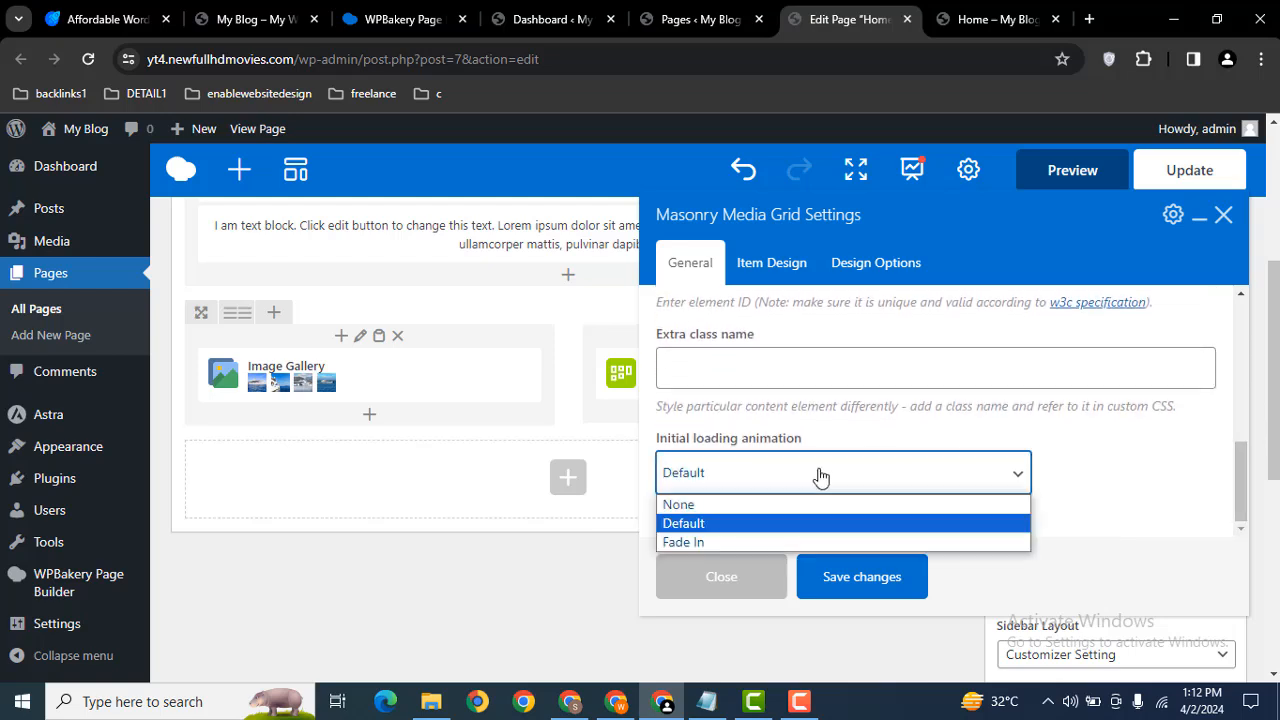
pyautogui.click(684, 540)
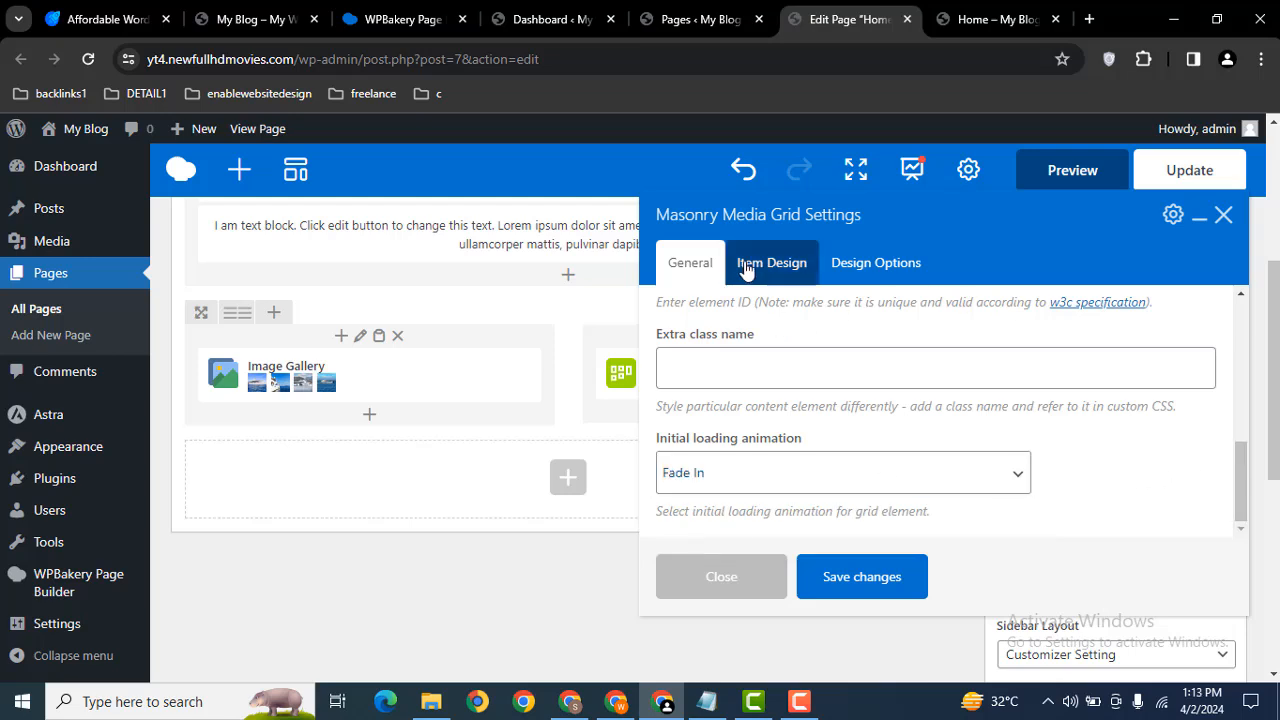
pyautogui.click(772, 262)
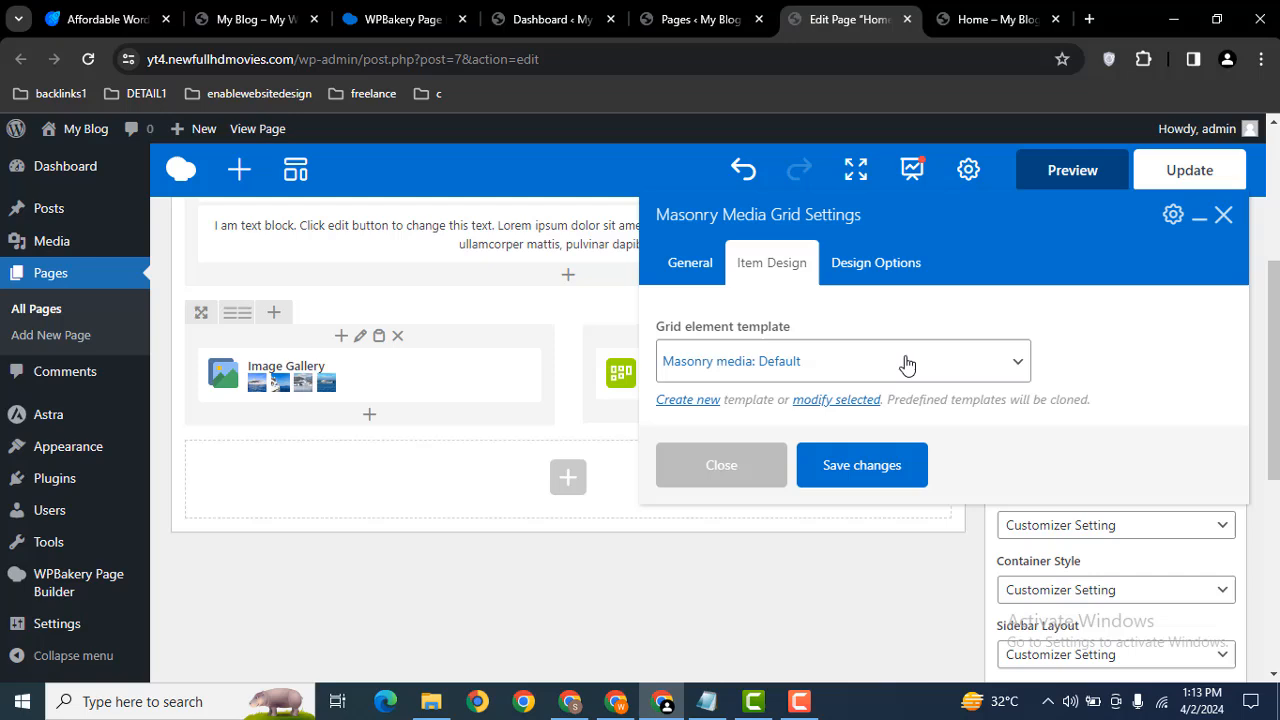
pyautogui.click(844, 360)
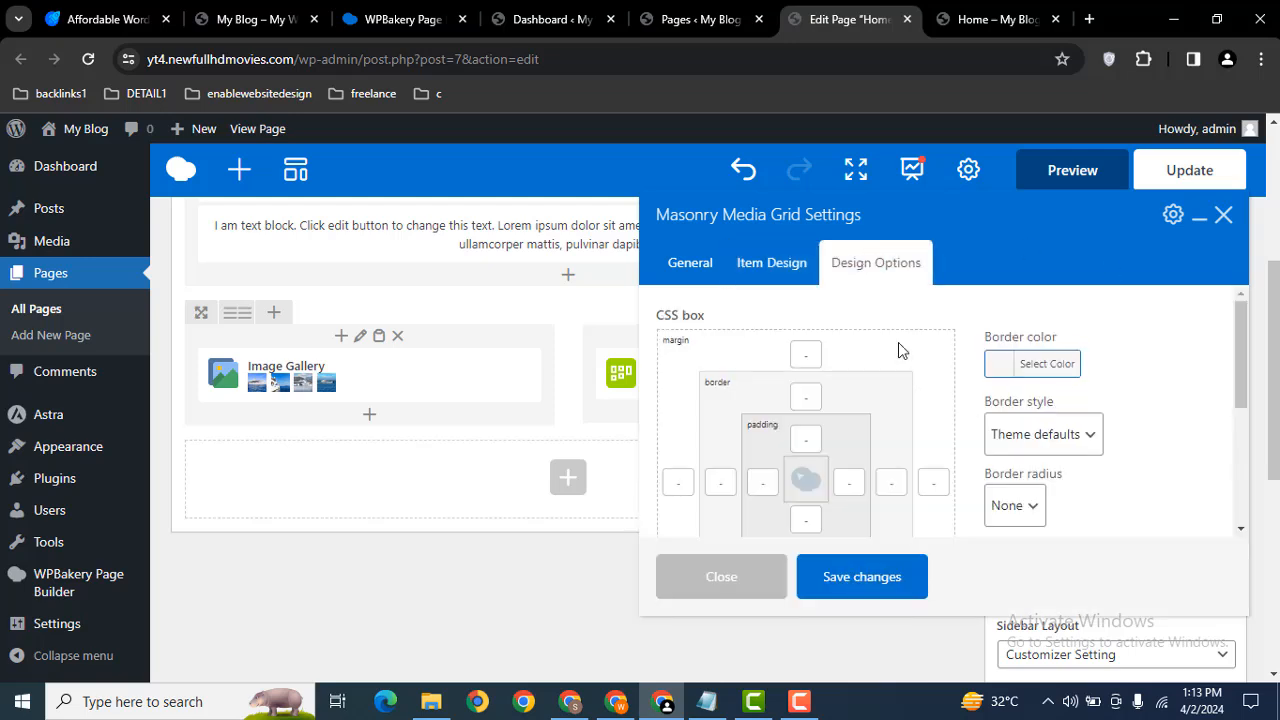
pyautogui.click(772, 262)
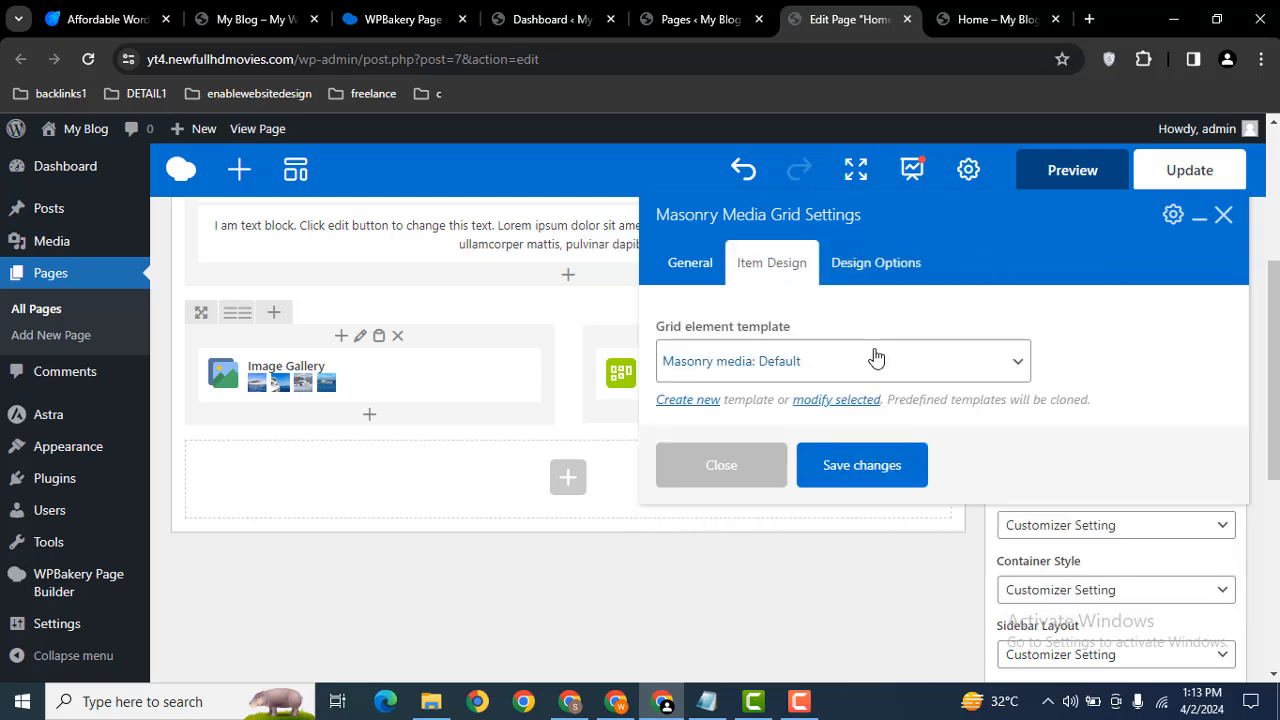
pyautogui.click(720, 464)
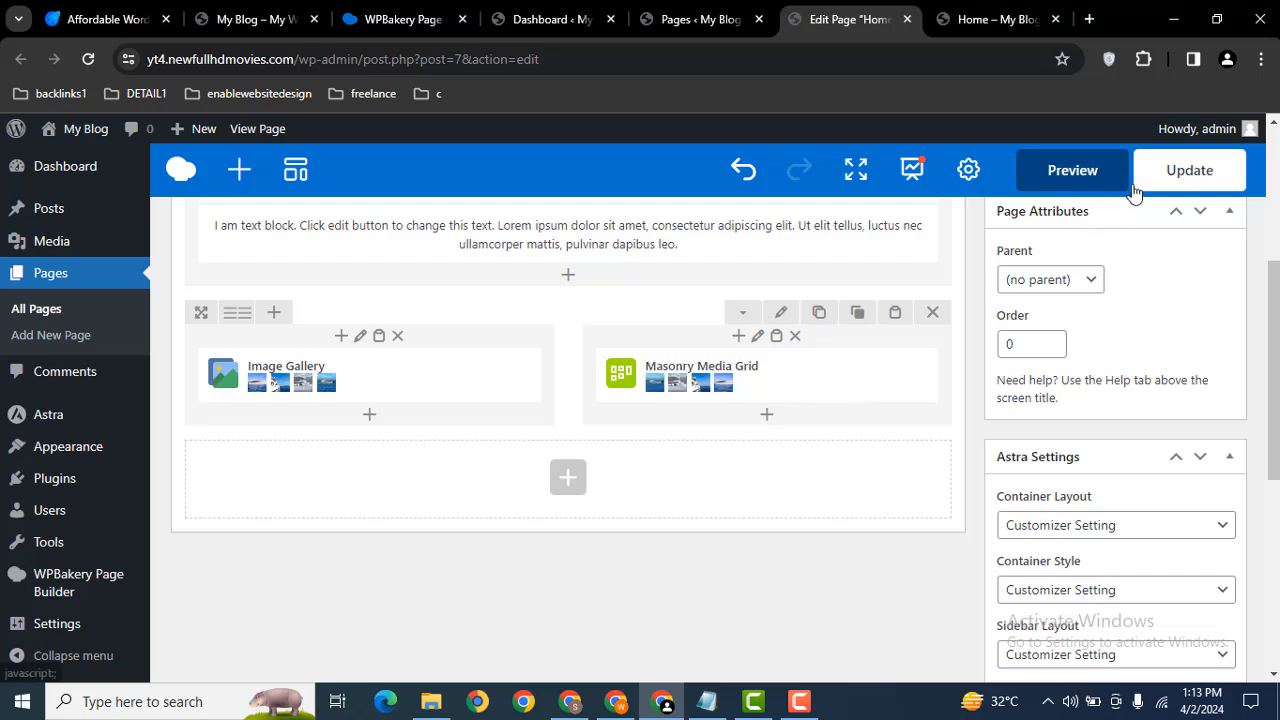
pyautogui.moveTo(1016, 196)
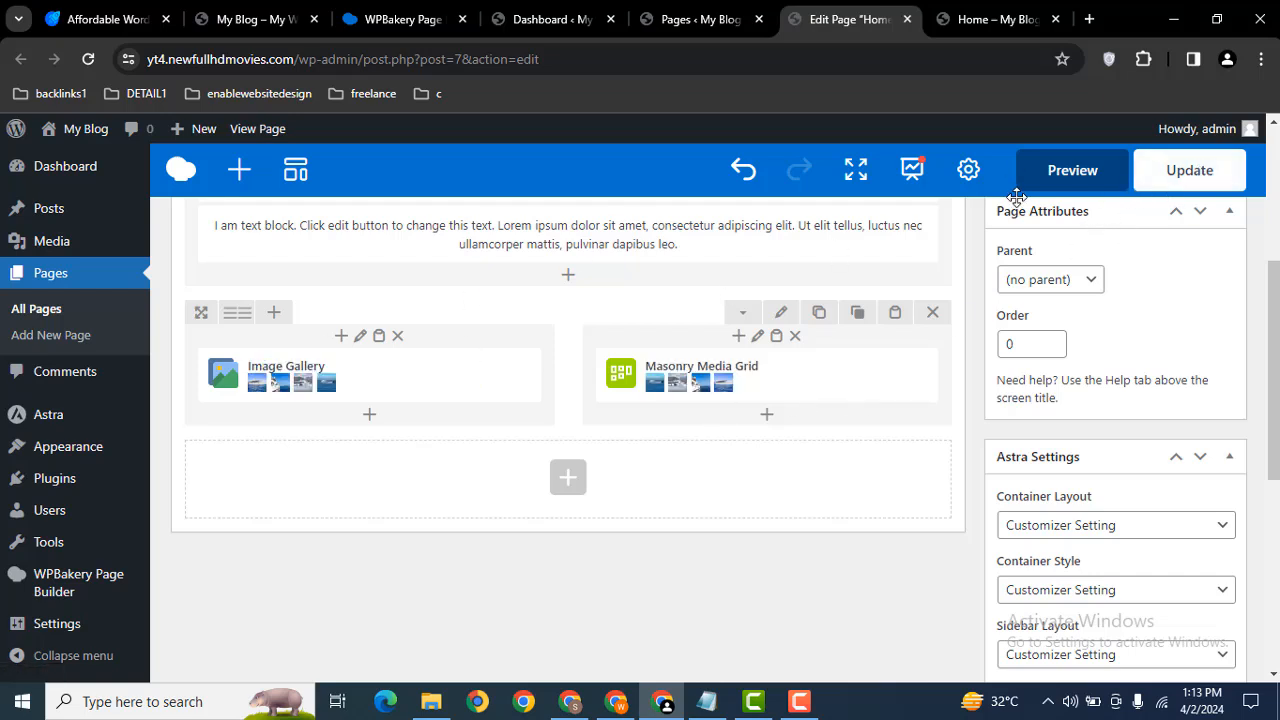
# - Preview the Home page showing the gallery grid beside the two-column masonry grid
pyautogui.click(1072, 168)
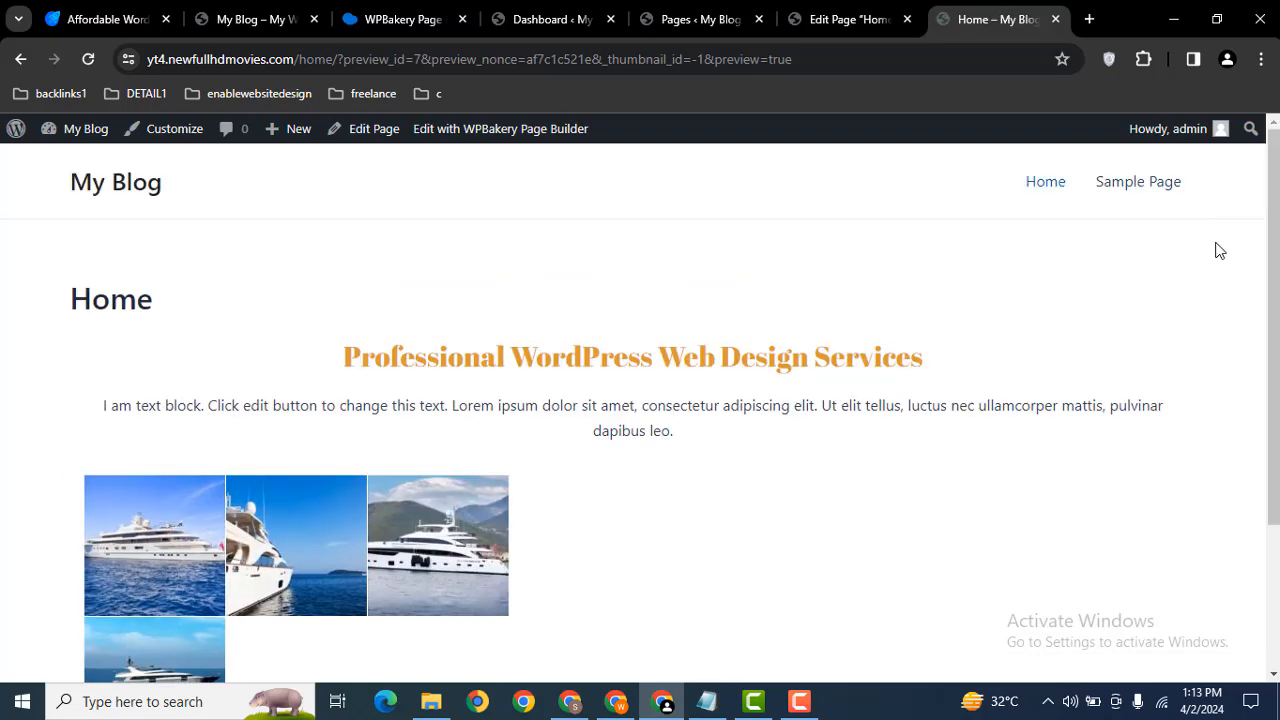
pyautogui.scroll(-3)
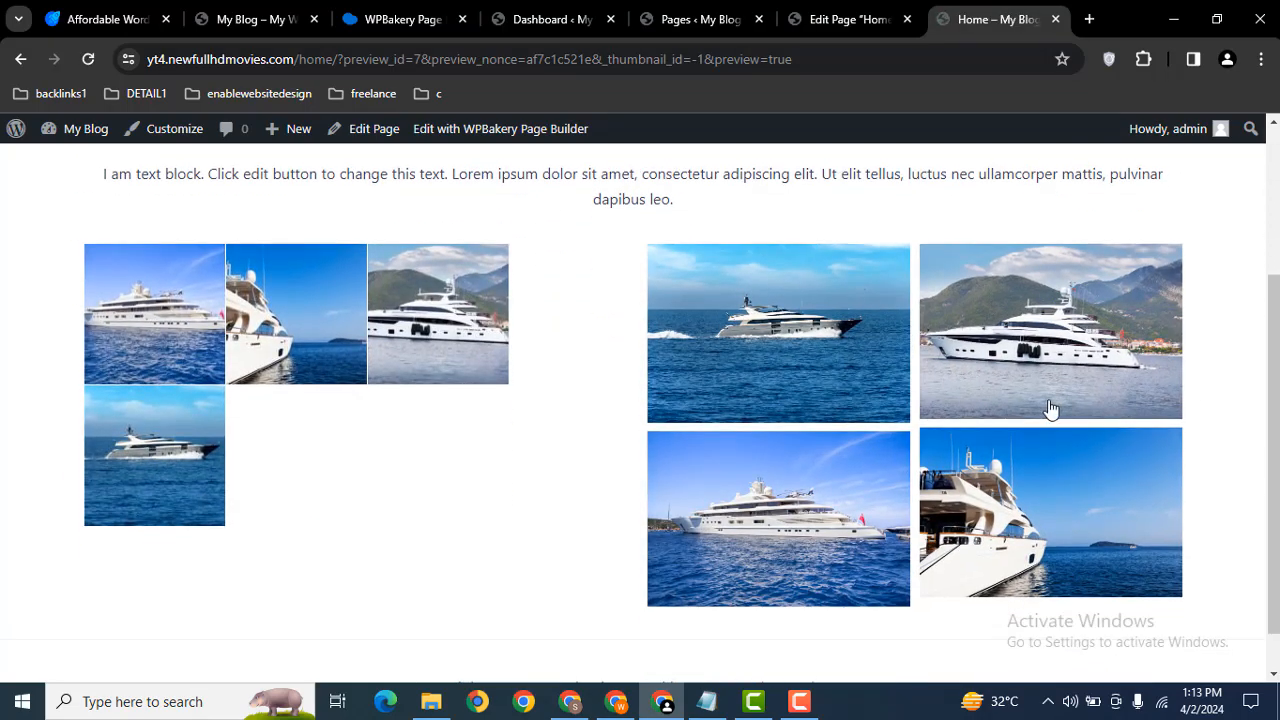
pyautogui.moveTo(916, 318)
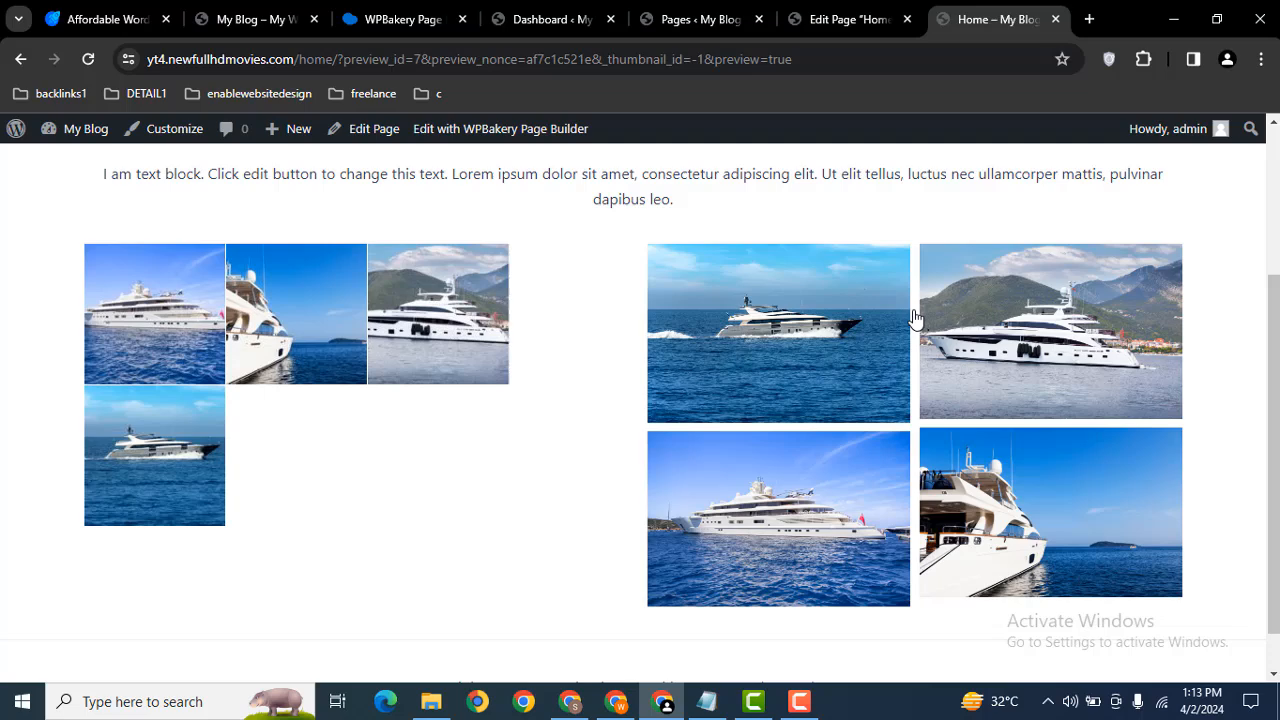
pyautogui.moveTo(988, 344)
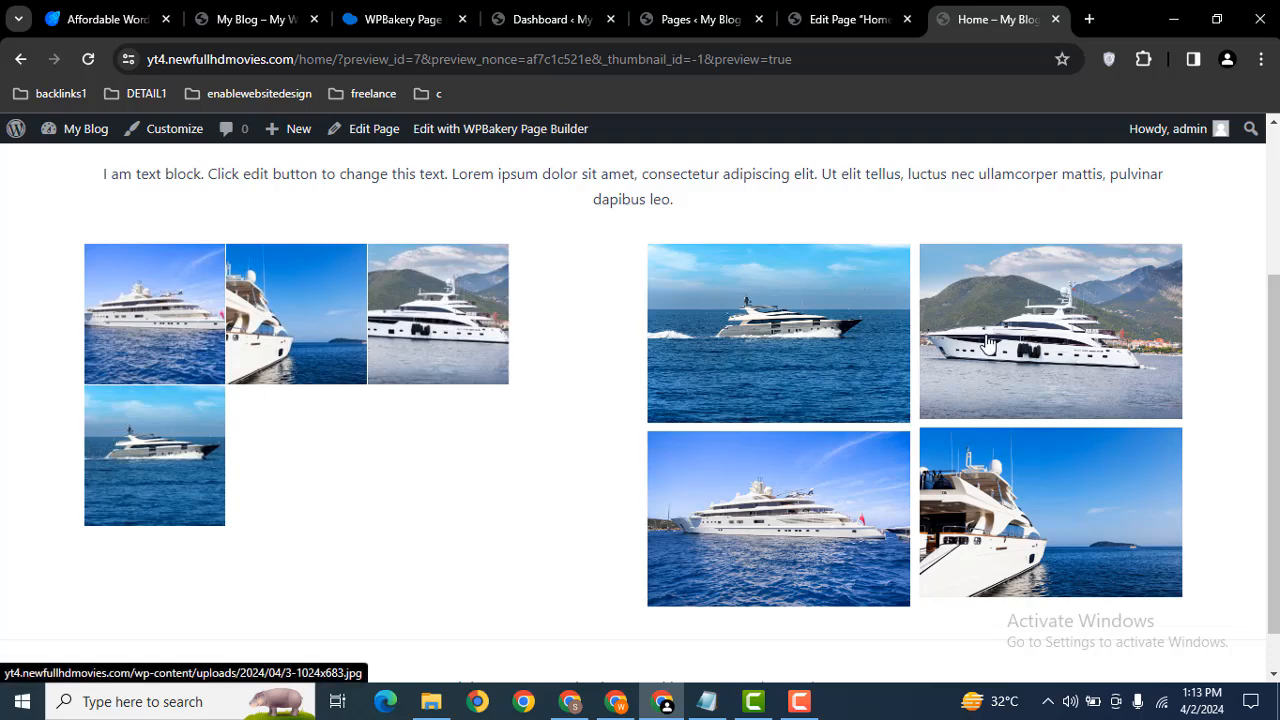
pyautogui.moveTo(1028, 402)
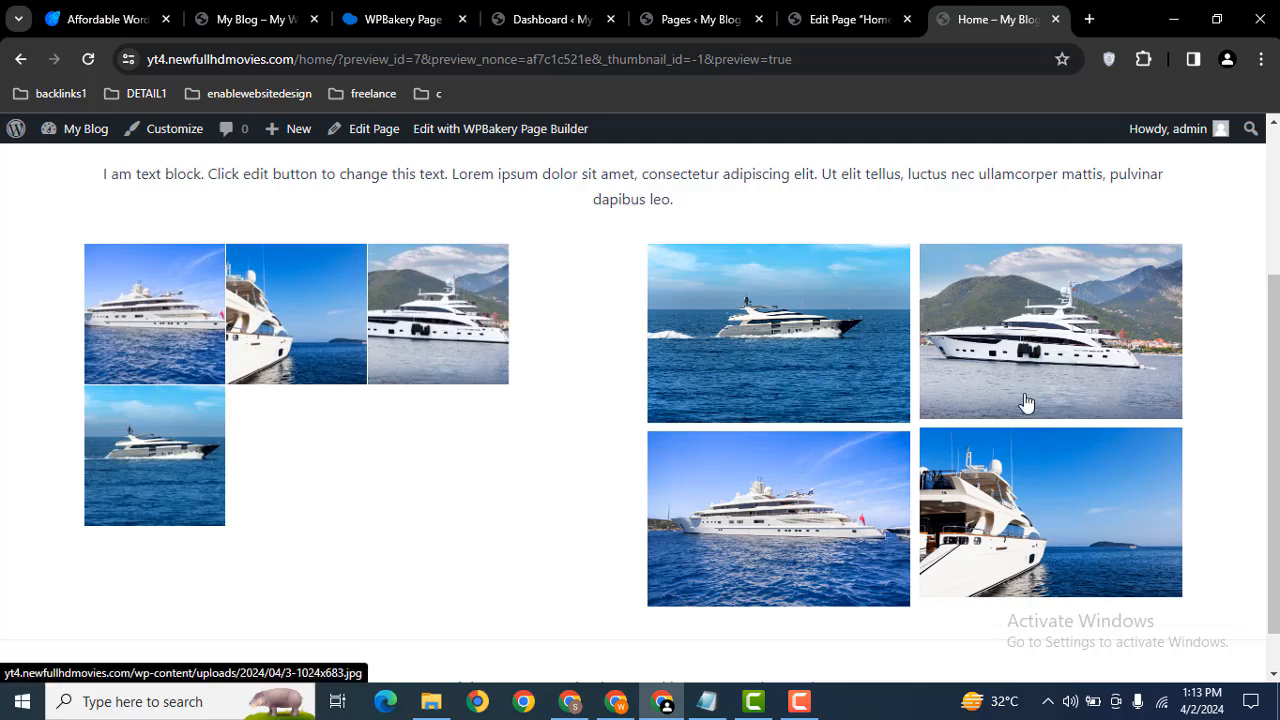
pyautogui.moveTo(236, 532)
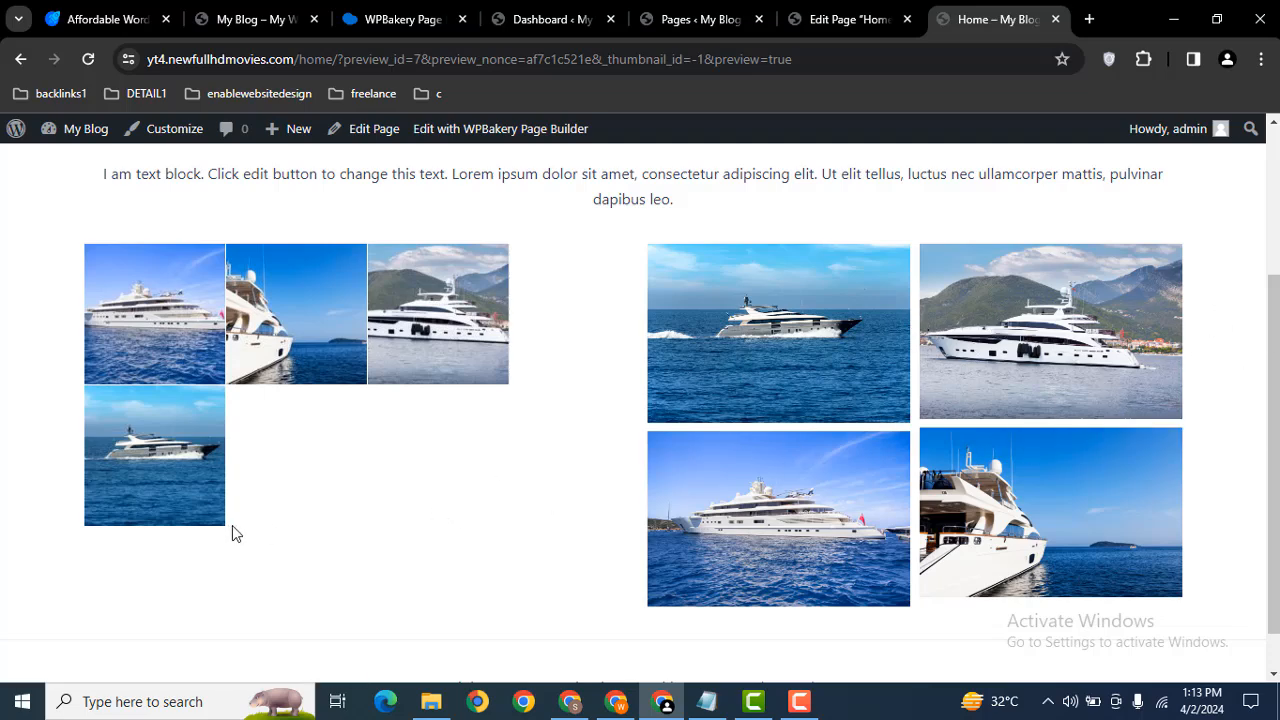